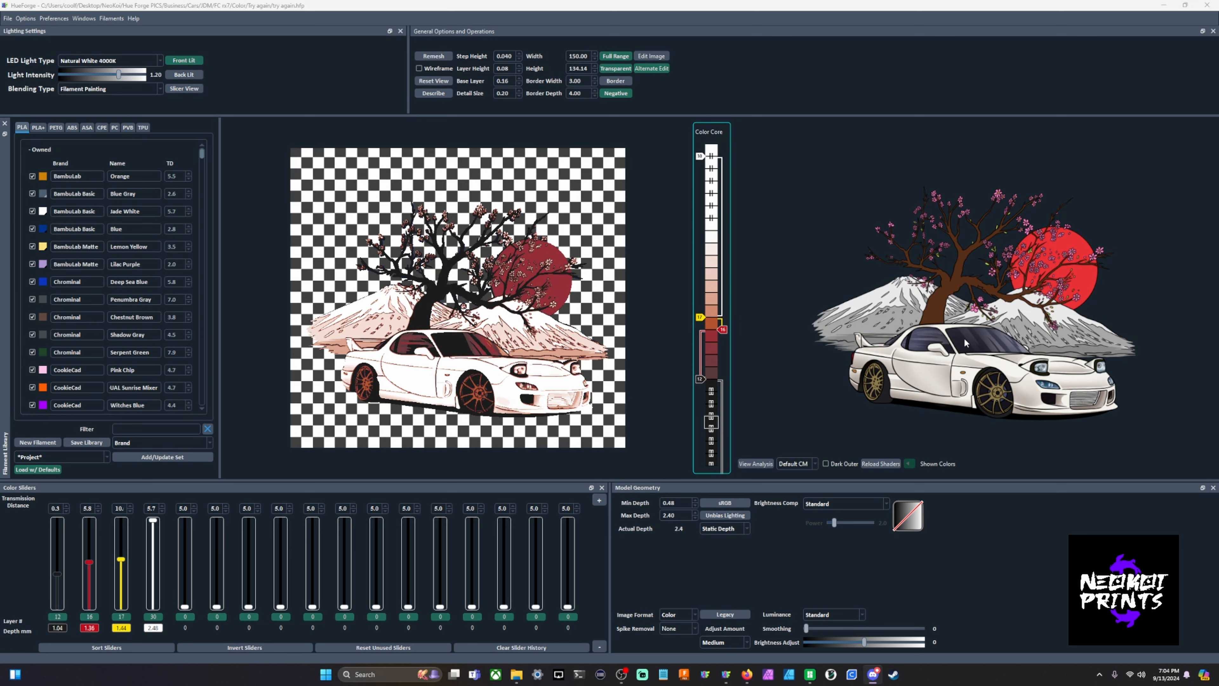
{"action": "mouse_move", "coordinate": [827, 189]}
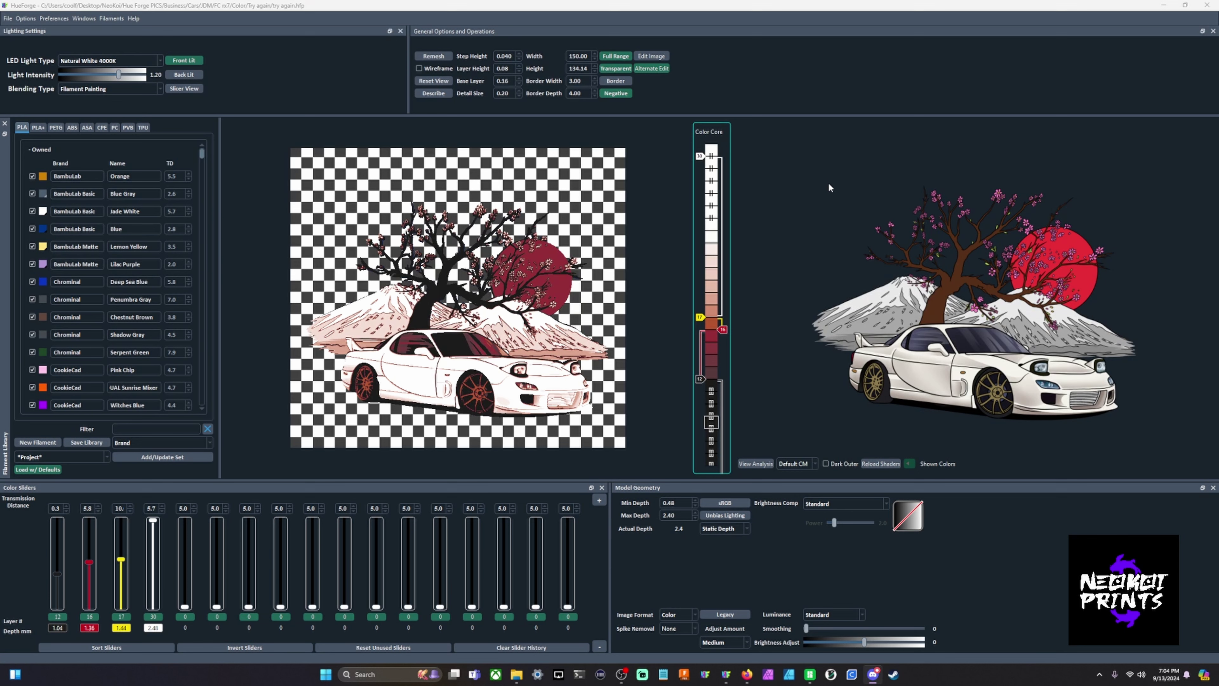
{"action": "mouse_move", "coordinate": [225, 38]}
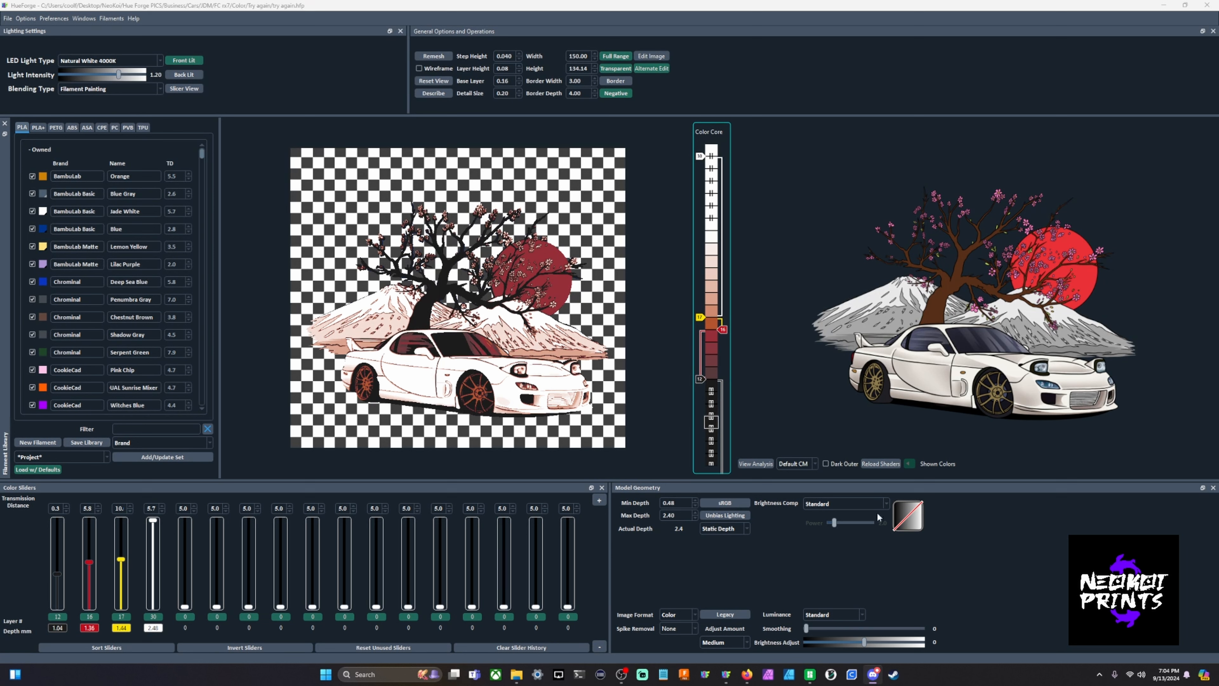
{"action": "mouse_move", "coordinate": [794, 552]}
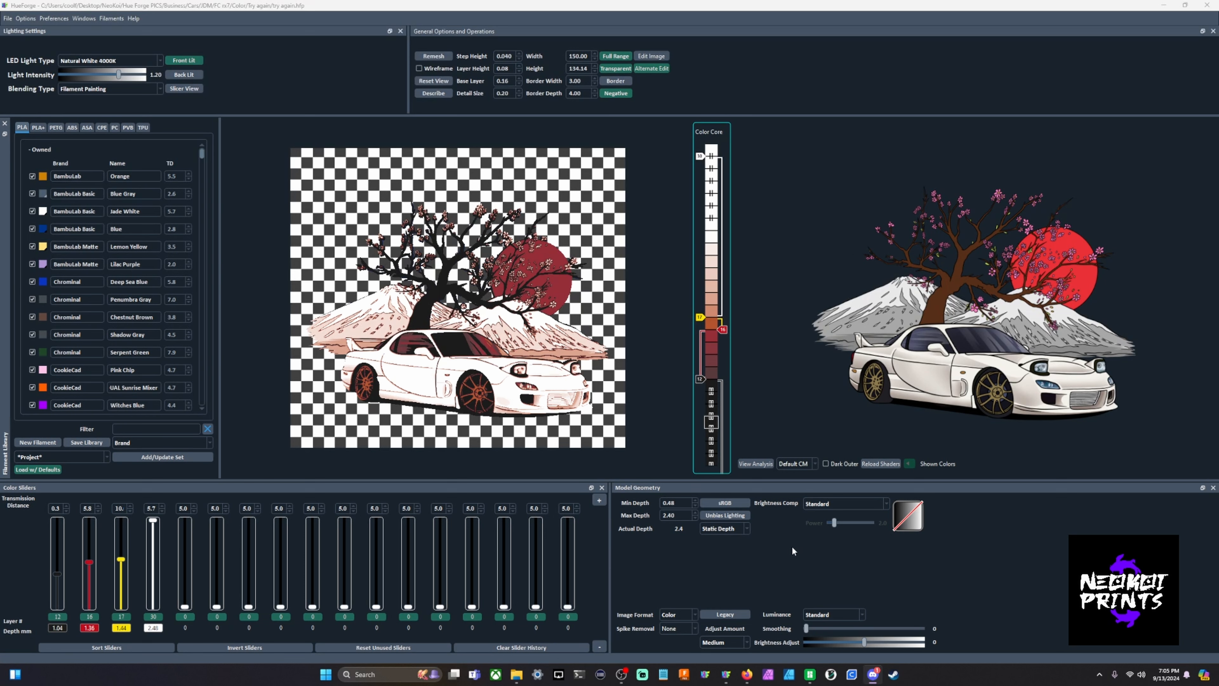
{"action": "mouse_move", "coordinate": [640, 386]}
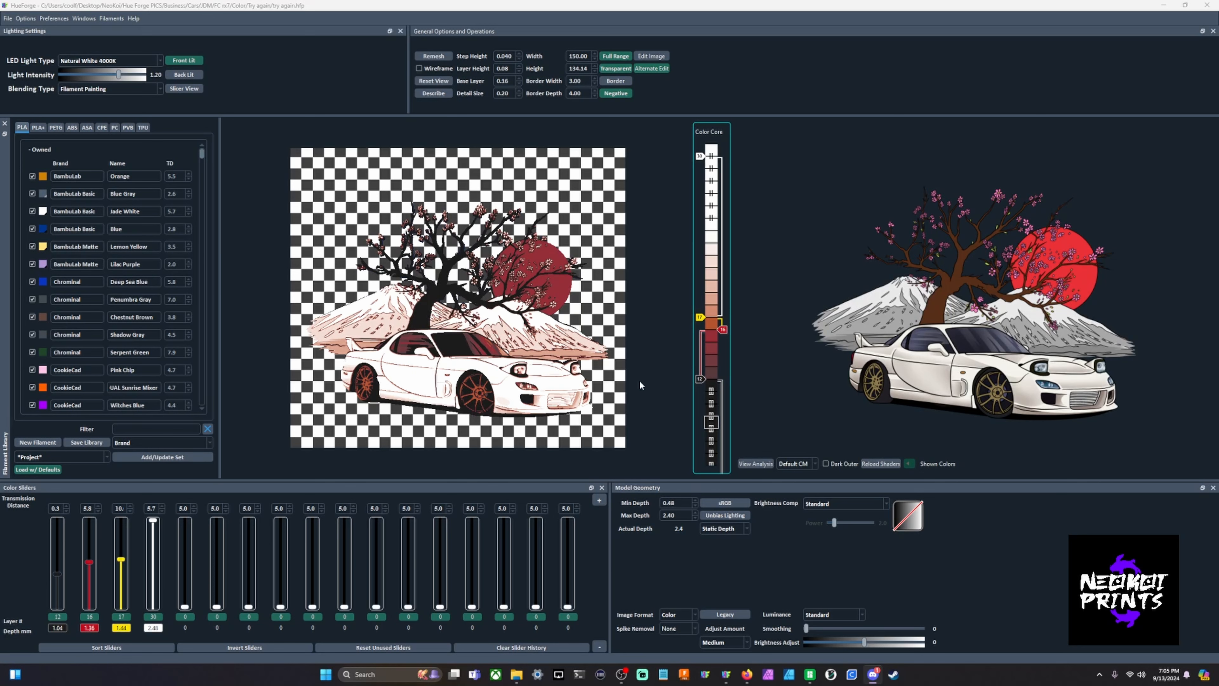
{"action": "mouse_move", "coordinate": [658, 371]}
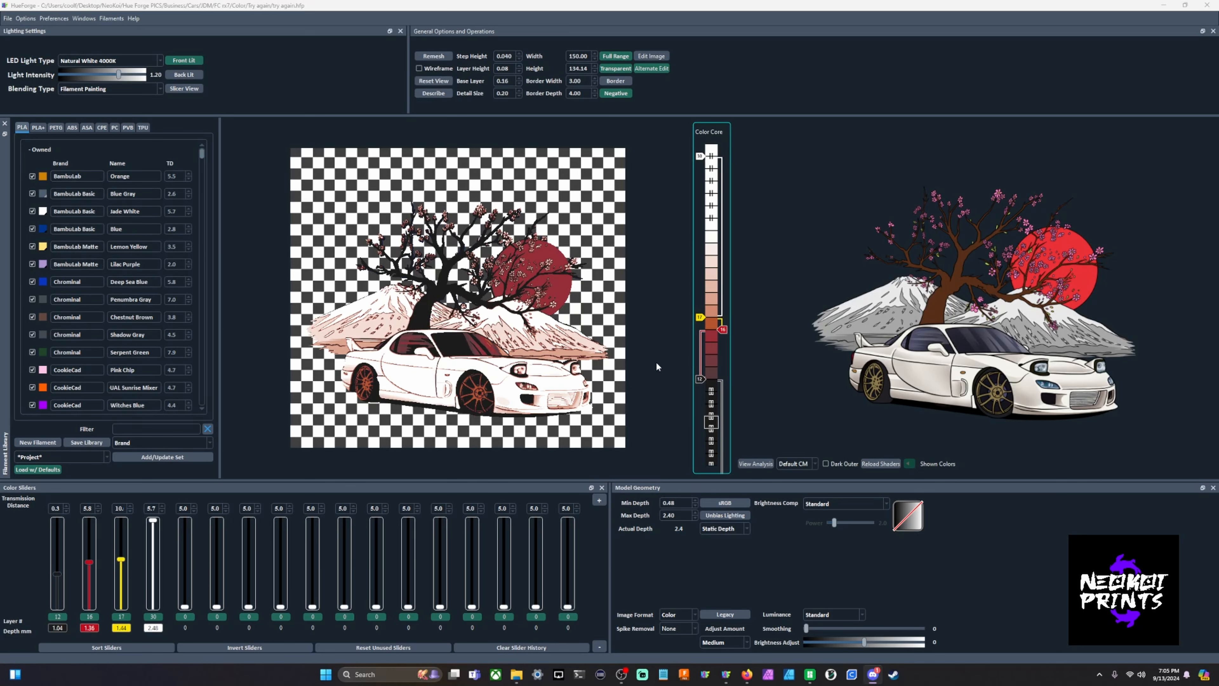
{"action": "mouse_move", "coordinate": [643, 349]}
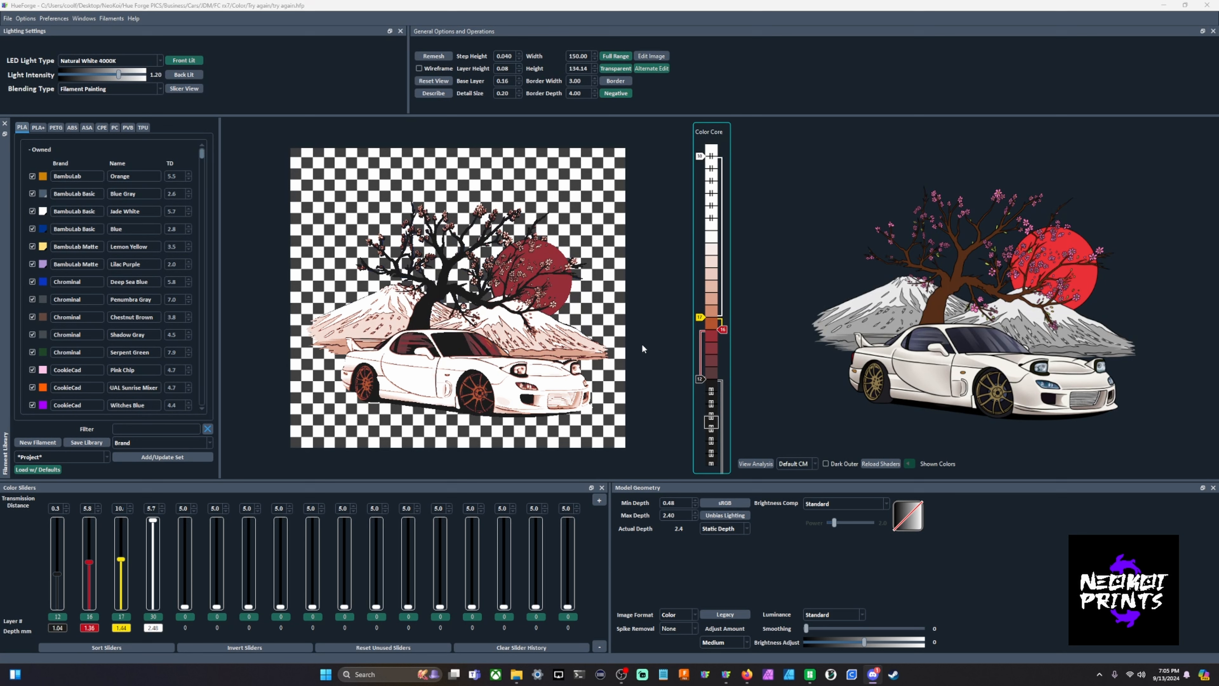
{"action": "mouse_move", "coordinate": [637, 366]}
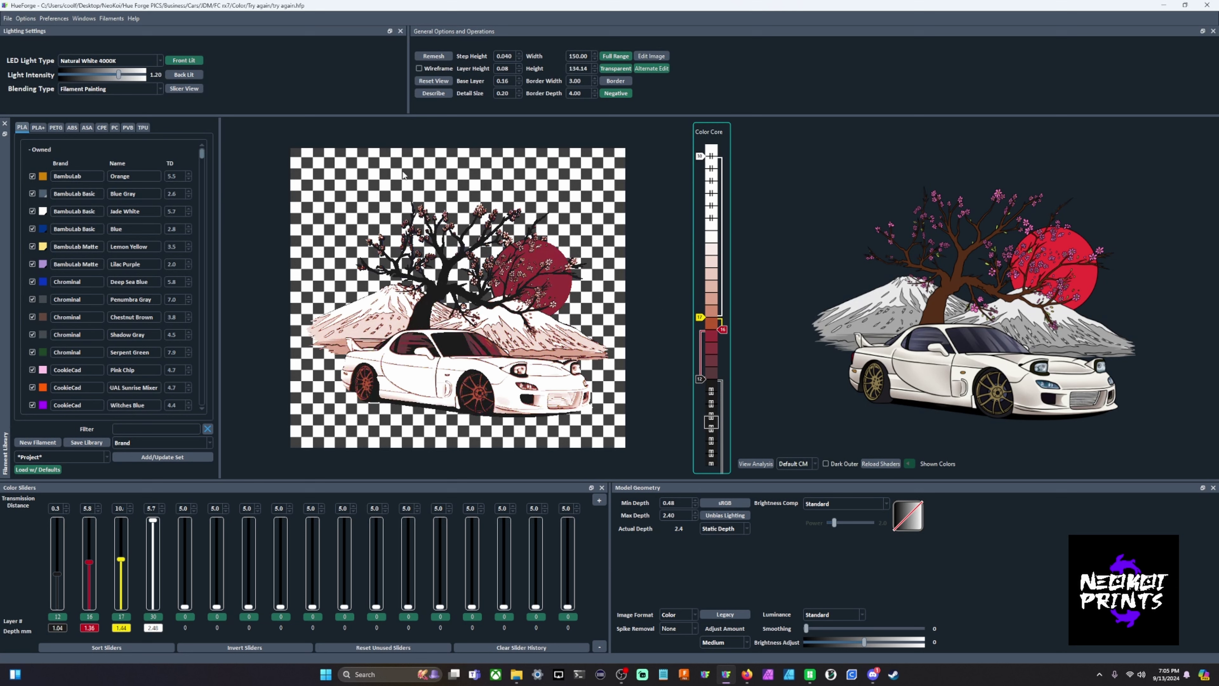
{"action": "mouse_move", "coordinate": [362, 207]}
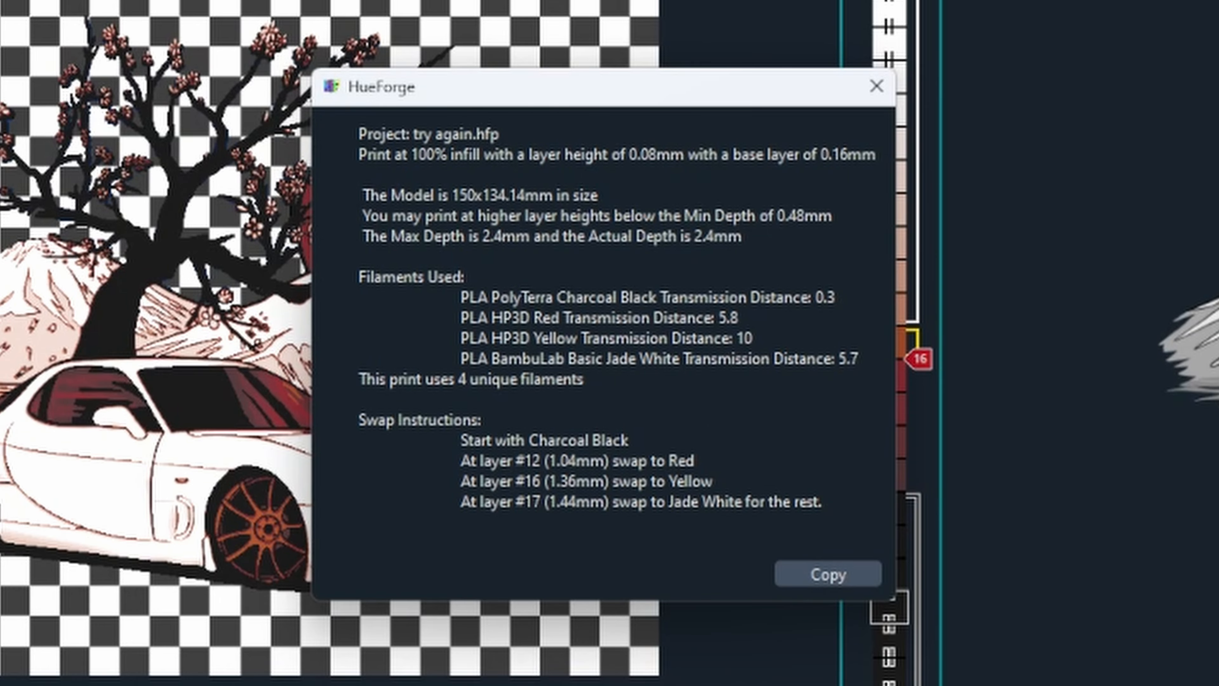
Step: Bring Bambu Studio forward and show the Quality settings: 0.08 mm layers, 0.16 mm first layer
{"action": "left_click", "coordinate": [876, 85]}
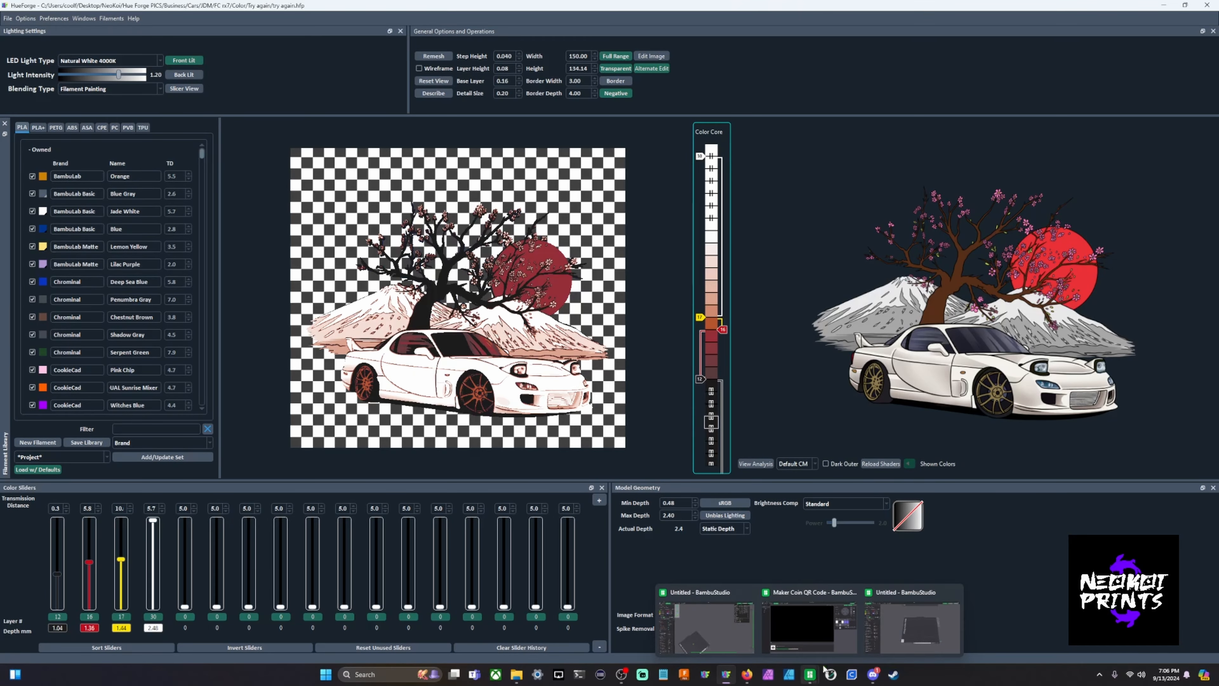
{"action": "left_click", "coordinate": [807, 674]}
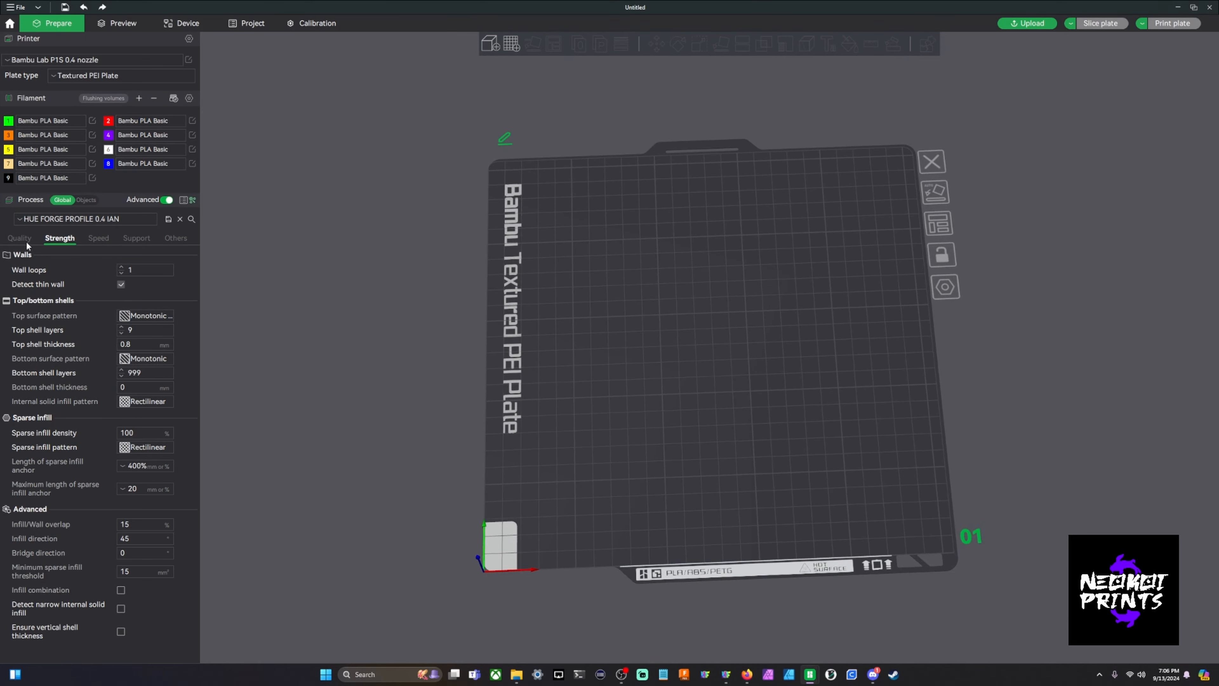
{"action": "left_click", "coordinate": [19, 238]}
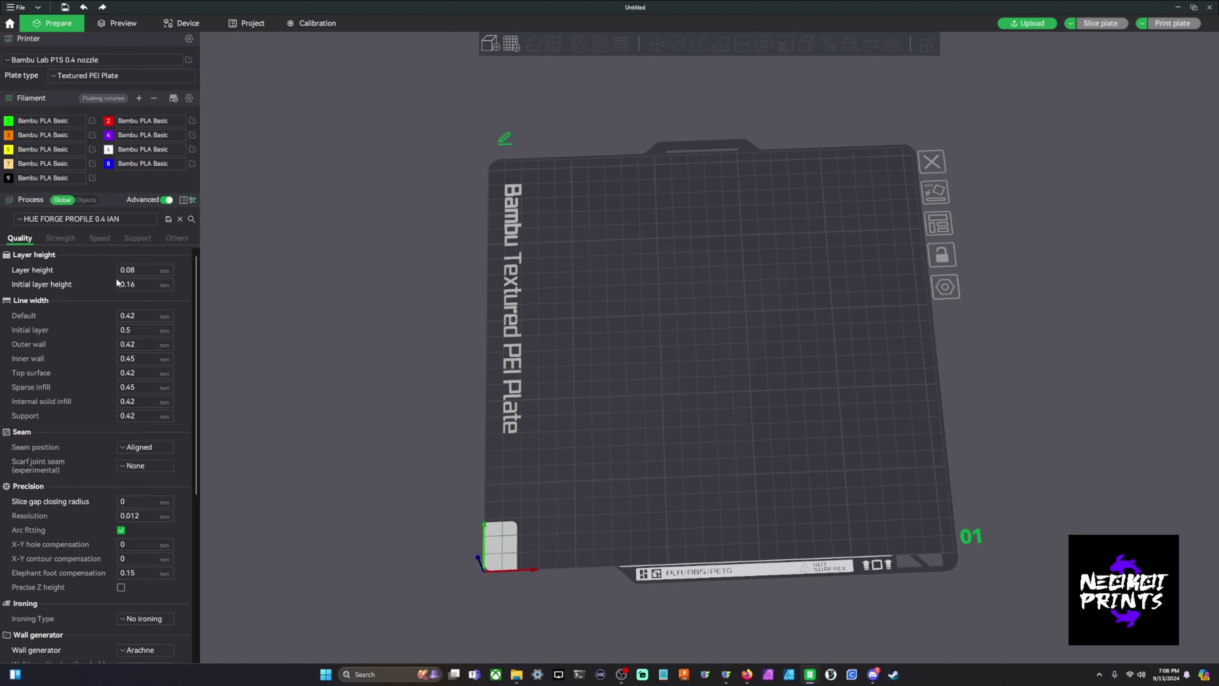
{"action": "mouse_move", "coordinate": [105, 277]}
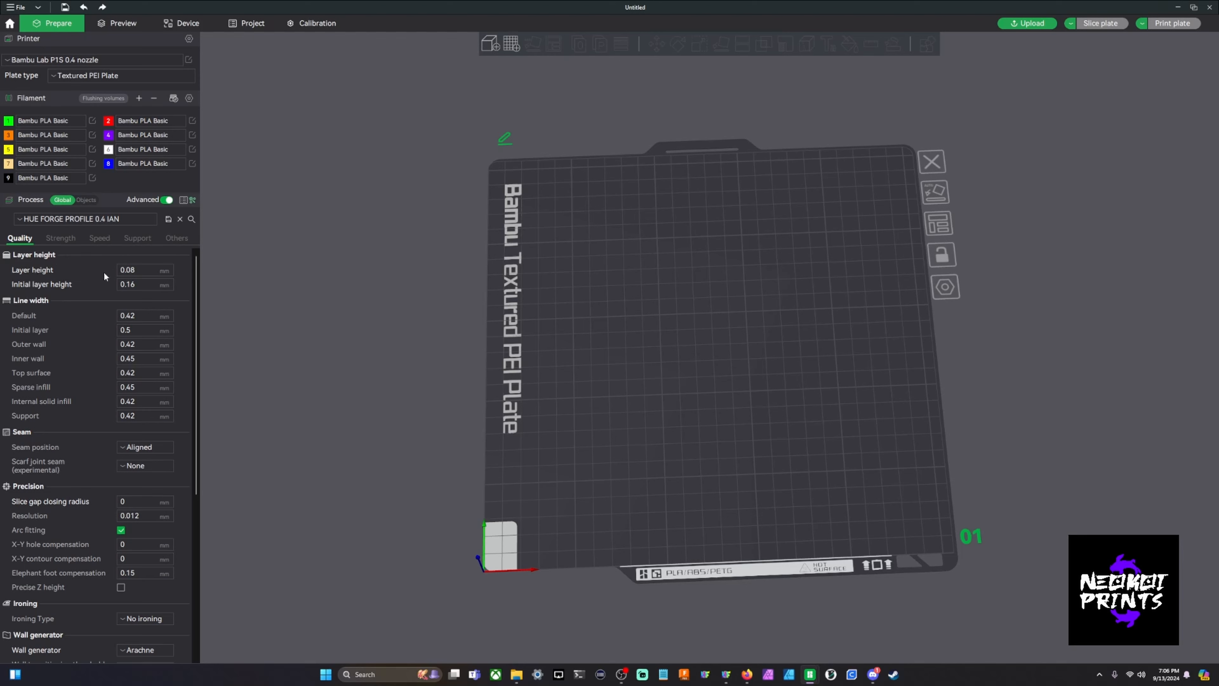
{"action": "mouse_move", "coordinate": [115, 290]}
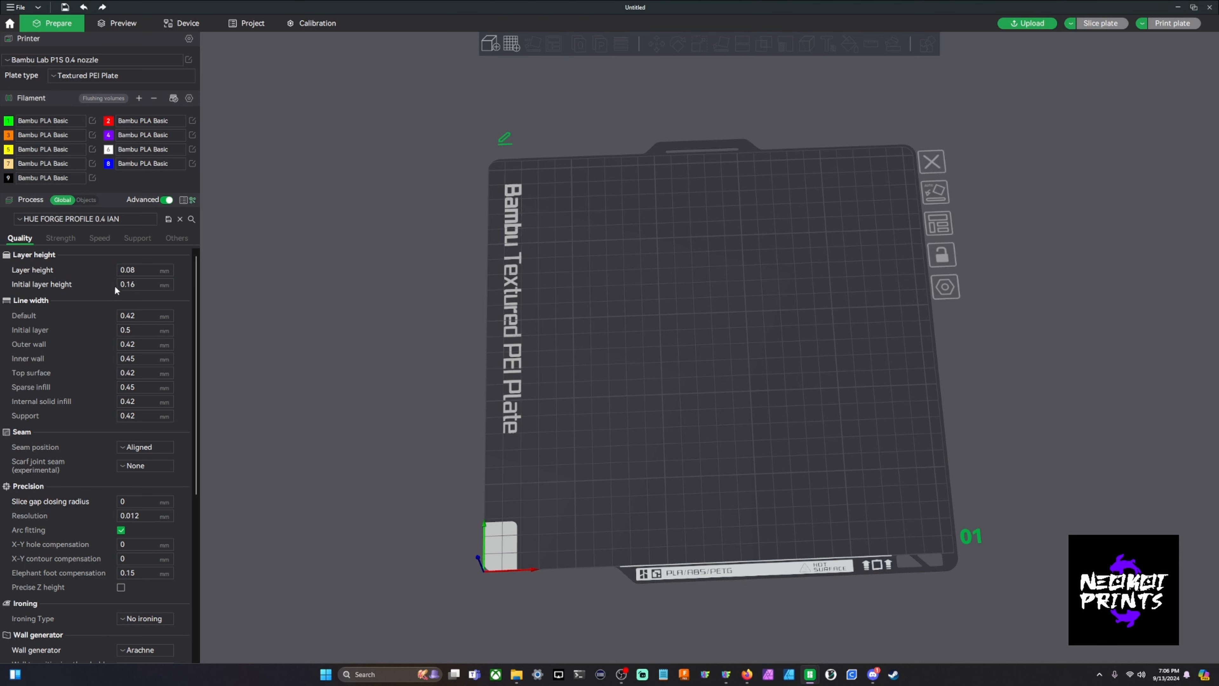
{"action": "mouse_move", "coordinate": [114, 298]}
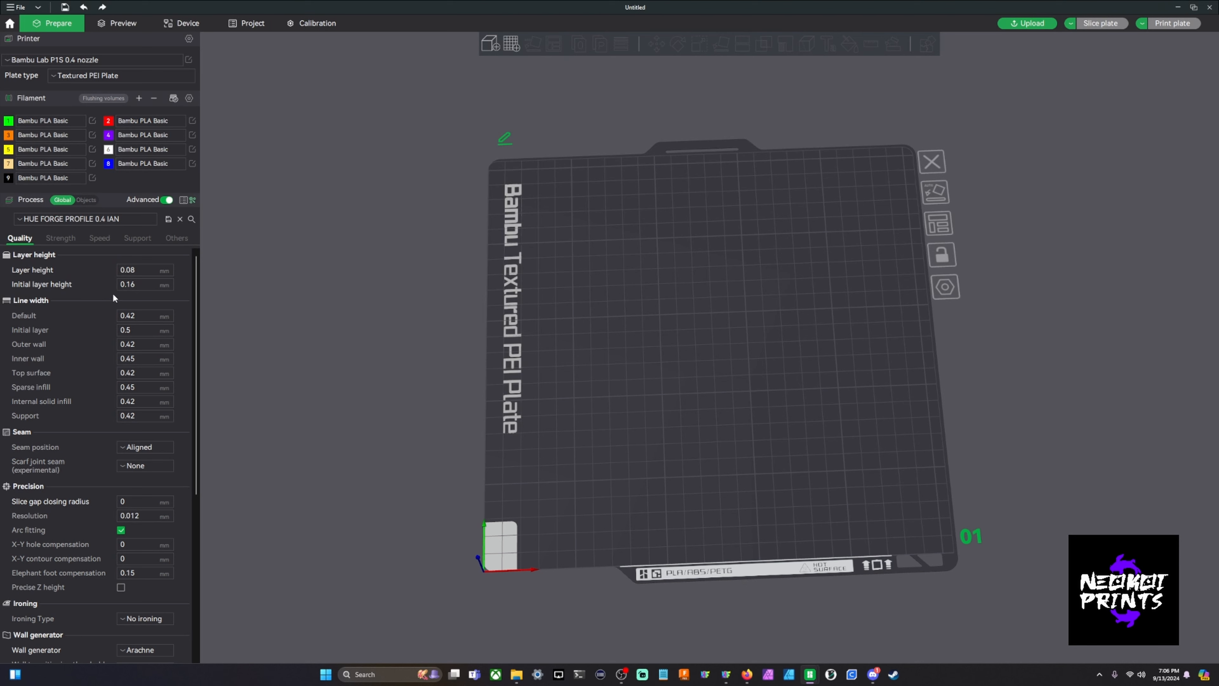
{"action": "key", "text": "alt+tab"}
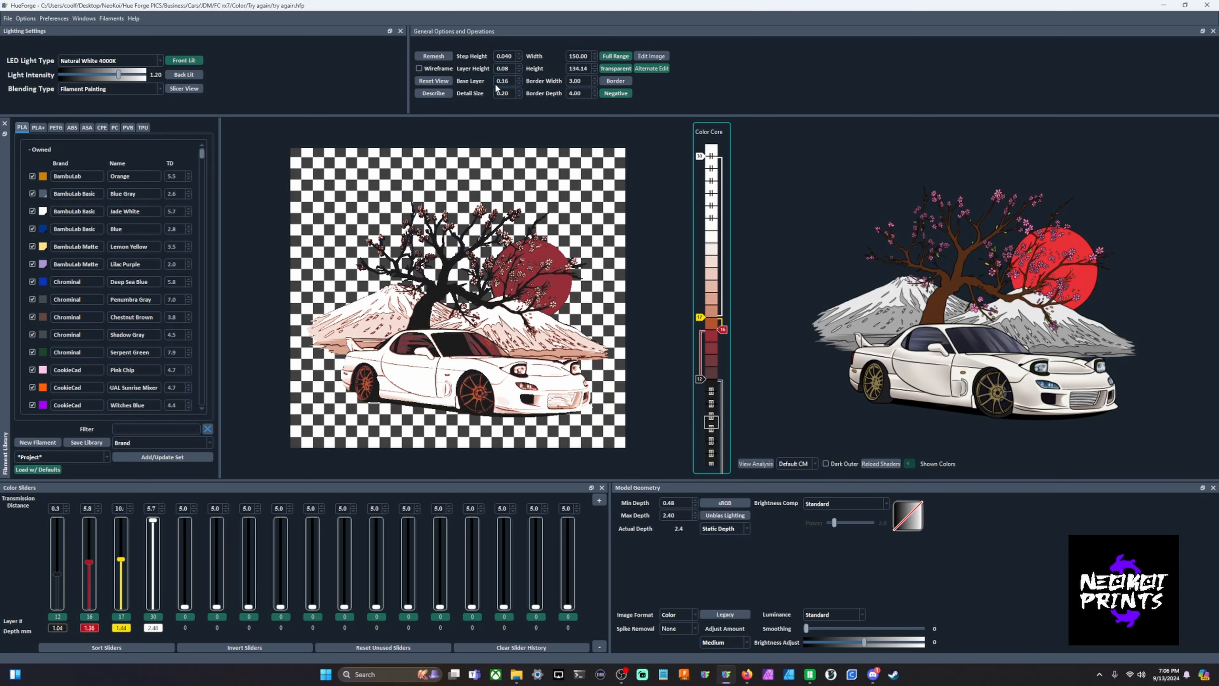
{"action": "mouse_move", "coordinate": [1072, 87]}
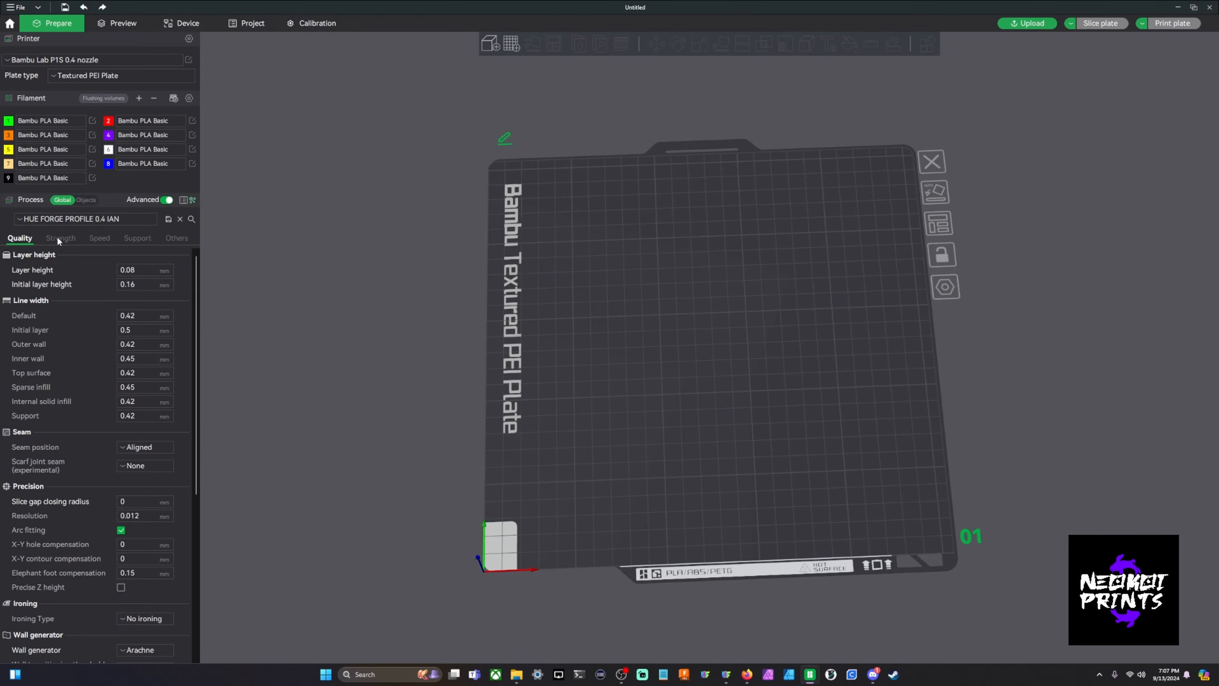
Step: Review the Strength, Speed and Support settings: 1 wall loop, 100% infill
{"action": "left_click", "coordinate": [60, 238]}
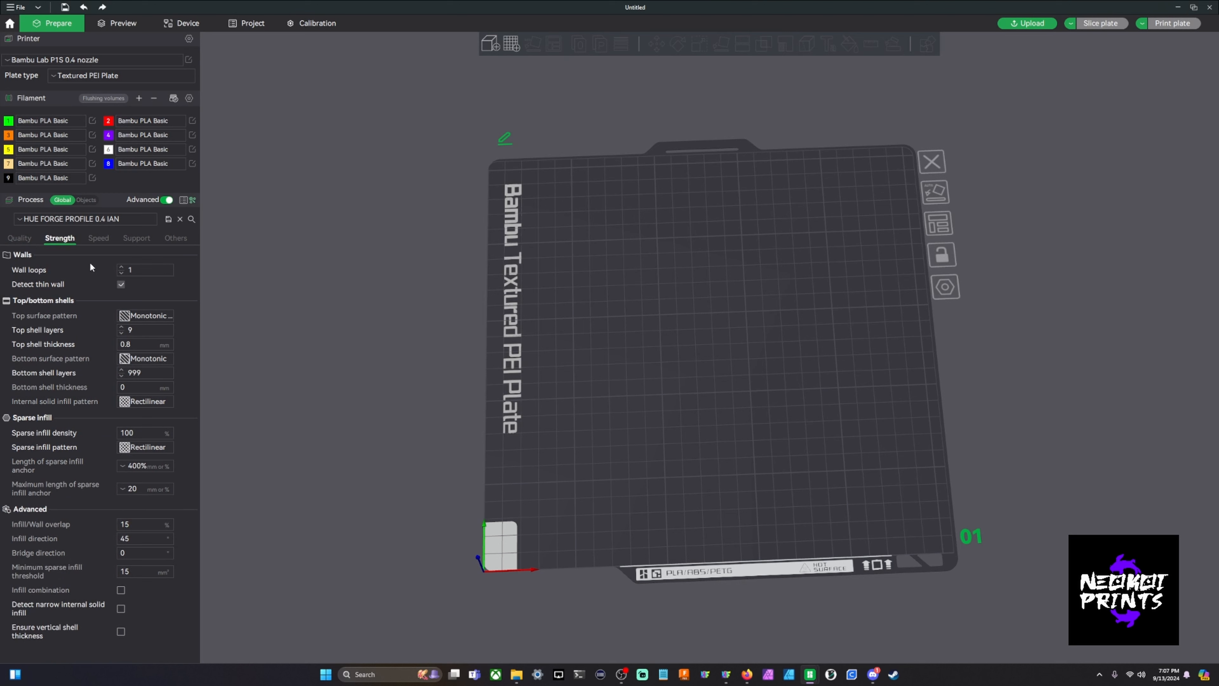
{"action": "mouse_move", "coordinate": [98, 294]}
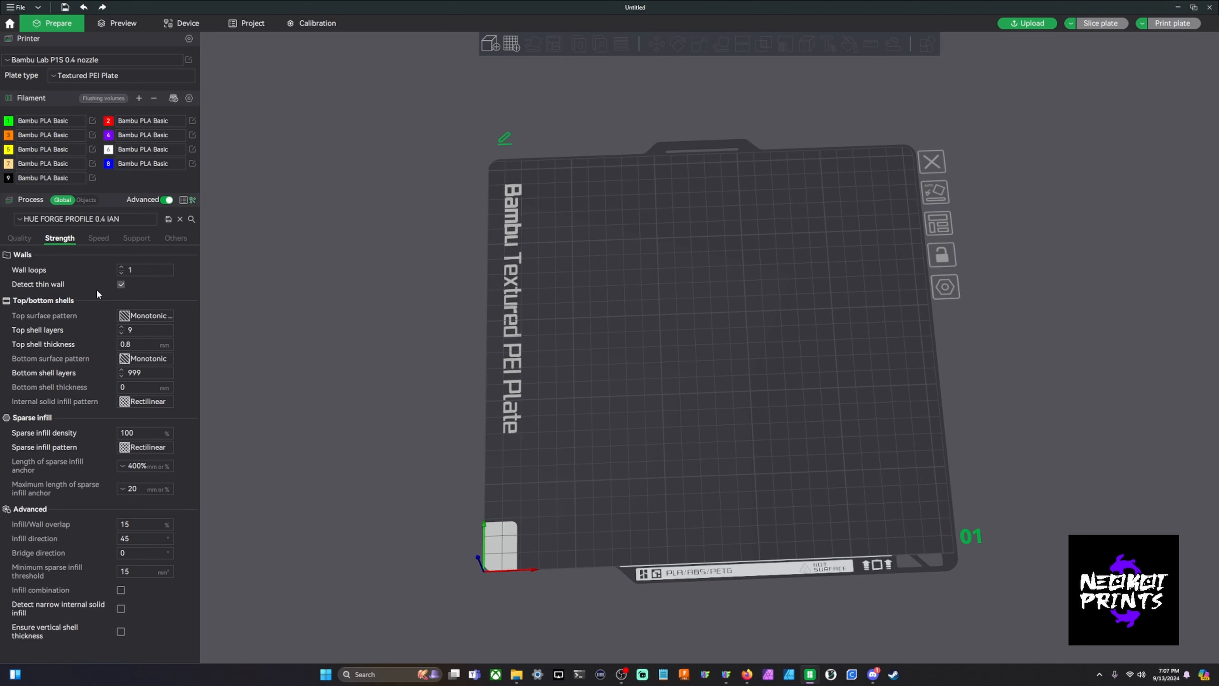
{"action": "left_click", "coordinate": [145, 315]}
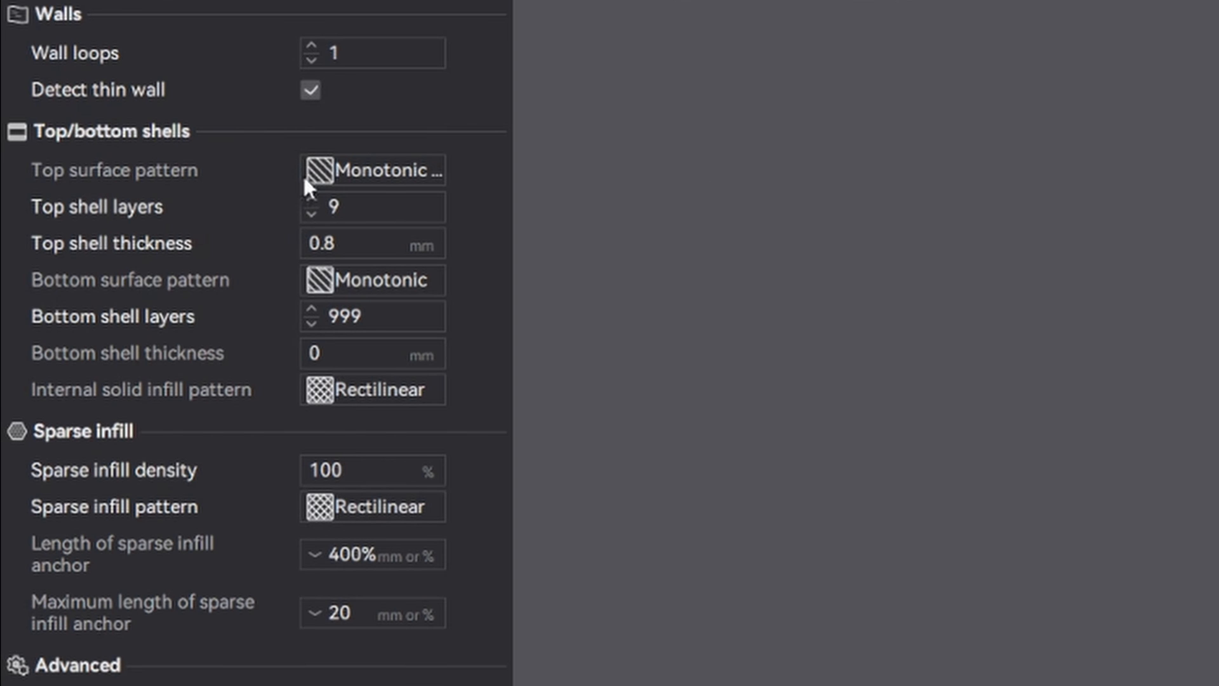
{"action": "left_click", "coordinate": [371, 170]}
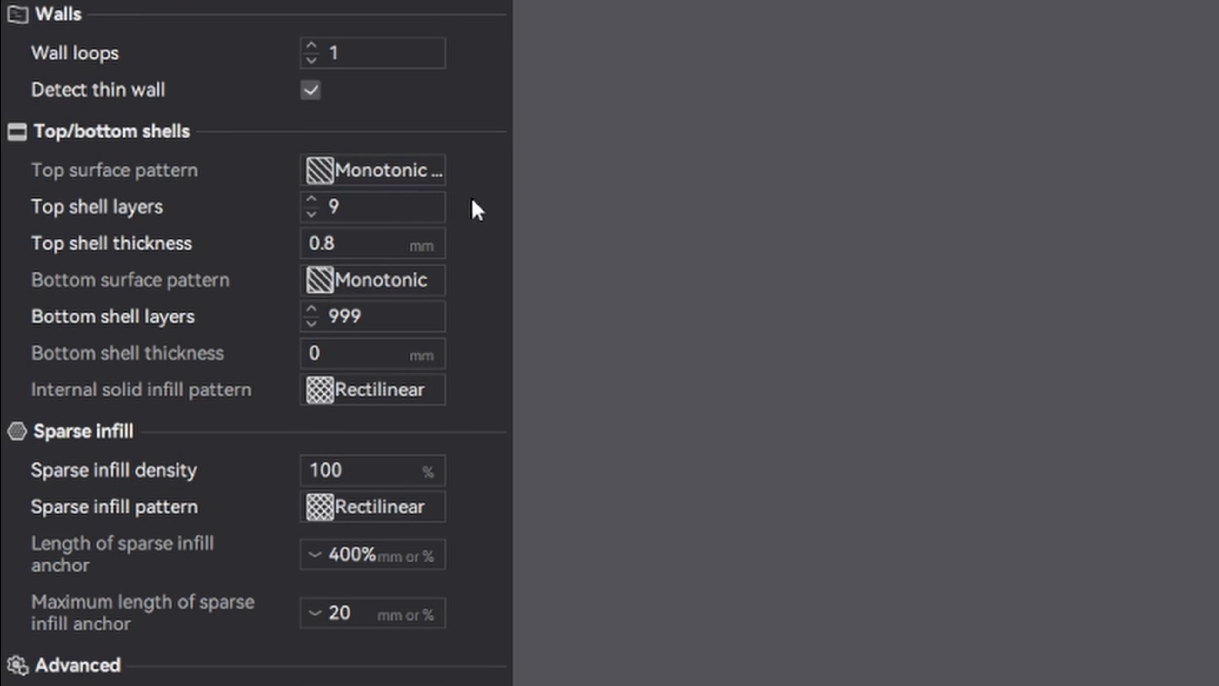
{"action": "mouse_move", "coordinate": [267, 224]}
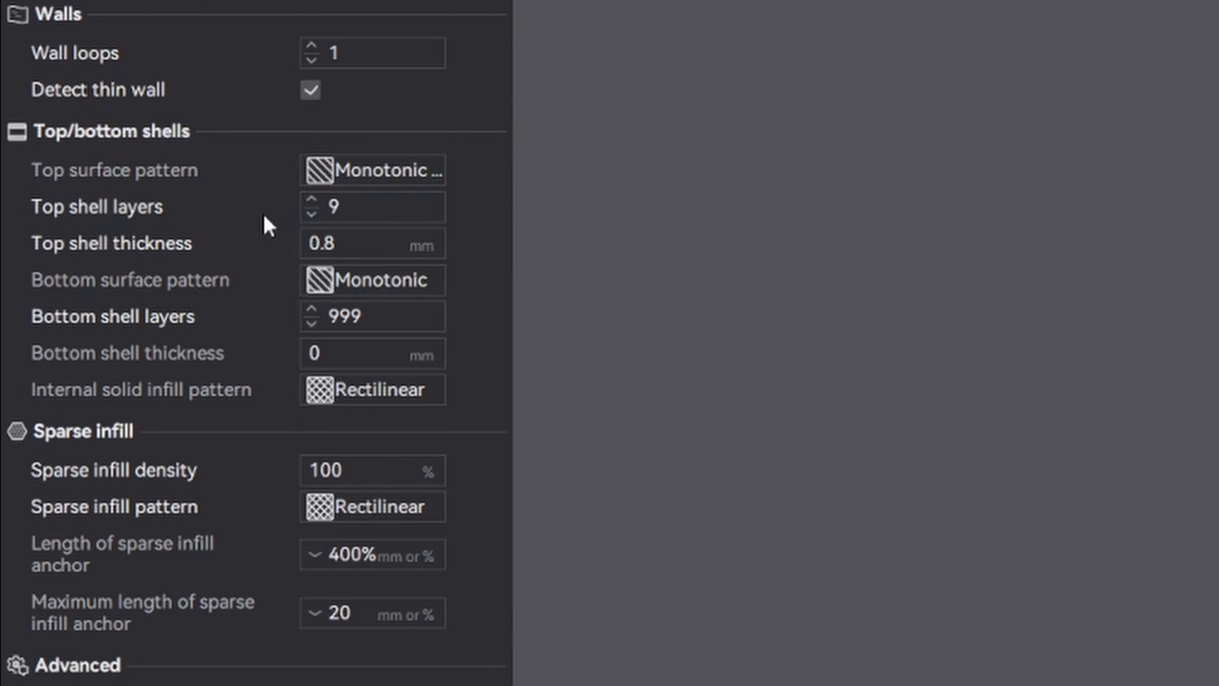
{"action": "mouse_move", "coordinate": [238, 334]}
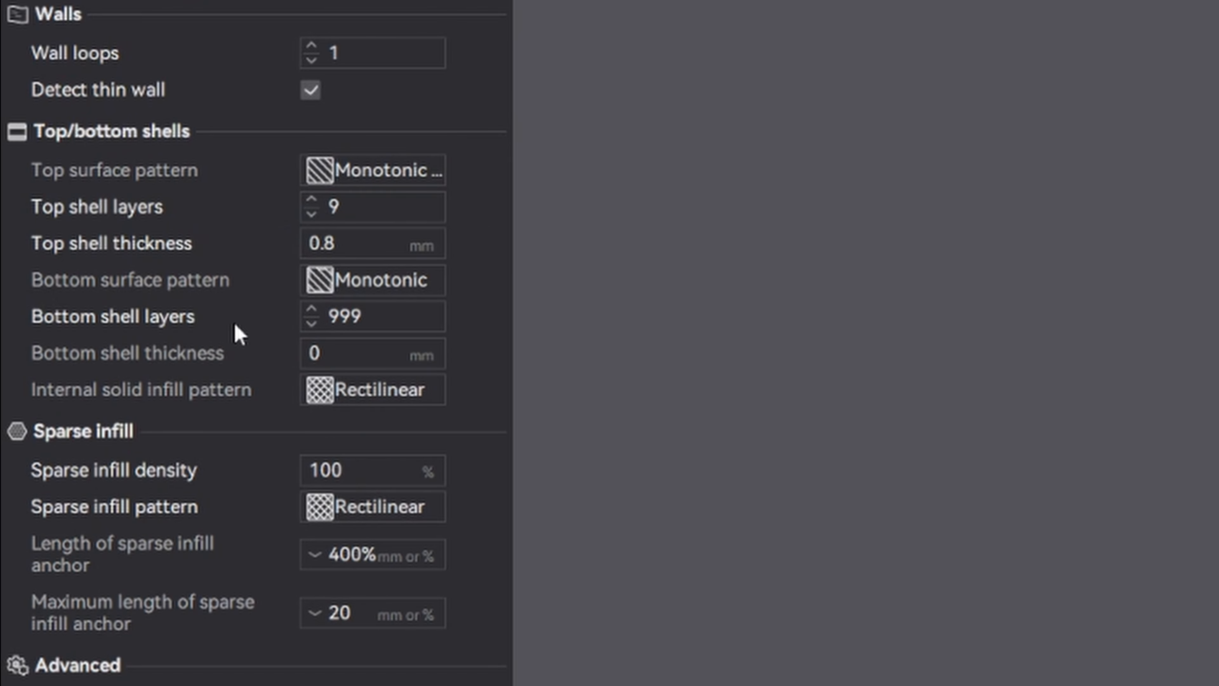
{"action": "mouse_move", "coordinate": [486, 344]}
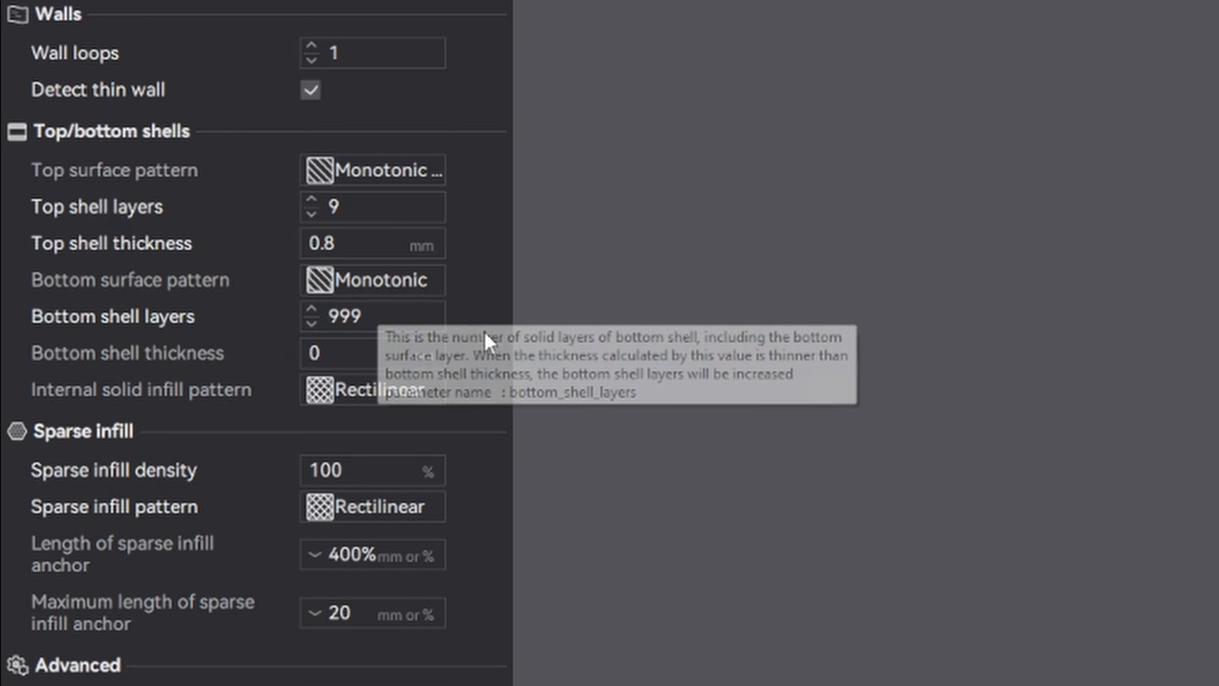
{"action": "mouse_move", "coordinate": [468, 550]}
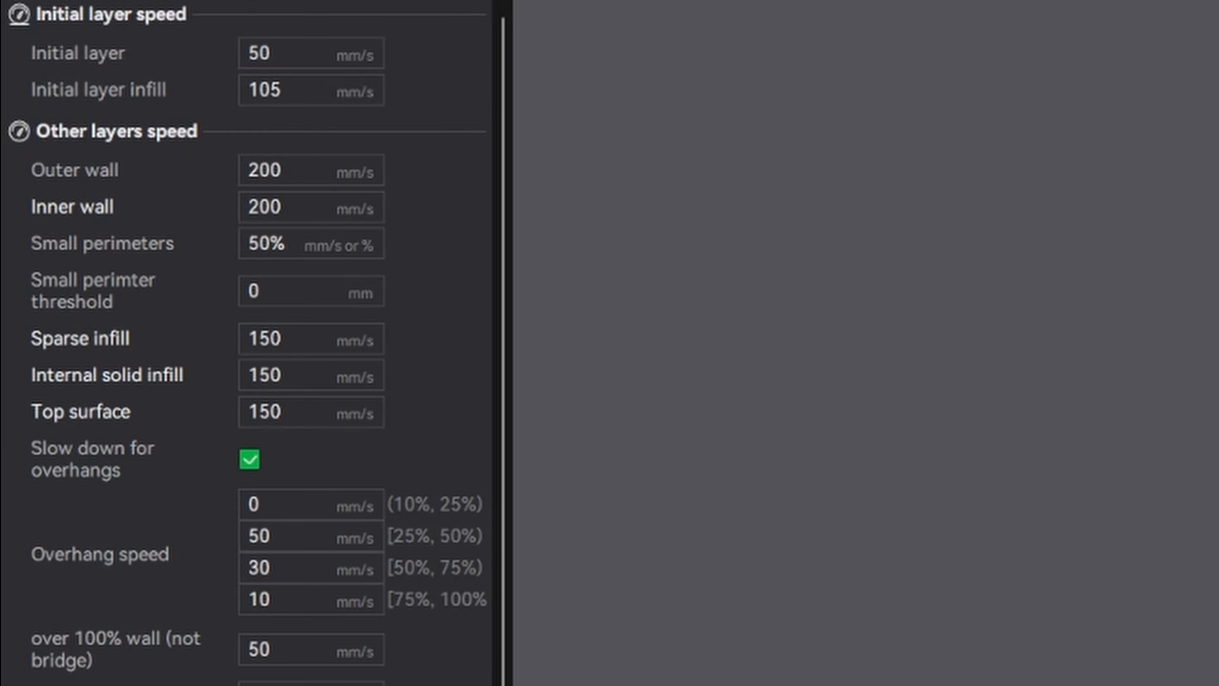
{"action": "mouse_move", "coordinate": [209, 119]}
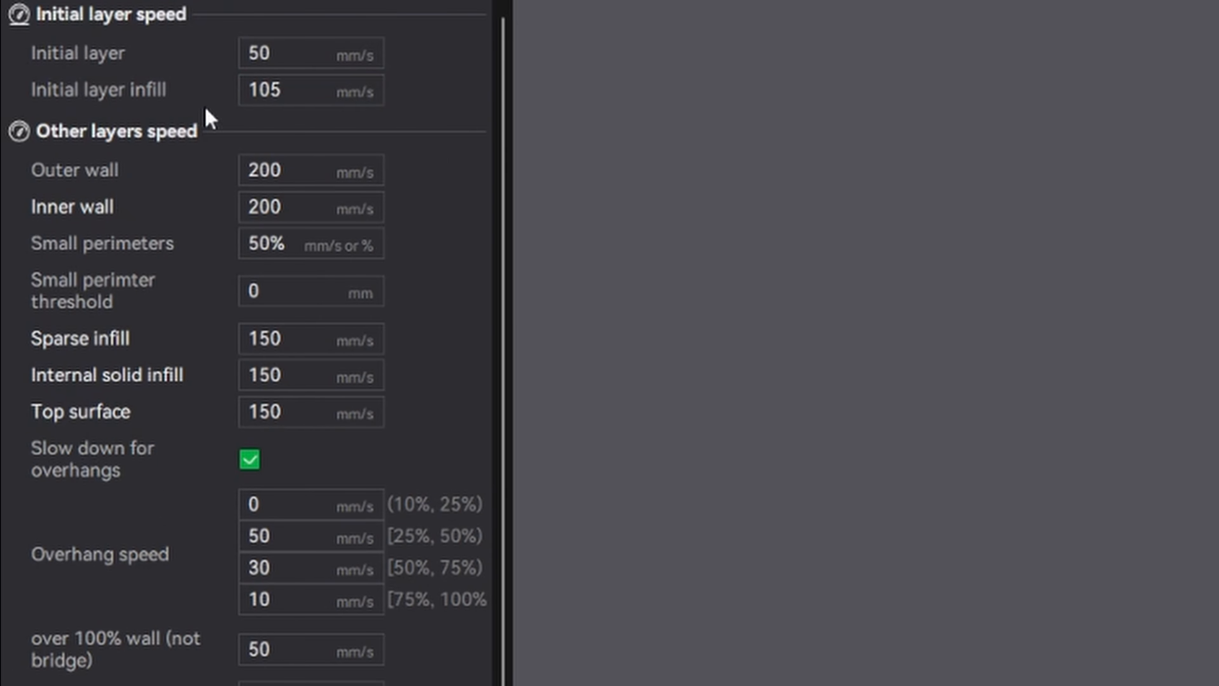
{"action": "mouse_move", "coordinate": [233, 250]}
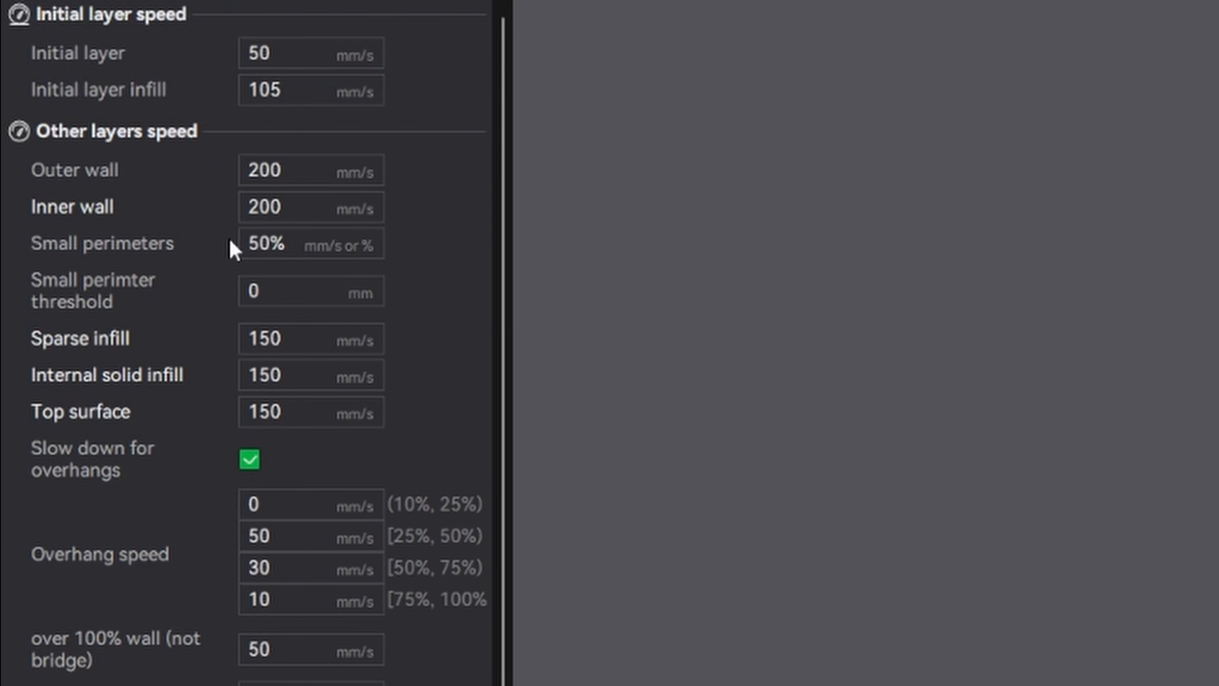
{"action": "mouse_move", "coordinate": [202, 317]}
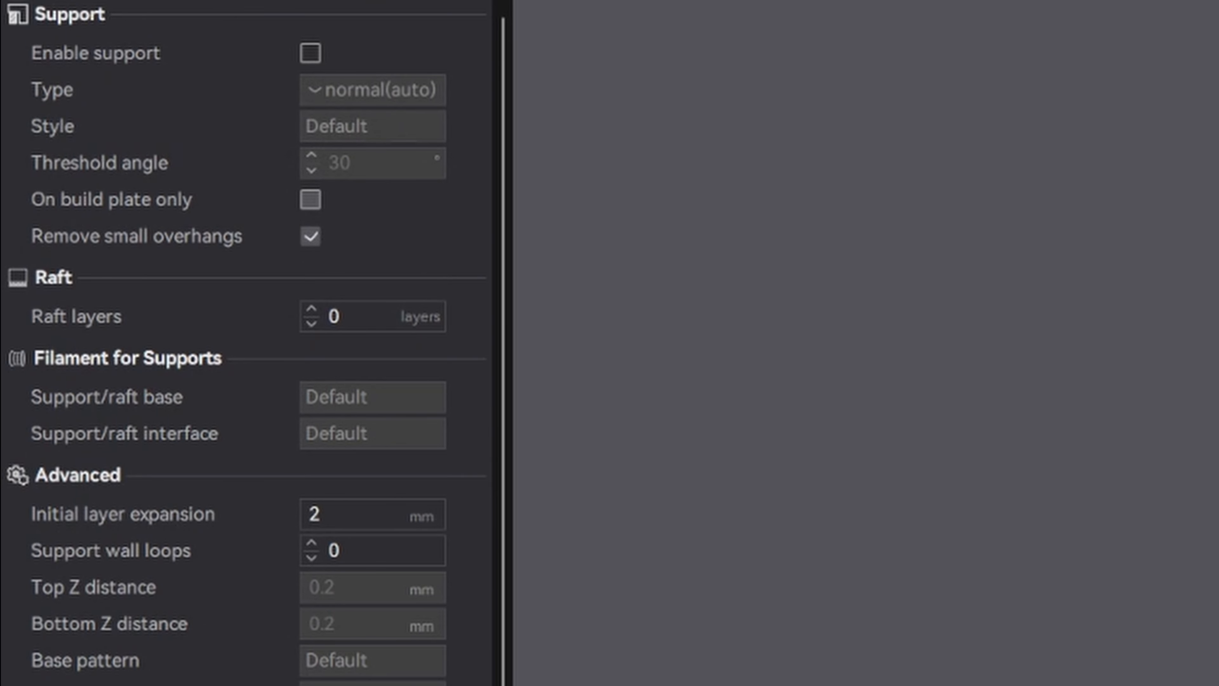
{"action": "mouse_move", "coordinate": [224, 235]}
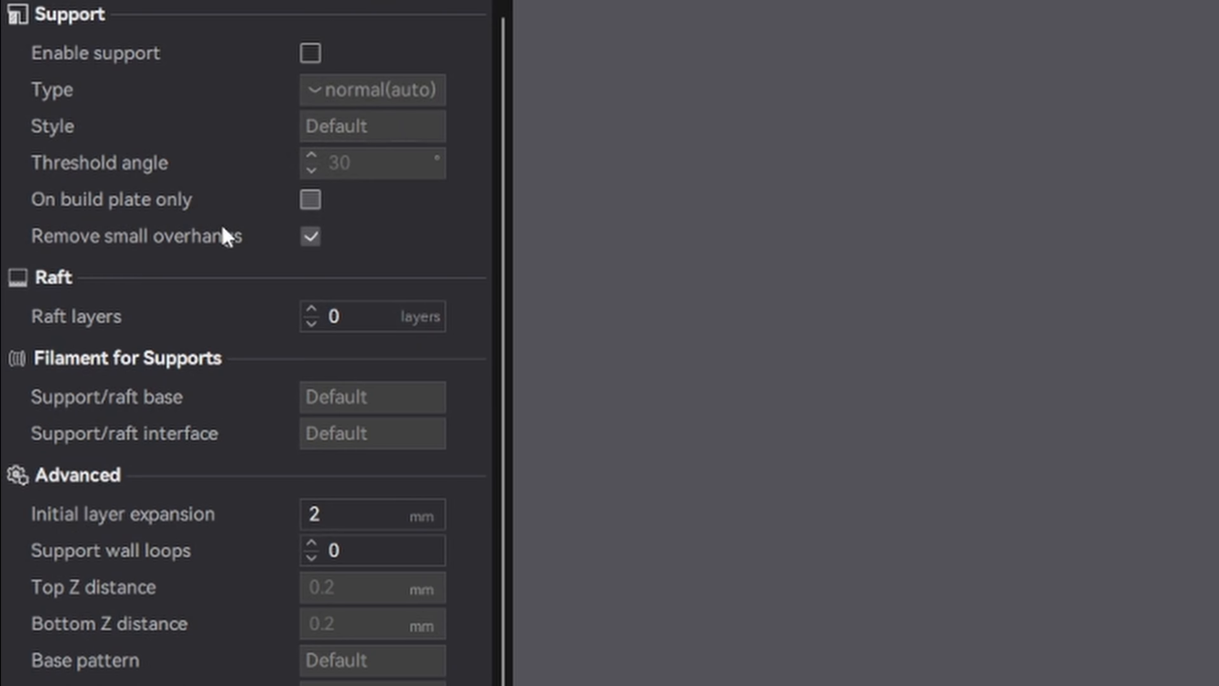
{"action": "scroll", "scroll_direction": "down", "scroll_amount": 3}
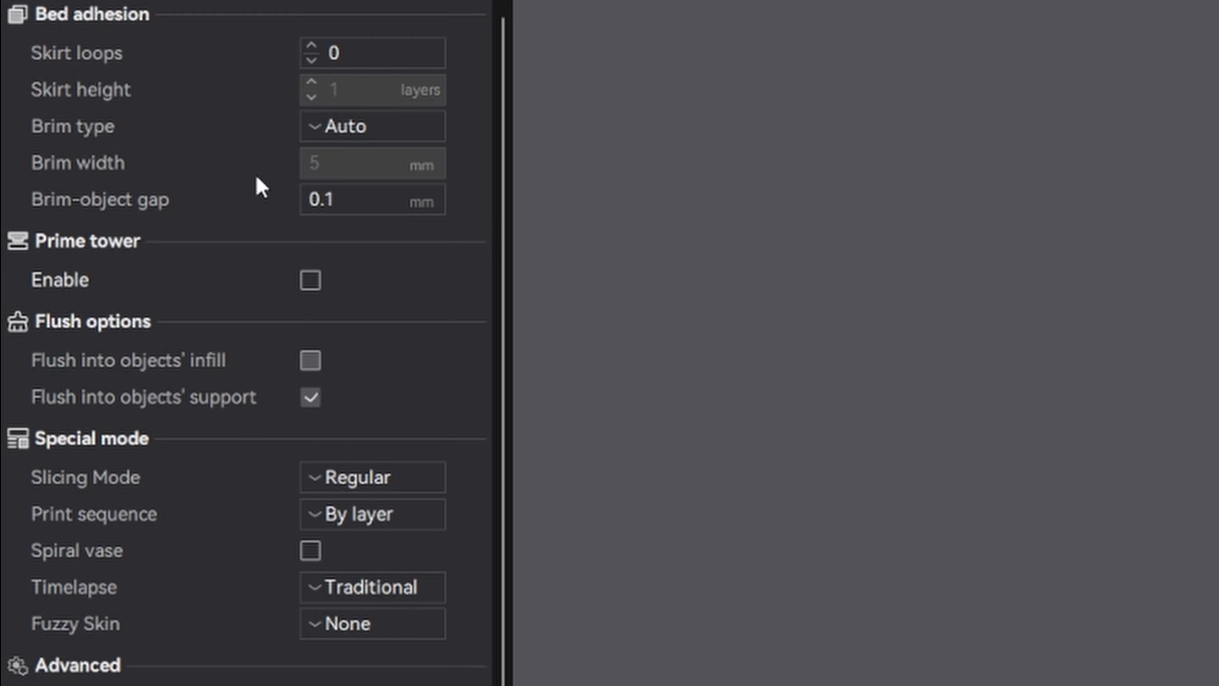
{"action": "mouse_move", "coordinate": [242, 163]}
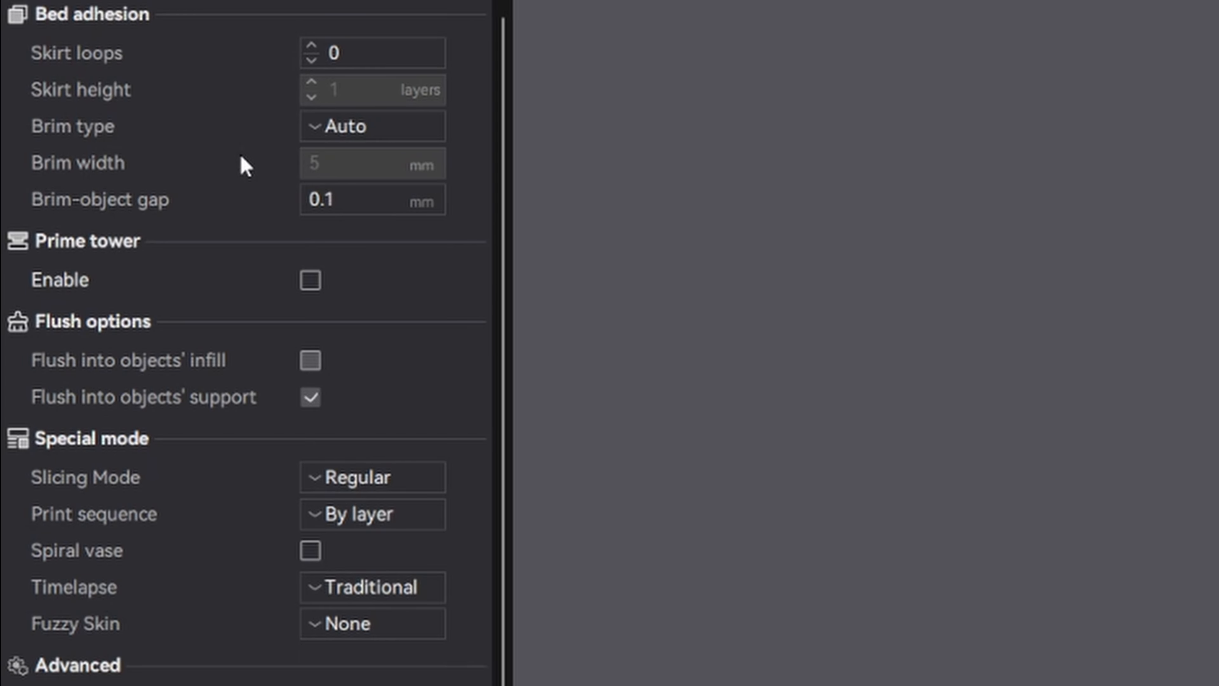
{"action": "mouse_move", "coordinate": [259, 182]}
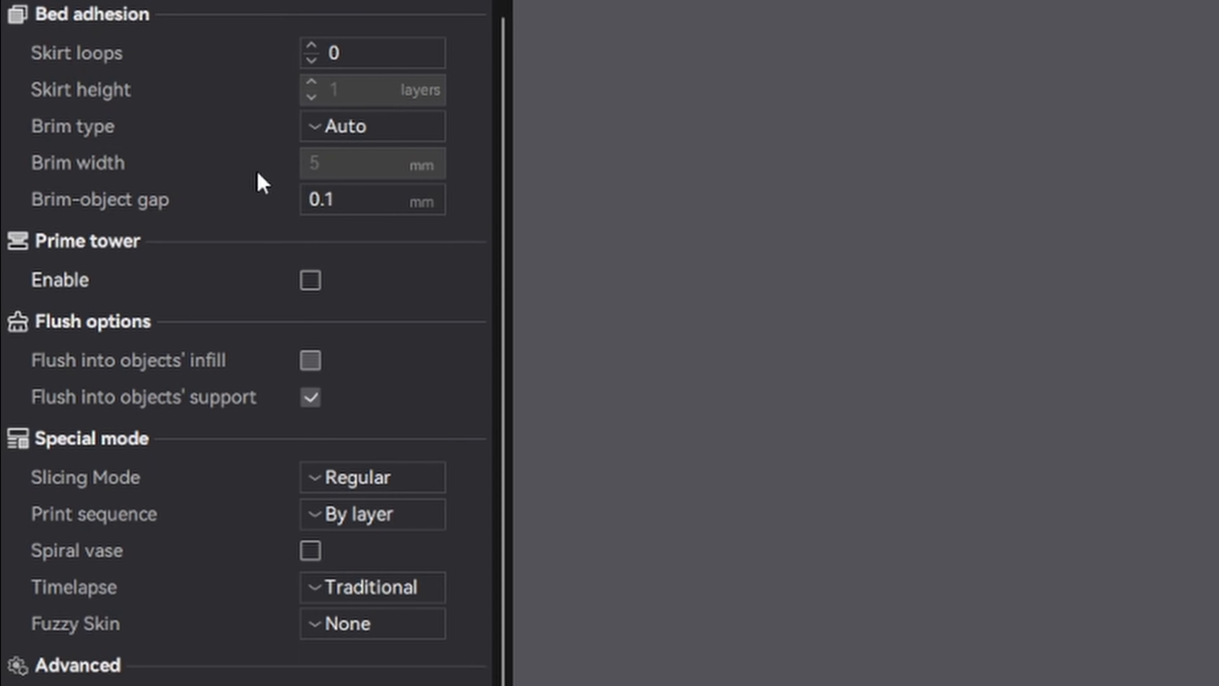
{"action": "mouse_move", "coordinate": [195, 316]}
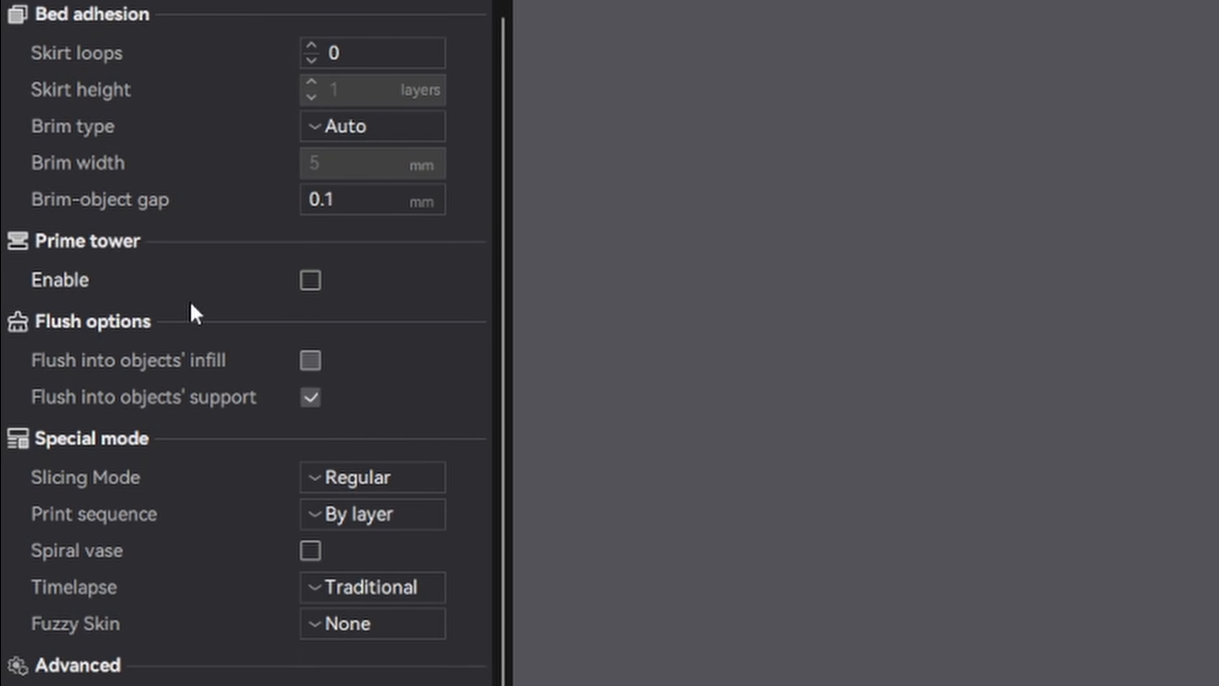
{"action": "mouse_move", "coordinate": [239, 142]}
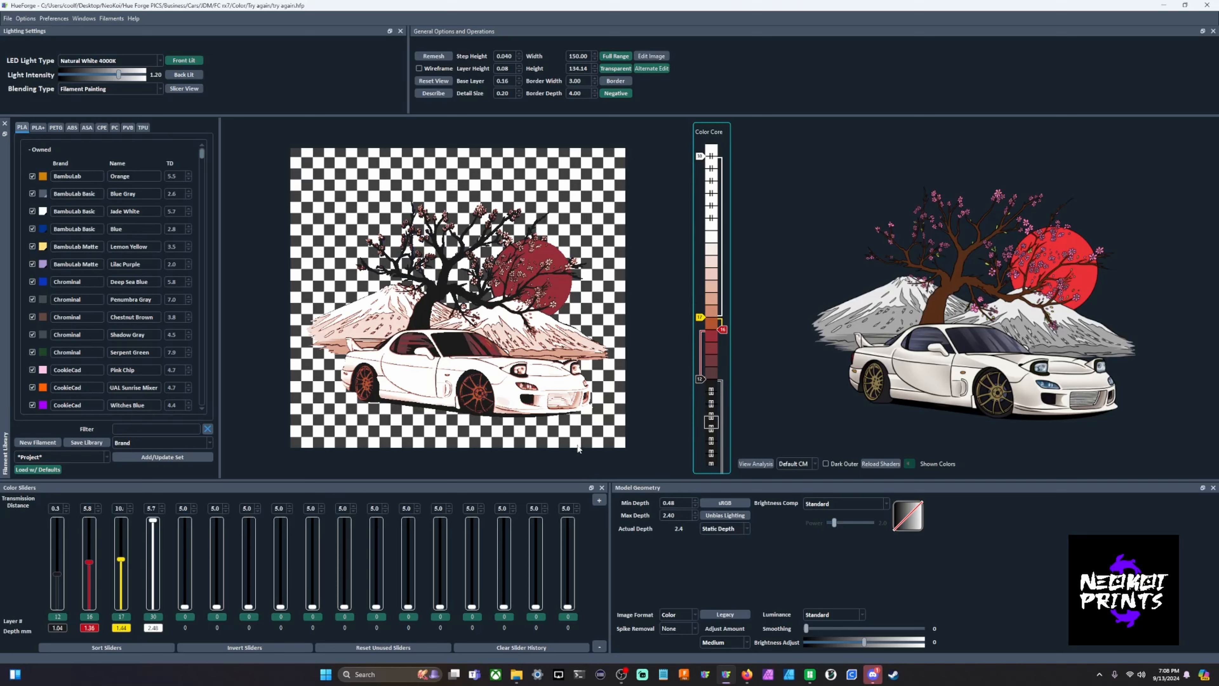
{"action": "mouse_move", "coordinate": [321, 262]}
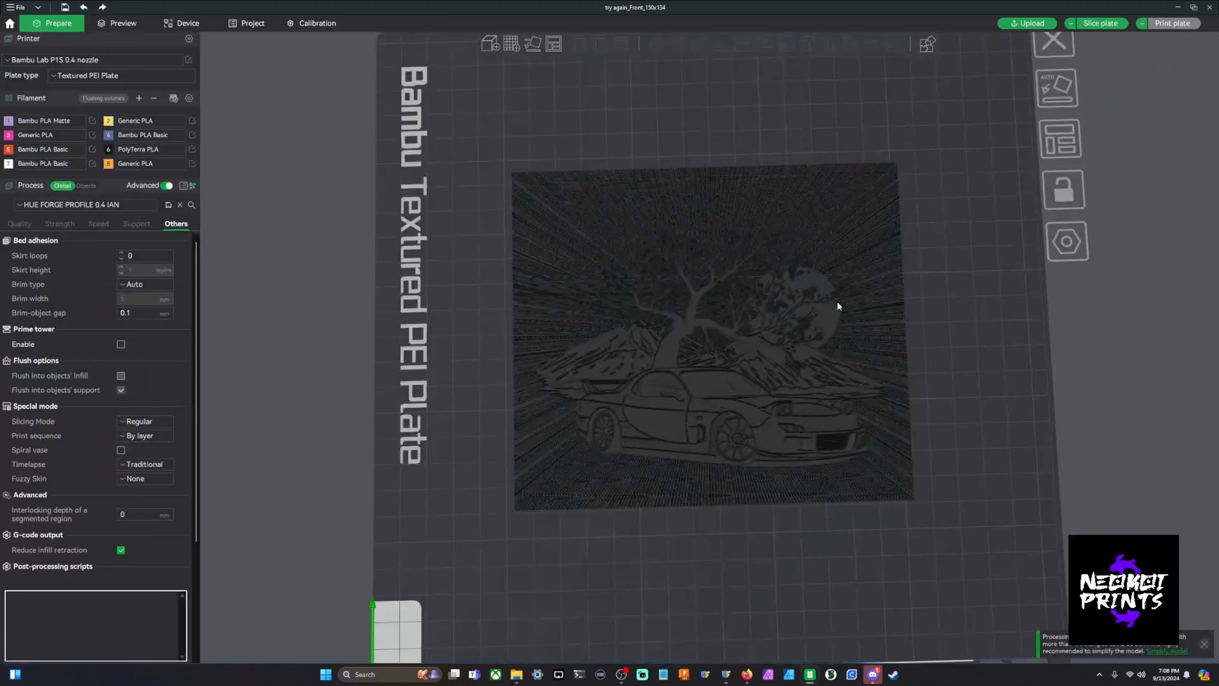
Step: Drag the layer slider down to inspect the lower layers of the sliced car plate
{"action": "left_click_drag", "start_coordinate": [838, 305], "coordinate": [697, 407]}
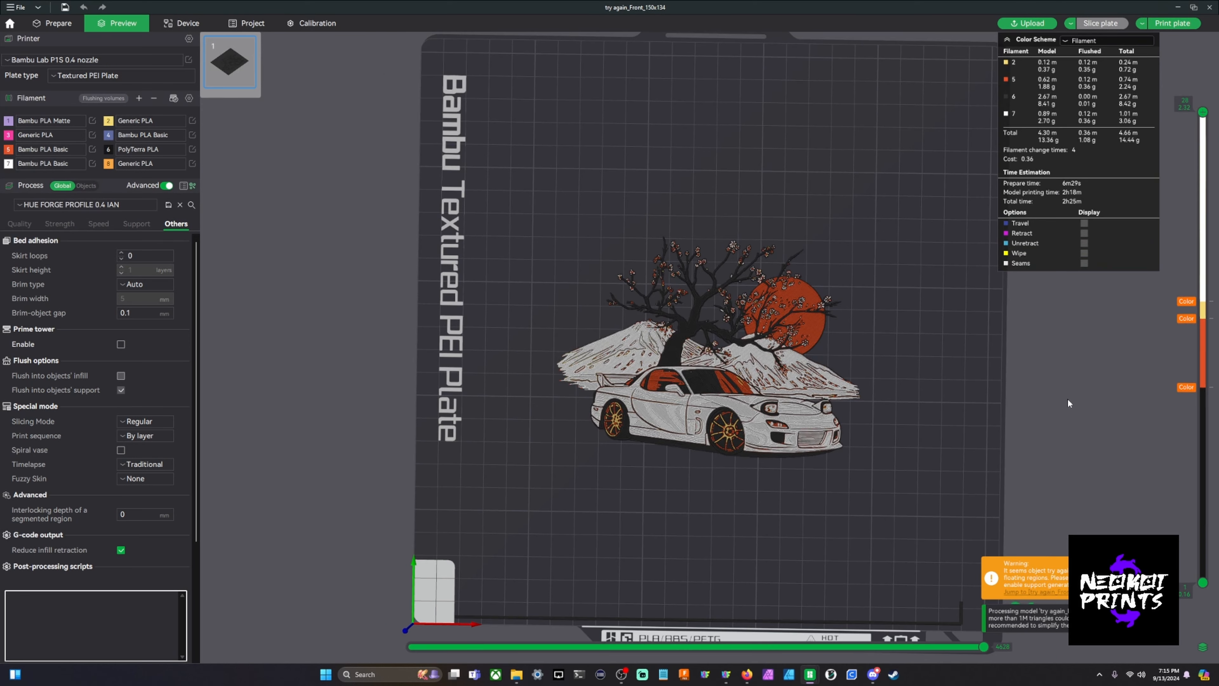
{"action": "mouse_move", "coordinate": [1000, 356]}
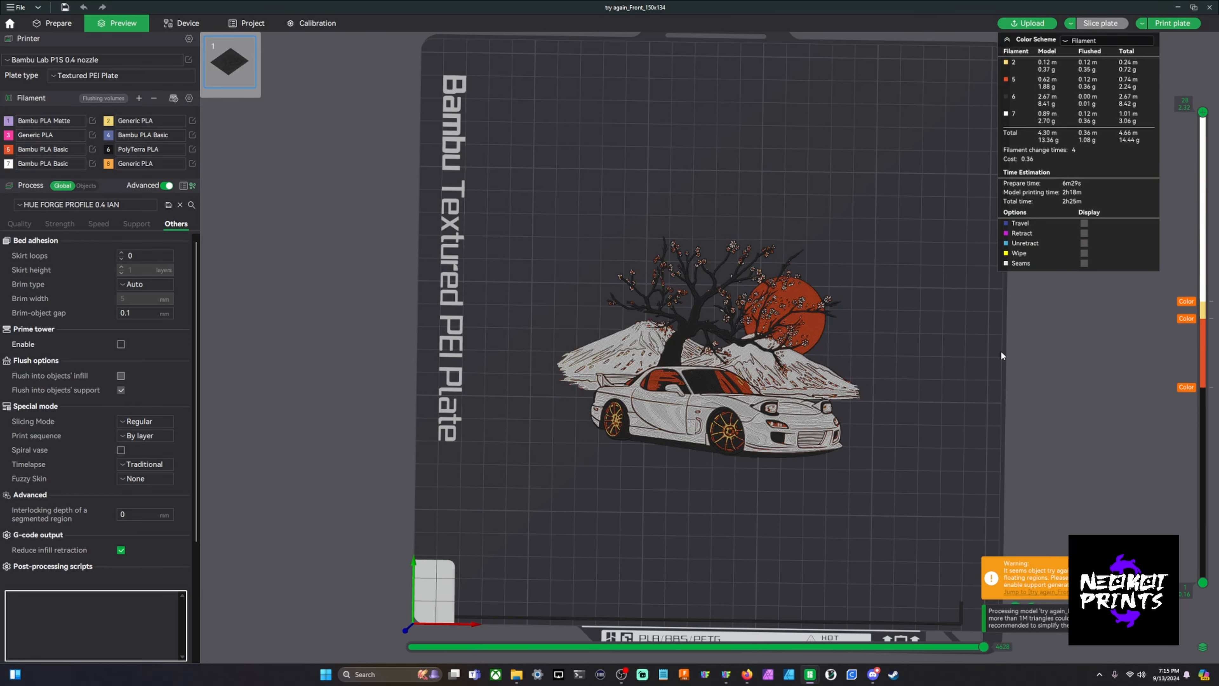
{"action": "mouse_move", "coordinate": [856, 137]}
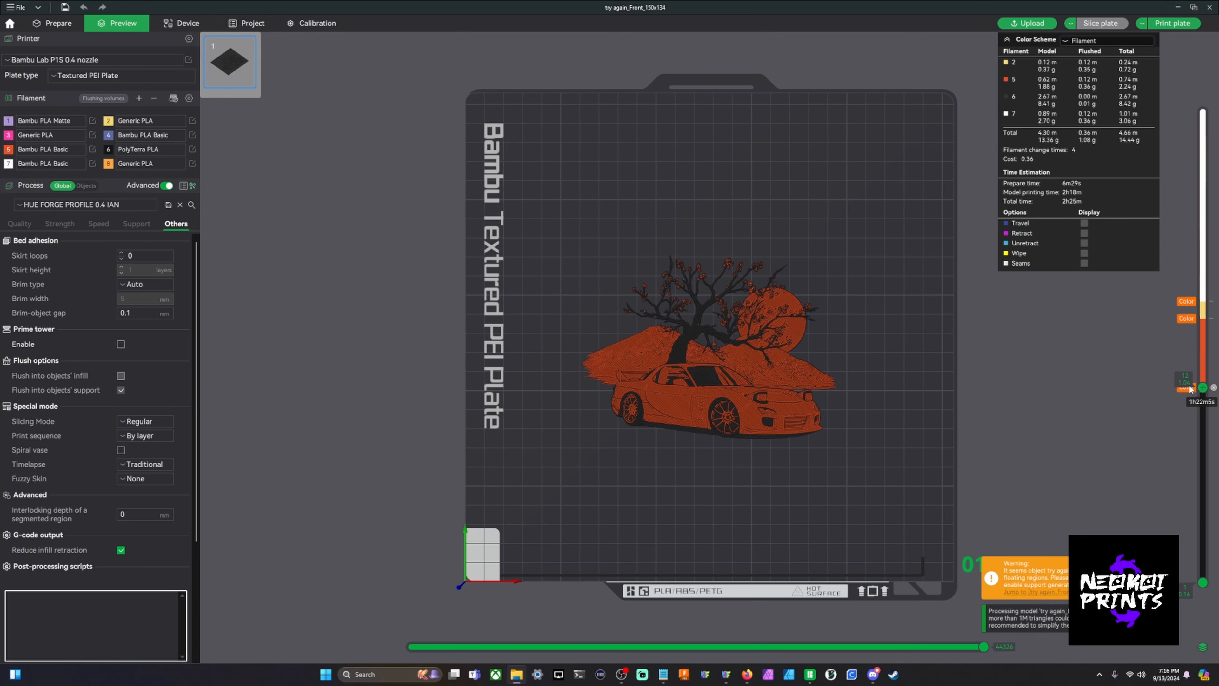
{"action": "mouse_move", "coordinate": [1166, 393]}
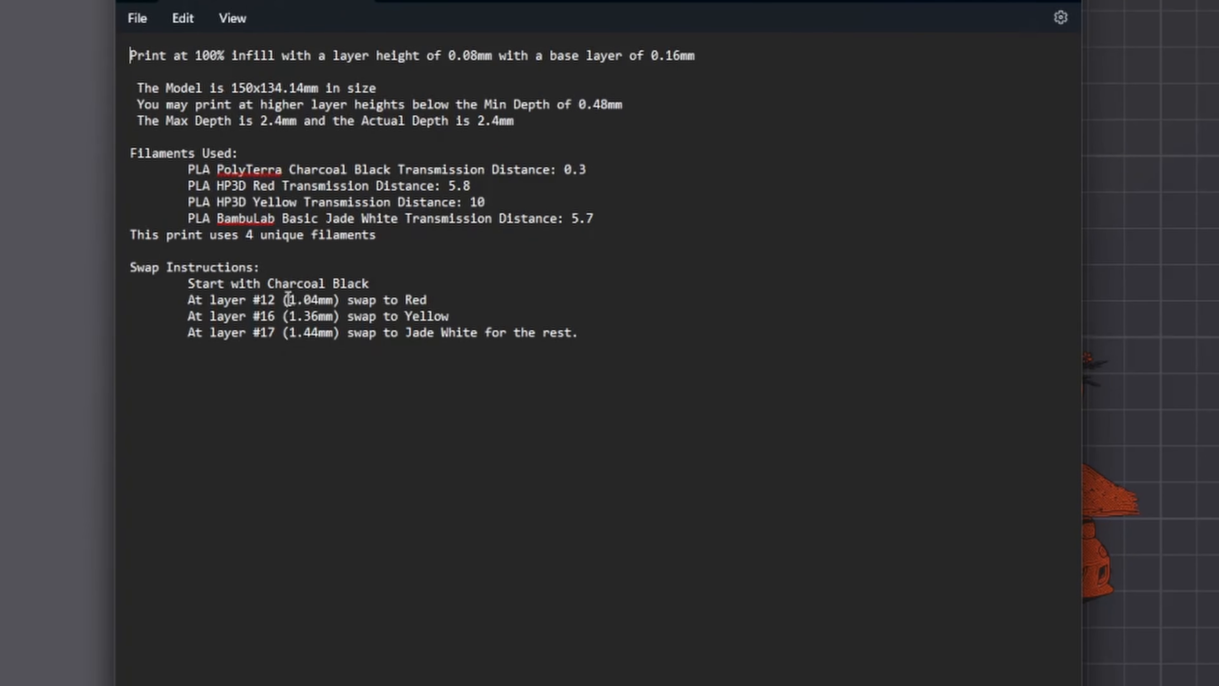
Step: Show the Quality settings confirming 0.08 mm layer height and 0.16 mm initial layer
{"action": "double_click", "coordinate": [303, 300]}
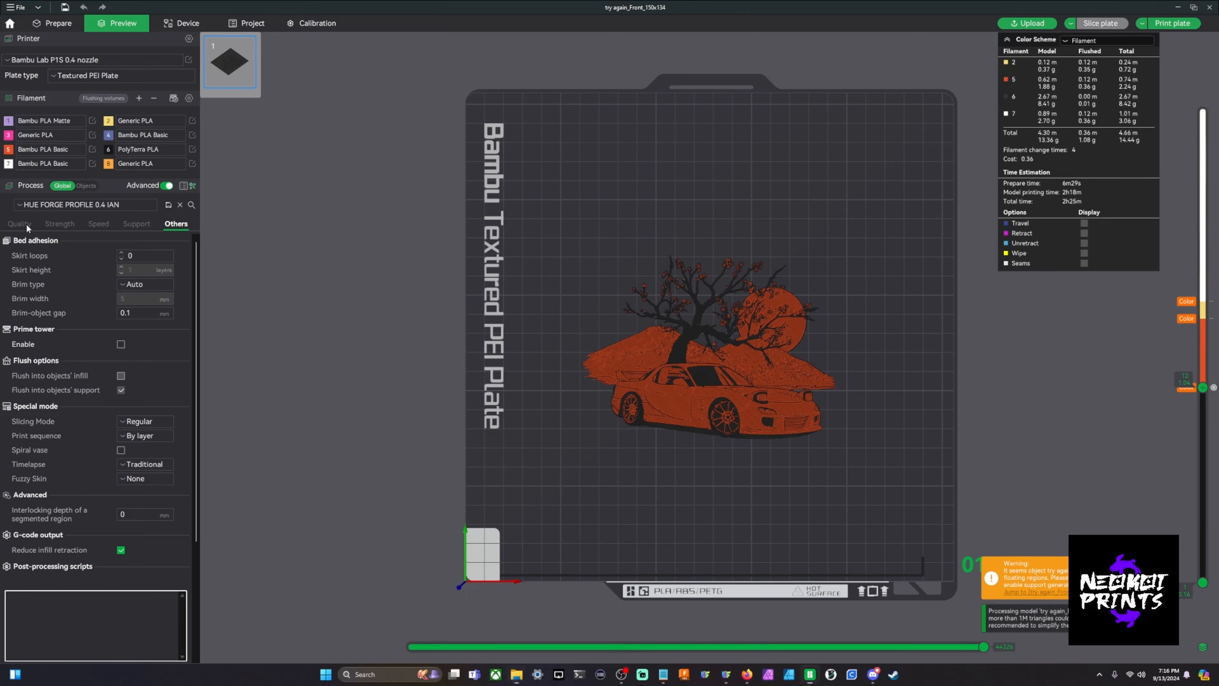
{"action": "left_click", "coordinate": [19, 224]}
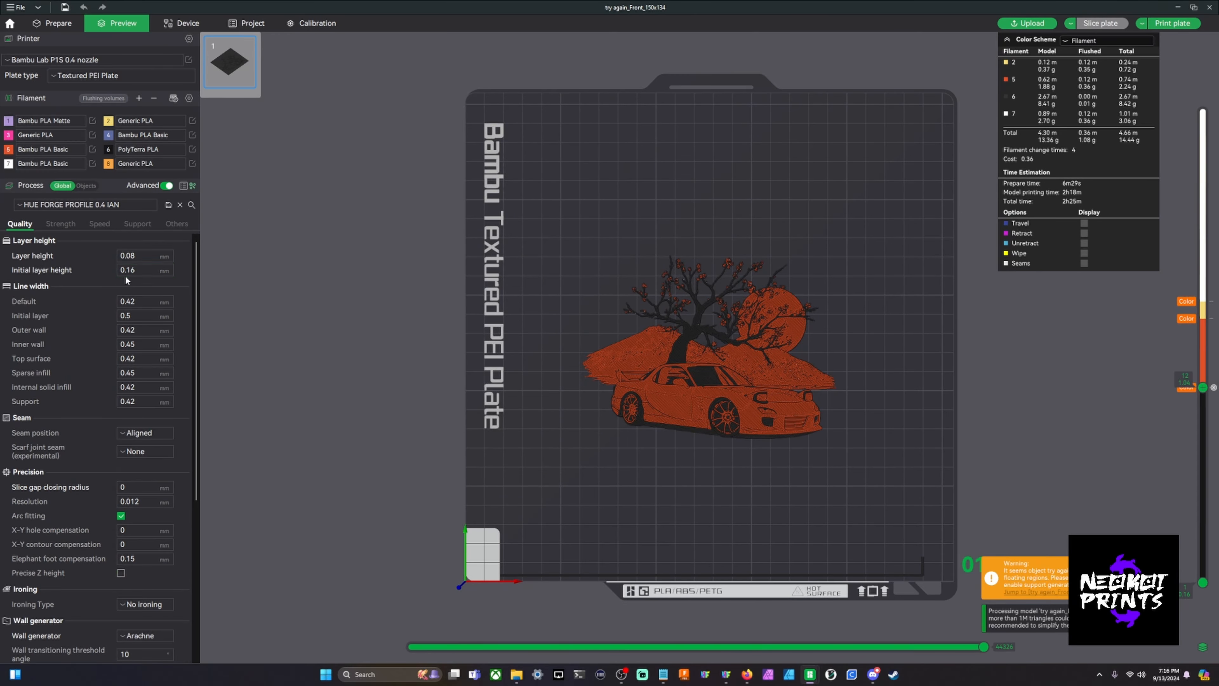
{"action": "mouse_move", "coordinate": [835, 312]}
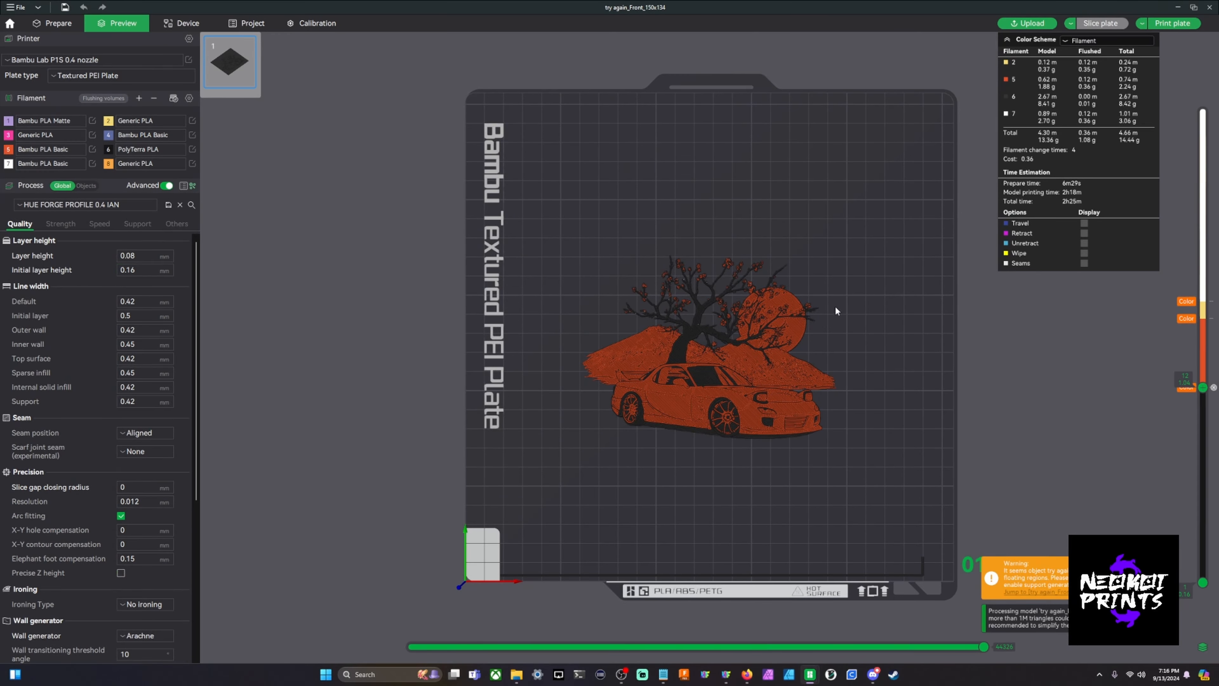
{"action": "mouse_move", "coordinate": [598, 240]}
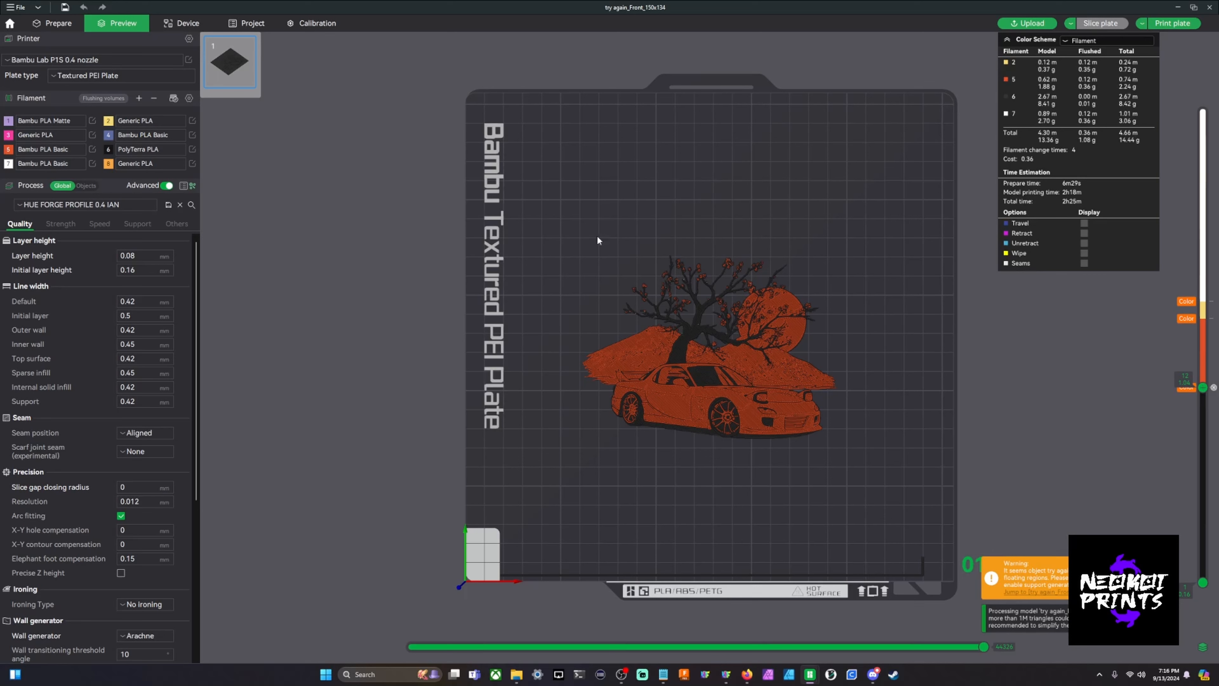
{"action": "mouse_move", "coordinate": [737, 323]}
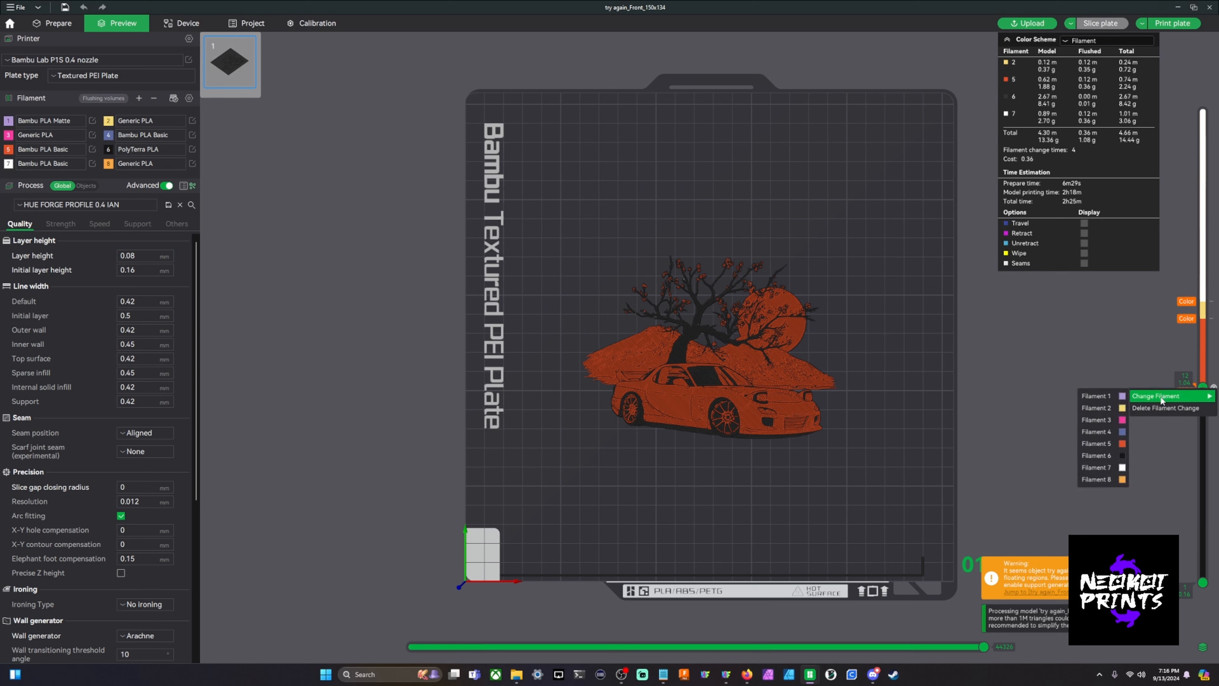
{"action": "mouse_move", "coordinate": [1167, 365]}
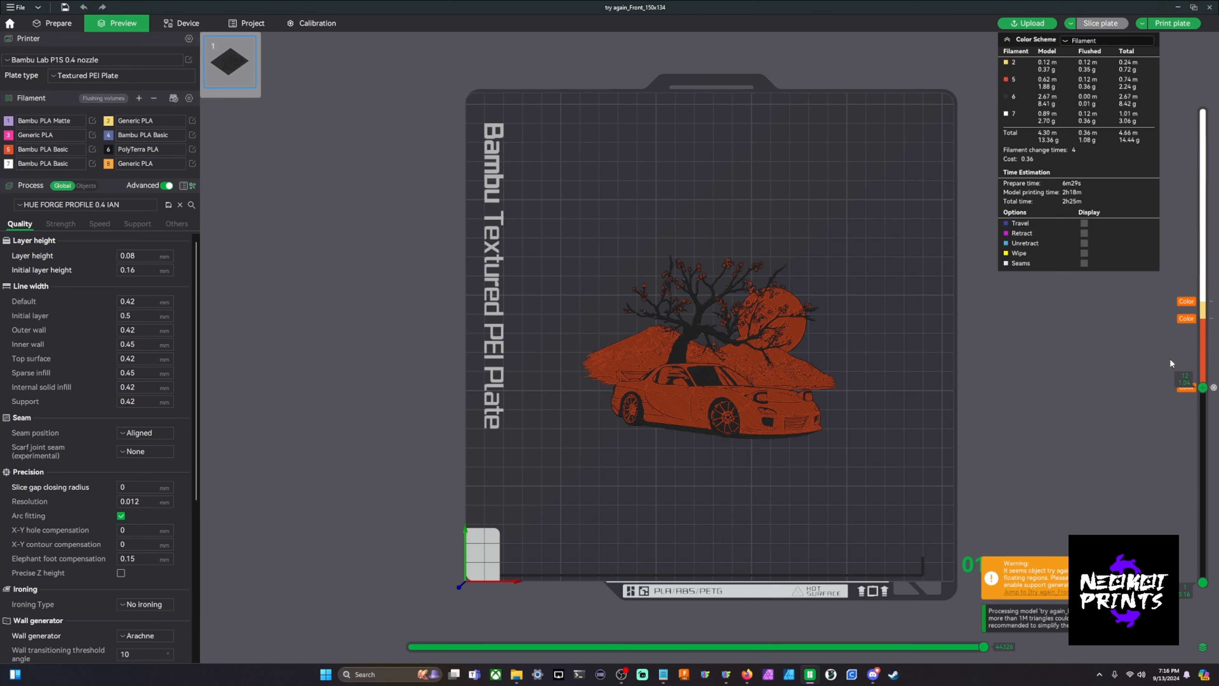
{"action": "mouse_move", "coordinate": [1147, 359]}
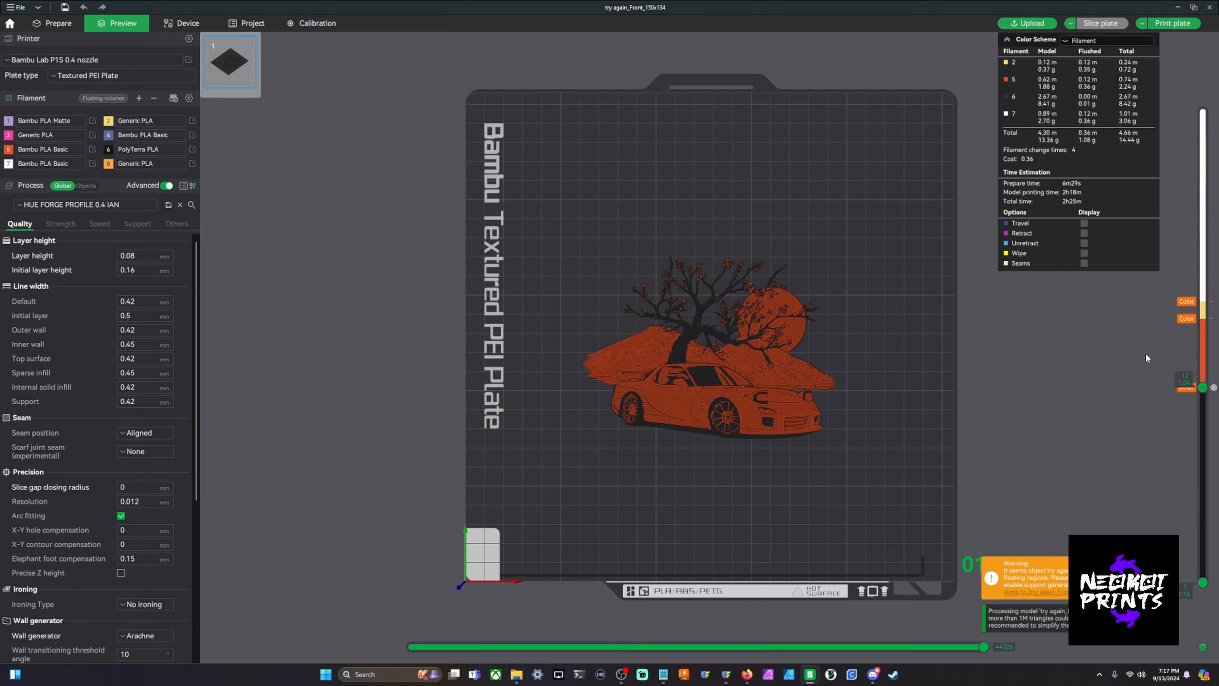
{"action": "mouse_move", "coordinate": [1202, 387]}
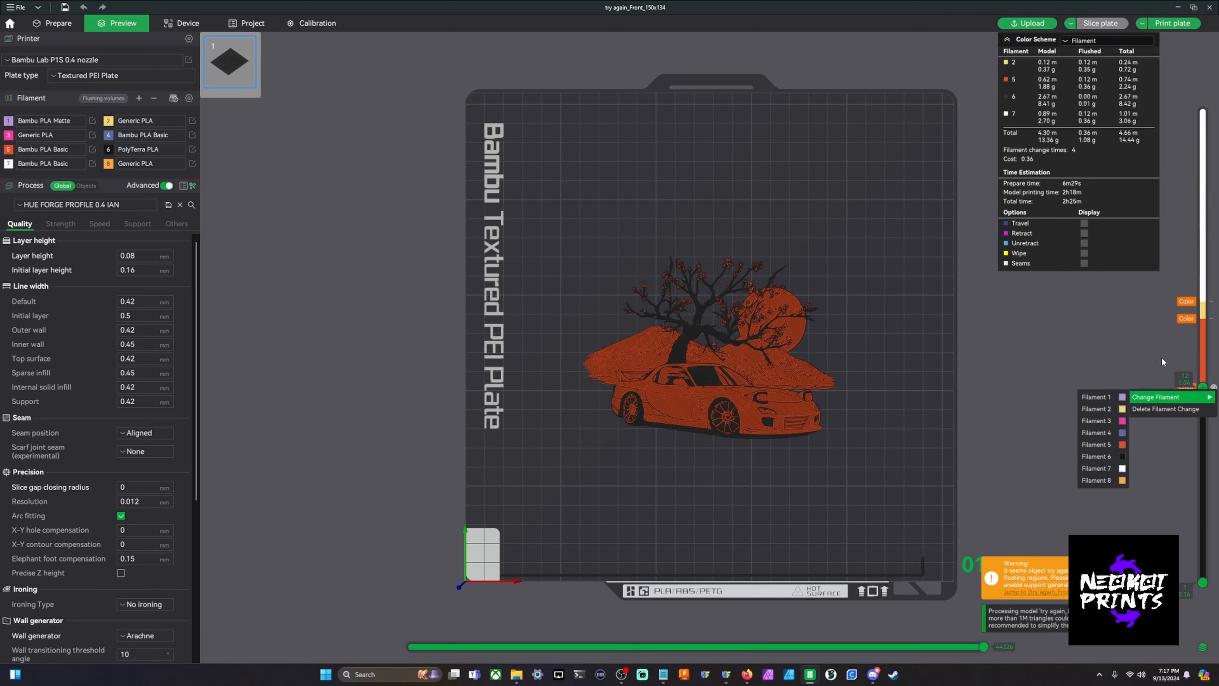
{"action": "mouse_move", "coordinate": [1180, 400]}
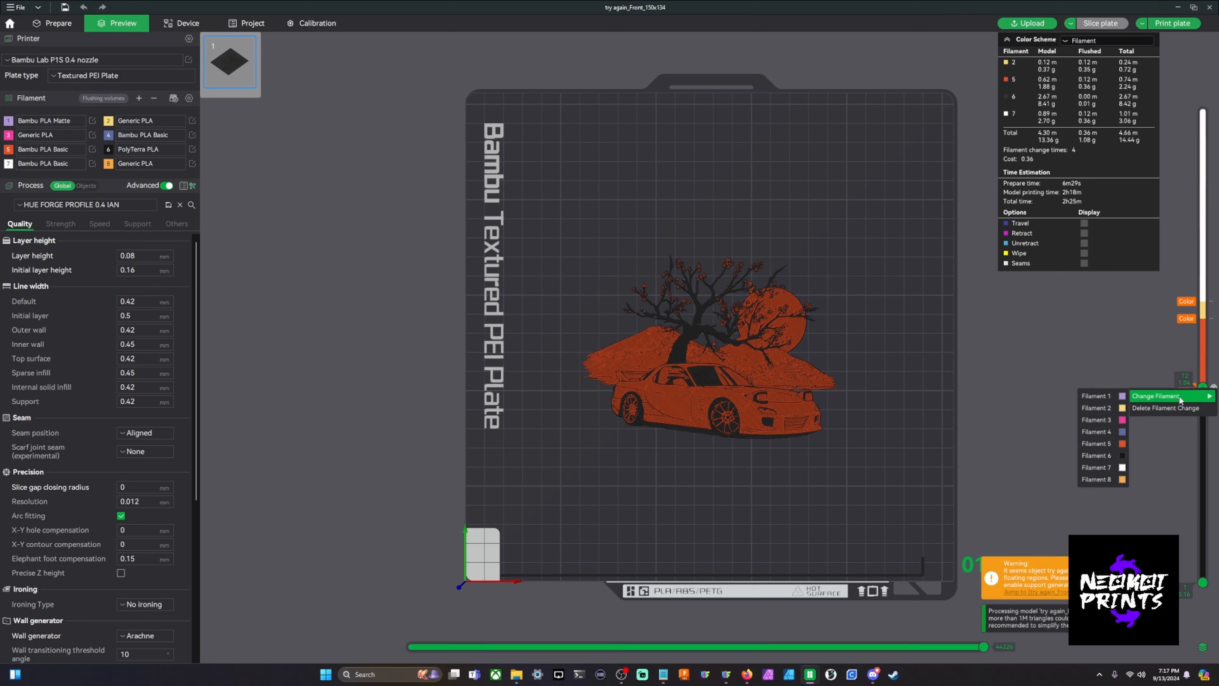
{"action": "left_click", "coordinate": [1151, 367]}
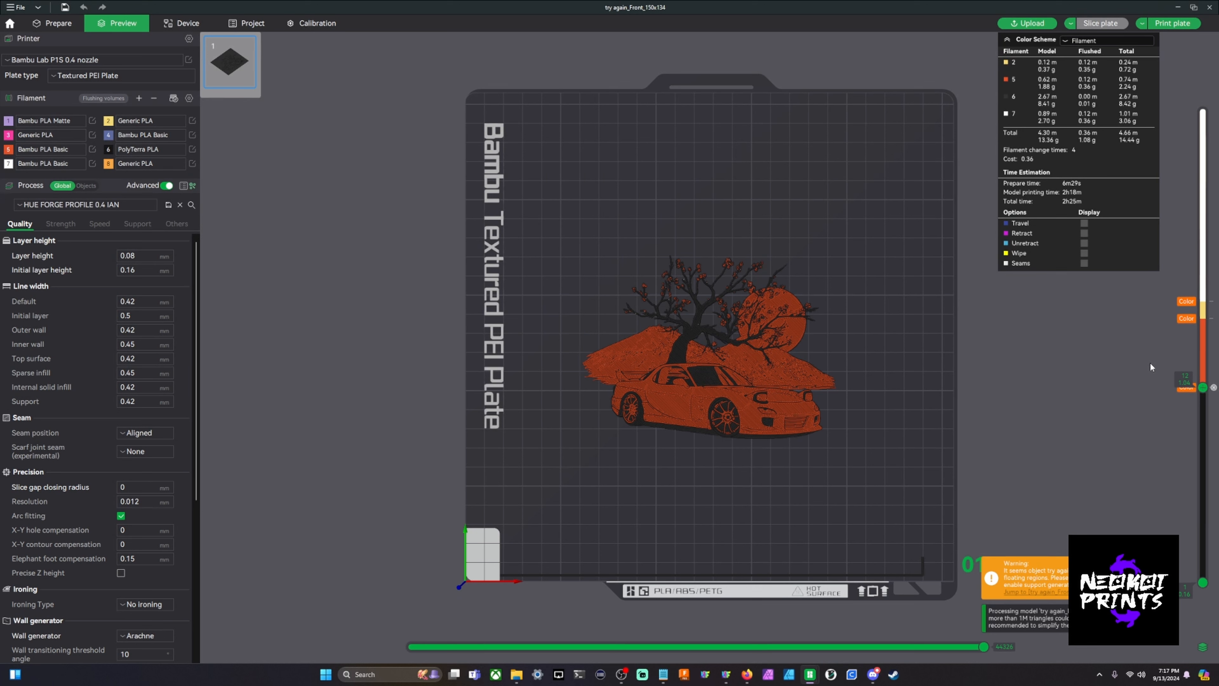
{"action": "mouse_move", "coordinate": [1032, 387]}
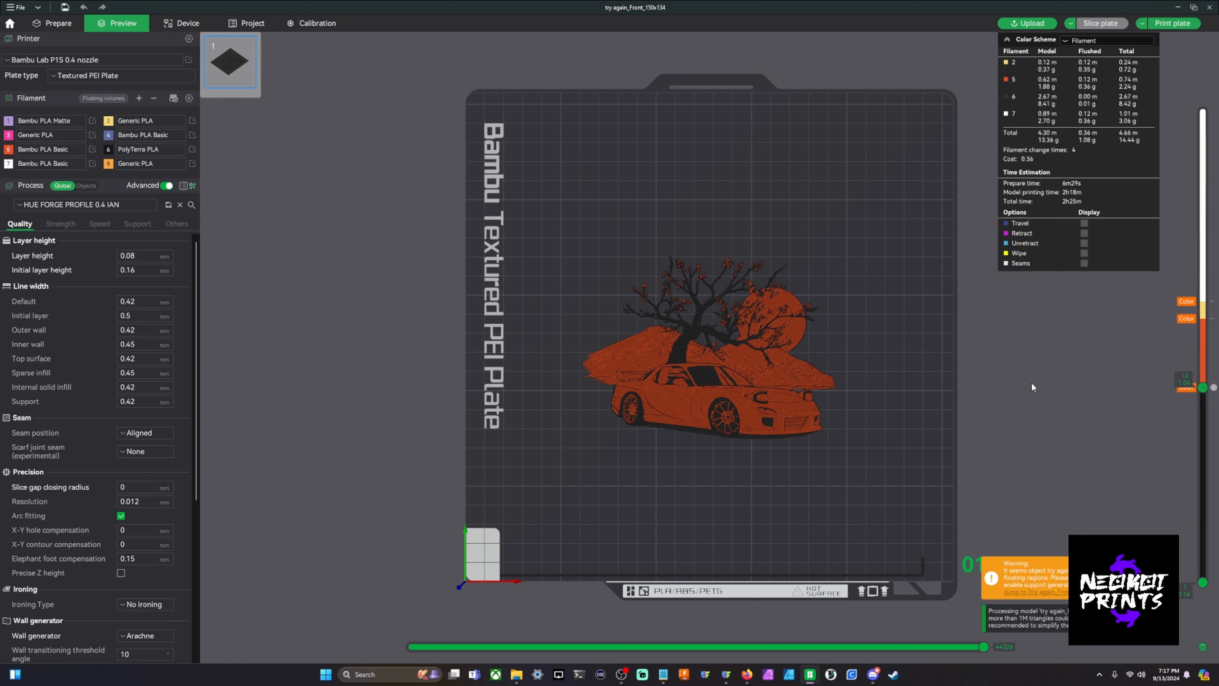
{"action": "mouse_move", "coordinate": [1115, 361]}
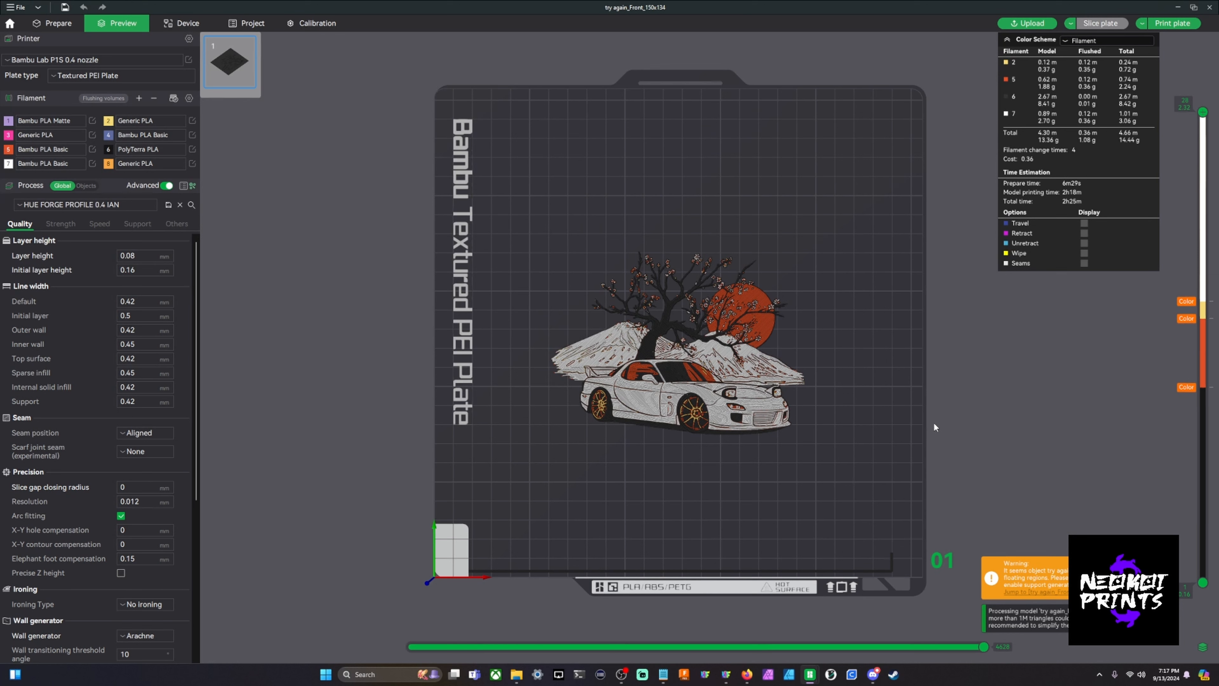
{"action": "mouse_move", "coordinate": [962, 360]}
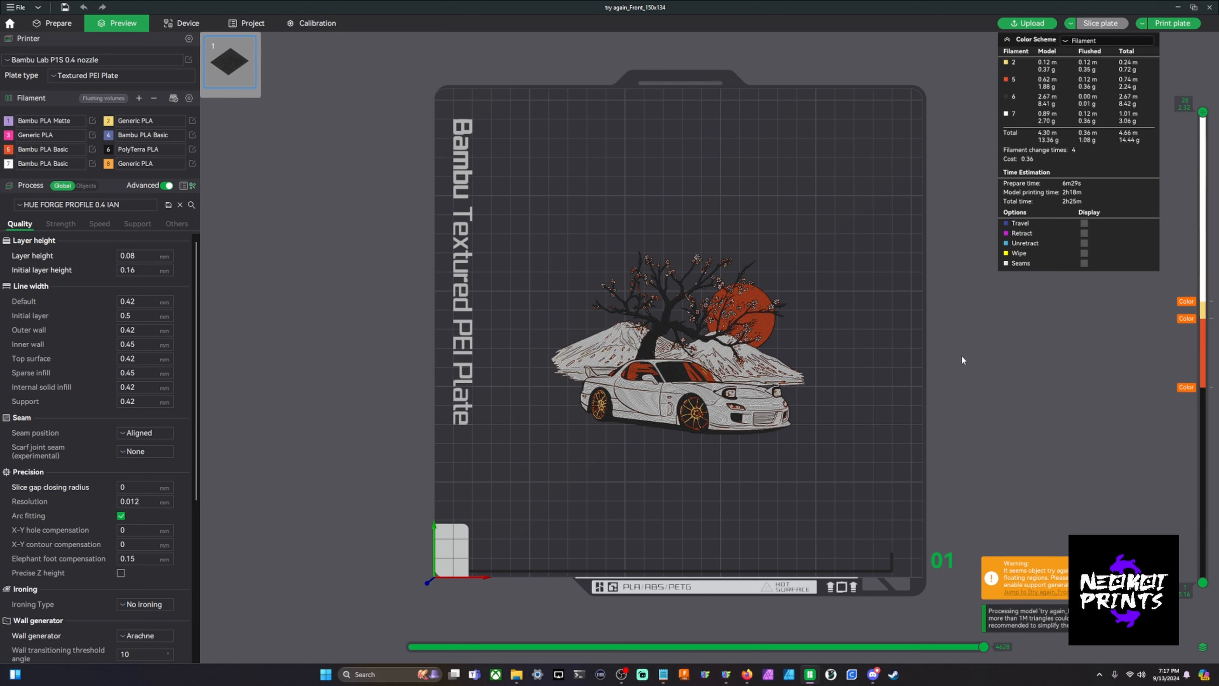
{"action": "mouse_move", "coordinate": [905, 374]}
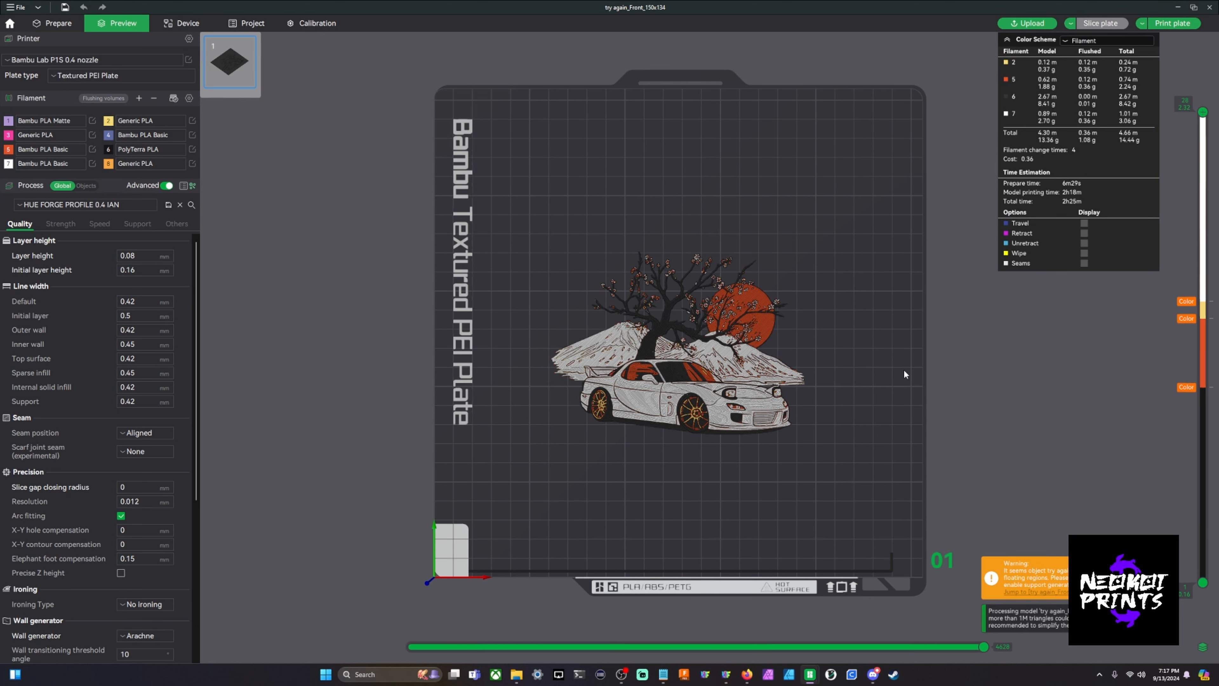
{"action": "mouse_move", "coordinate": [889, 377]}
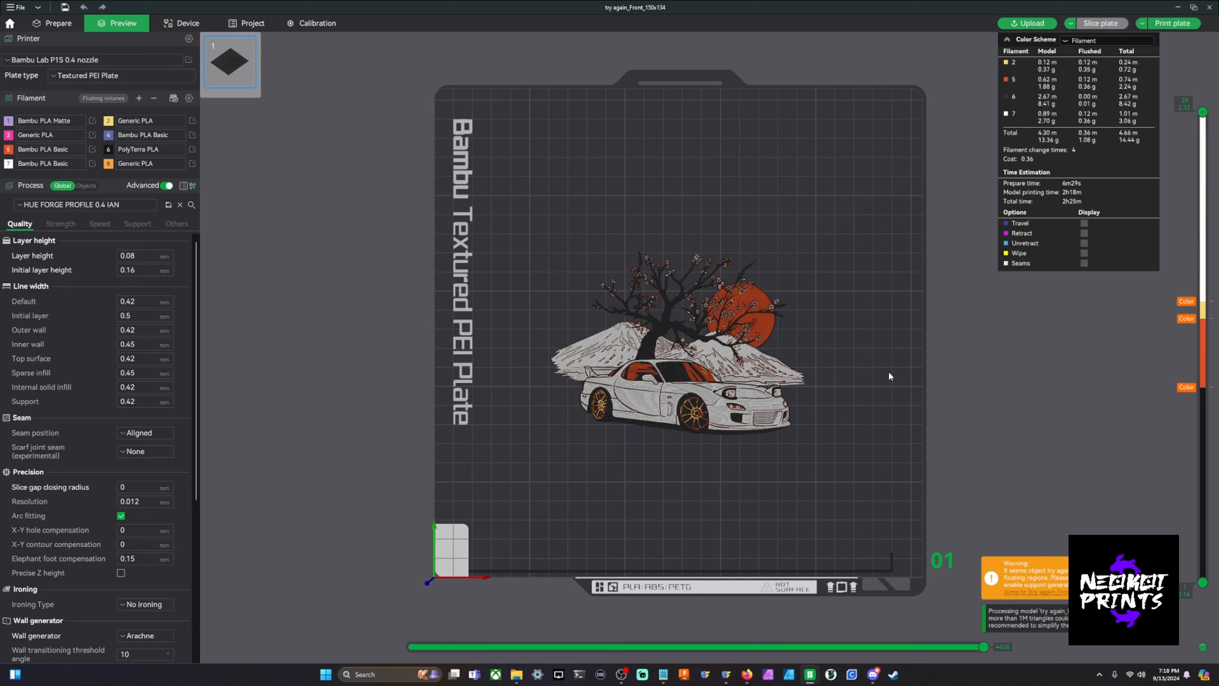
{"action": "mouse_move", "coordinate": [1116, 50]}
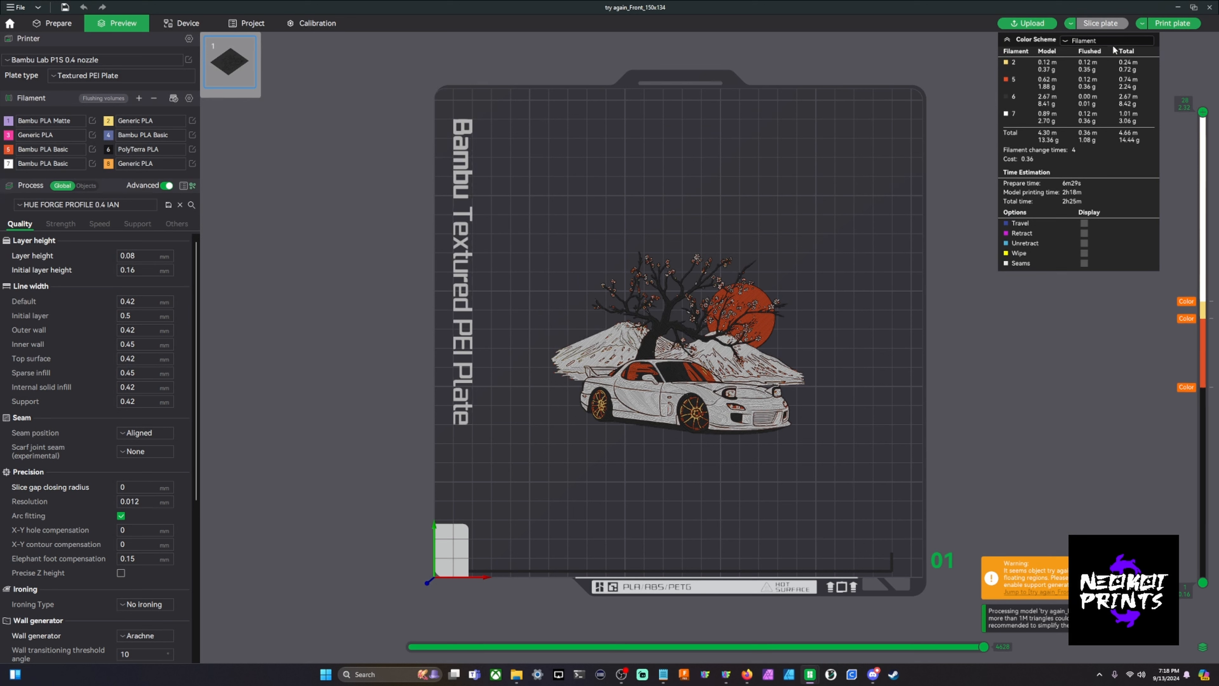
Step: Send the print job to the P1P with six filaments mapped to AMS slots (2h29m, 15.50 g)
{"action": "left_click", "coordinate": [1175, 23]}
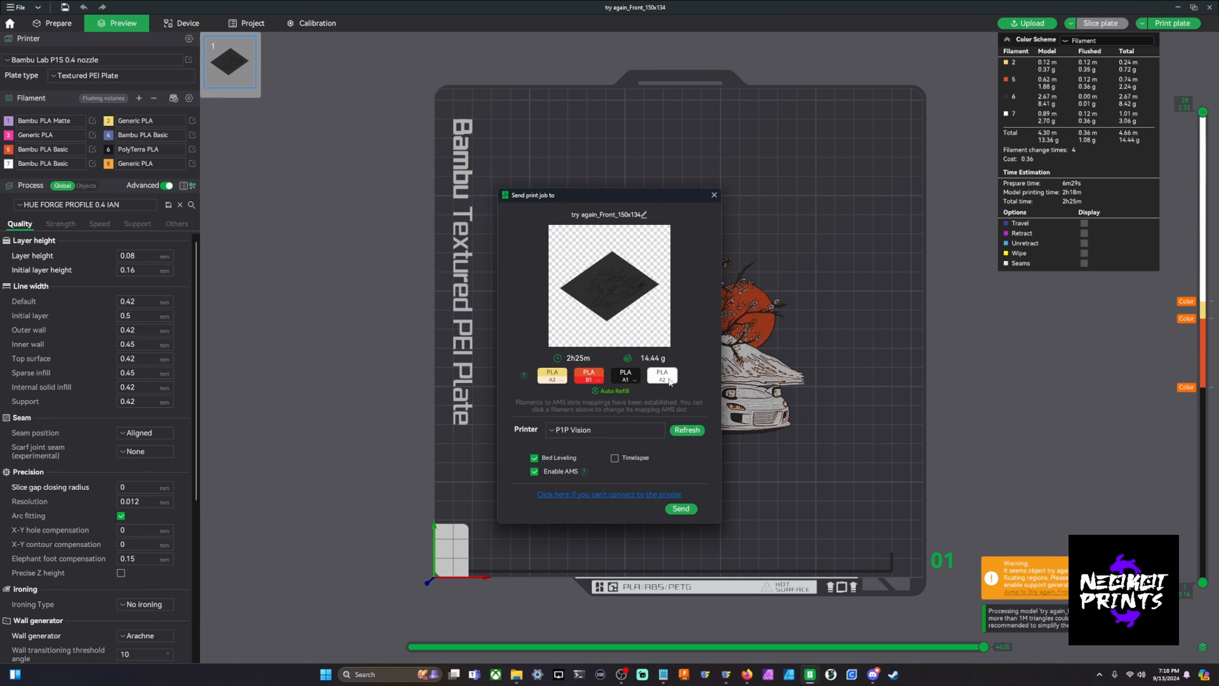
{"action": "mouse_move", "coordinate": [650, 399]}
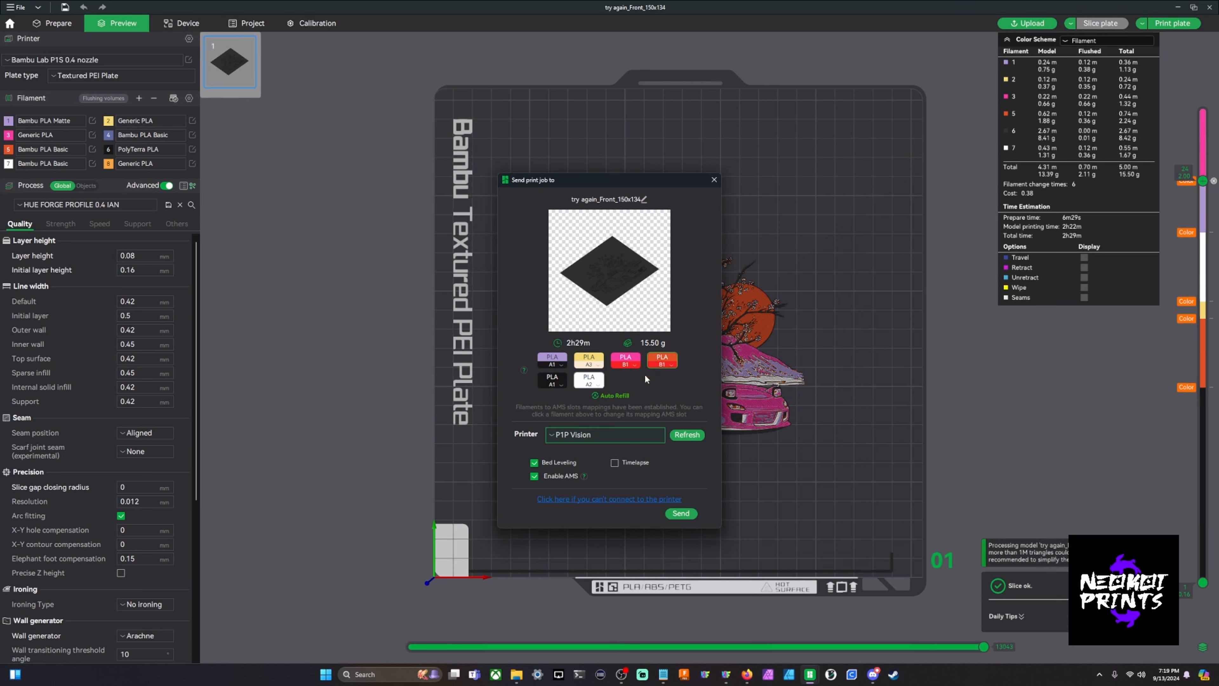
{"action": "mouse_move", "coordinate": [637, 382]}
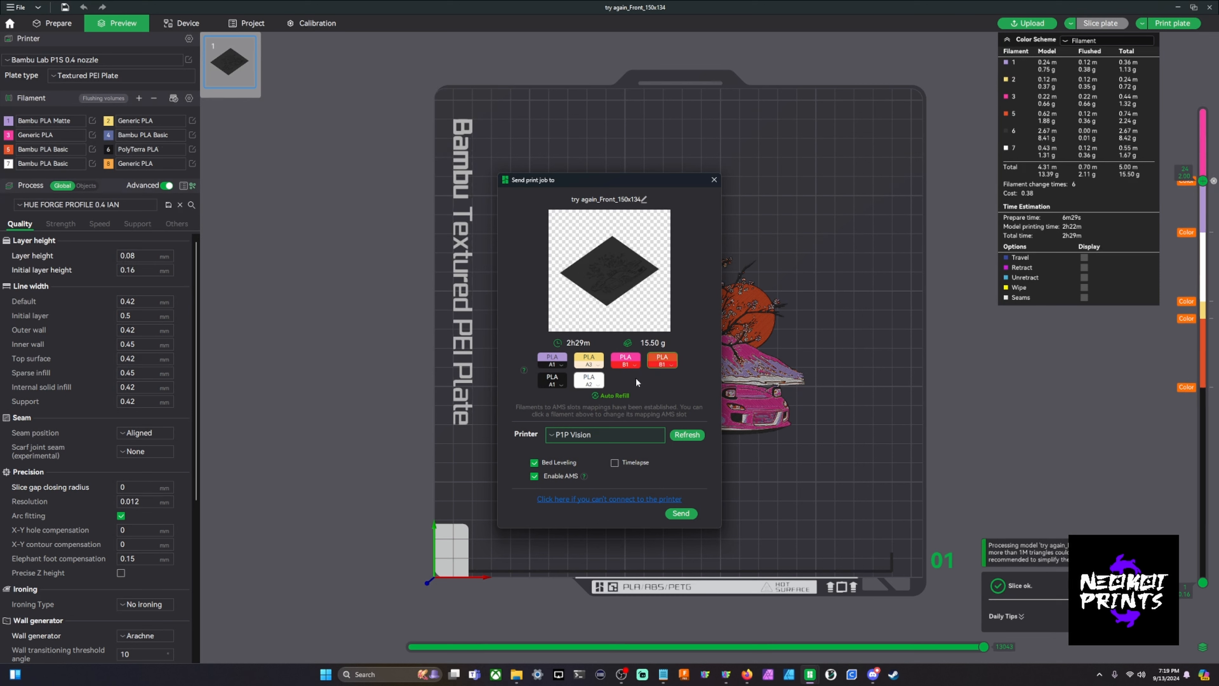
{"action": "mouse_move", "coordinate": [1191, 233]}
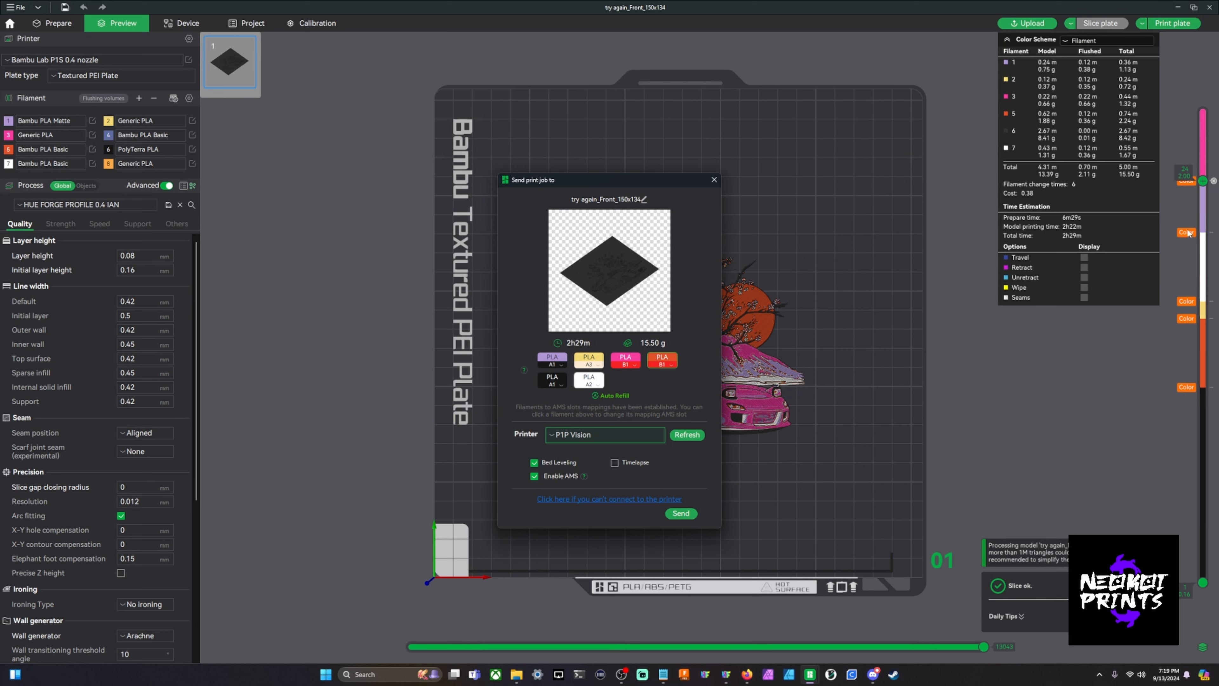
{"action": "mouse_move", "coordinate": [1191, 199]}
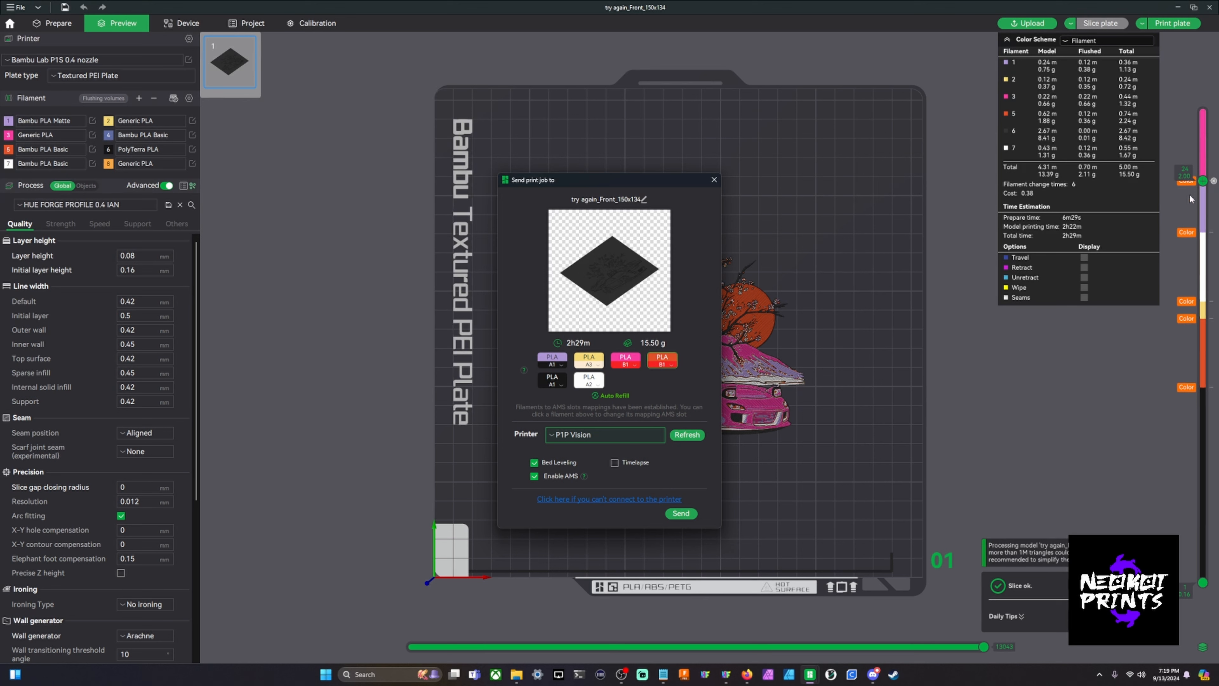
{"action": "mouse_move", "coordinate": [1204, 219]}
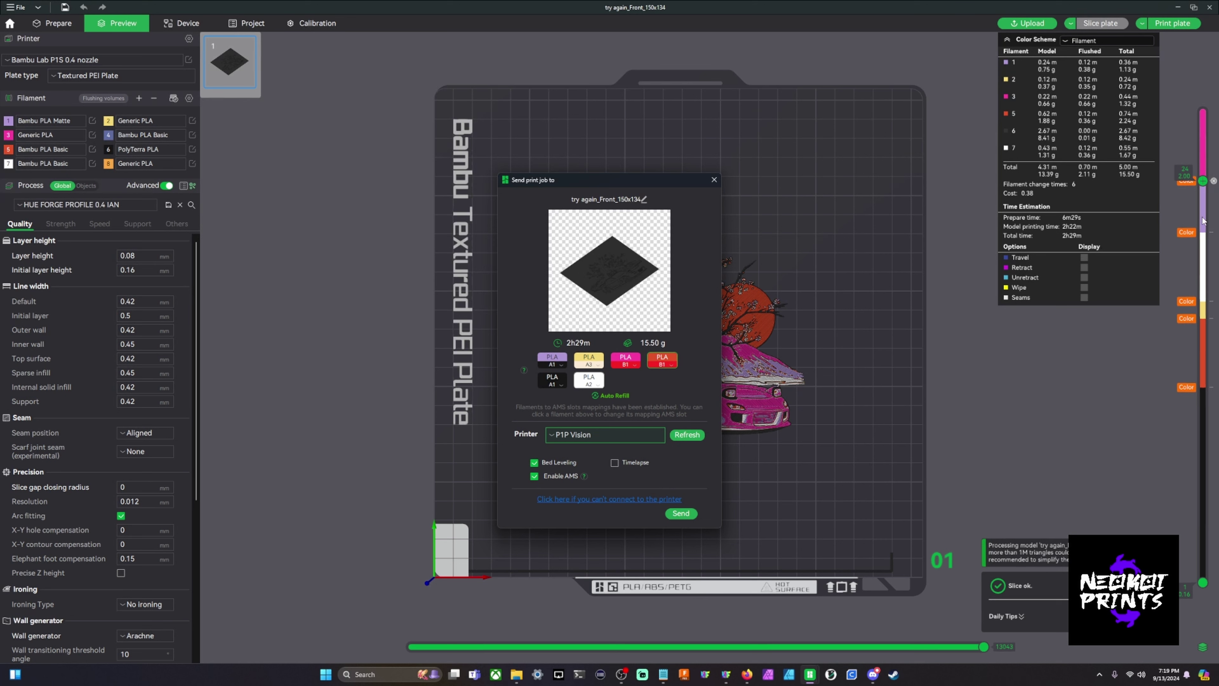
{"action": "mouse_move", "coordinate": [1193, 205]}
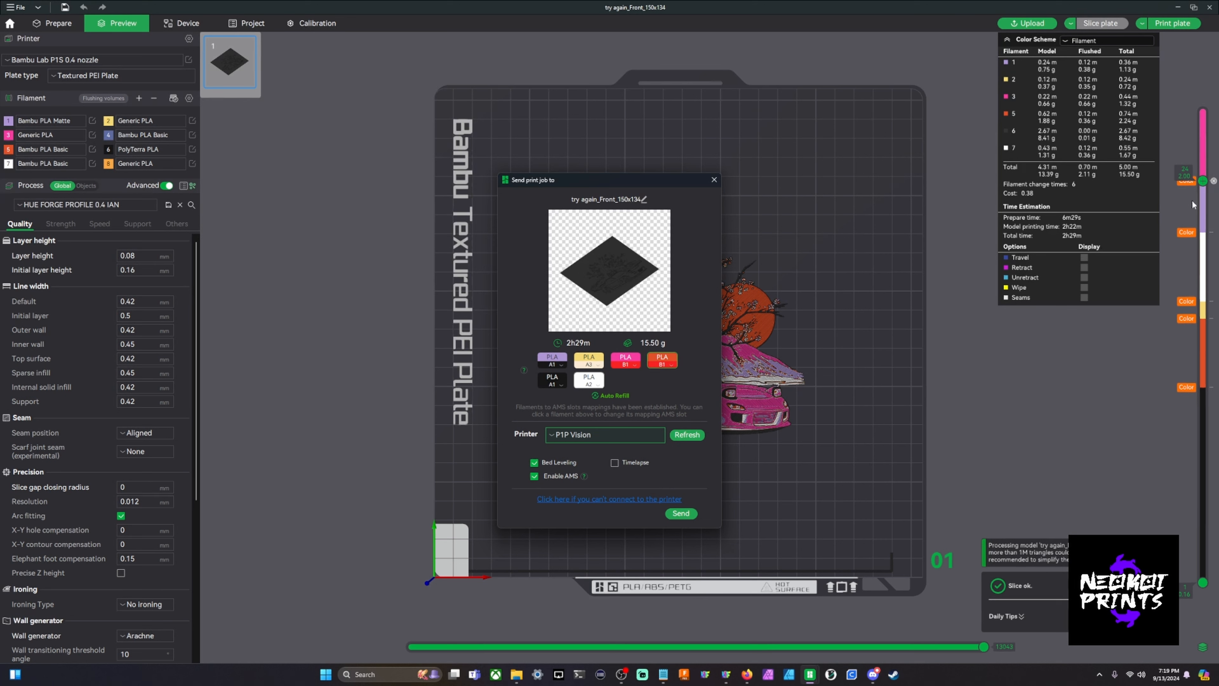
{"action": "mouse_move", "coordinate": [1193, 143]}
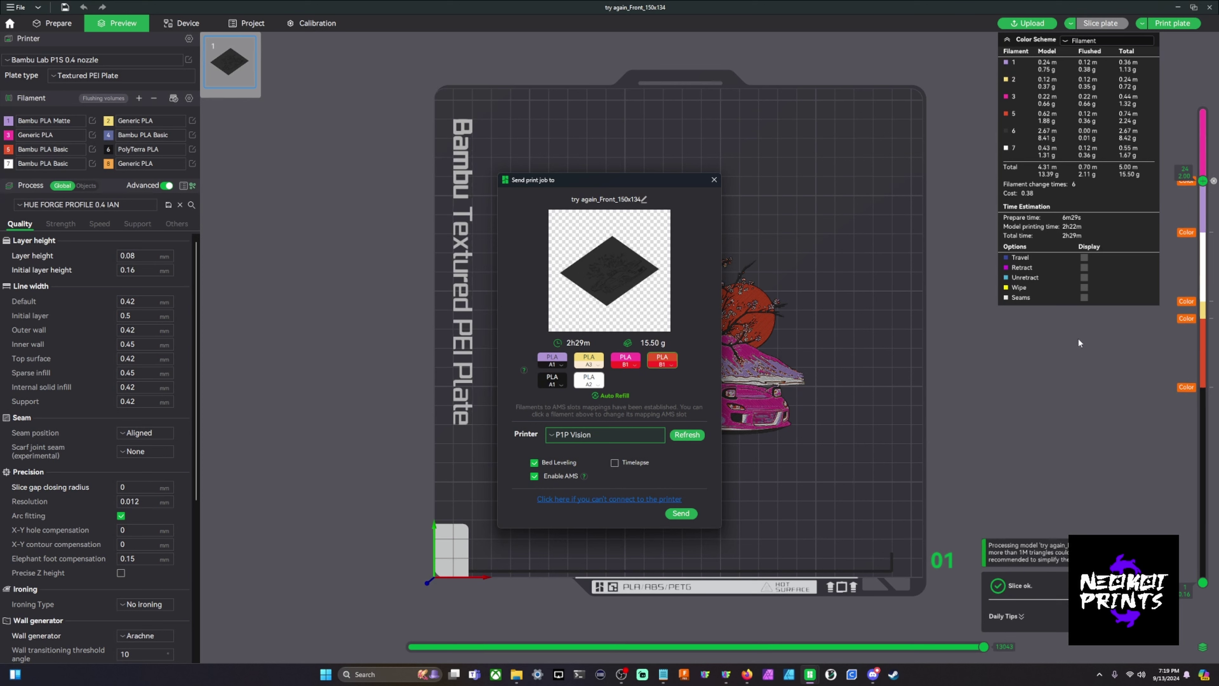
{"action": "mouse_move", "coordinate": [633, 363]}
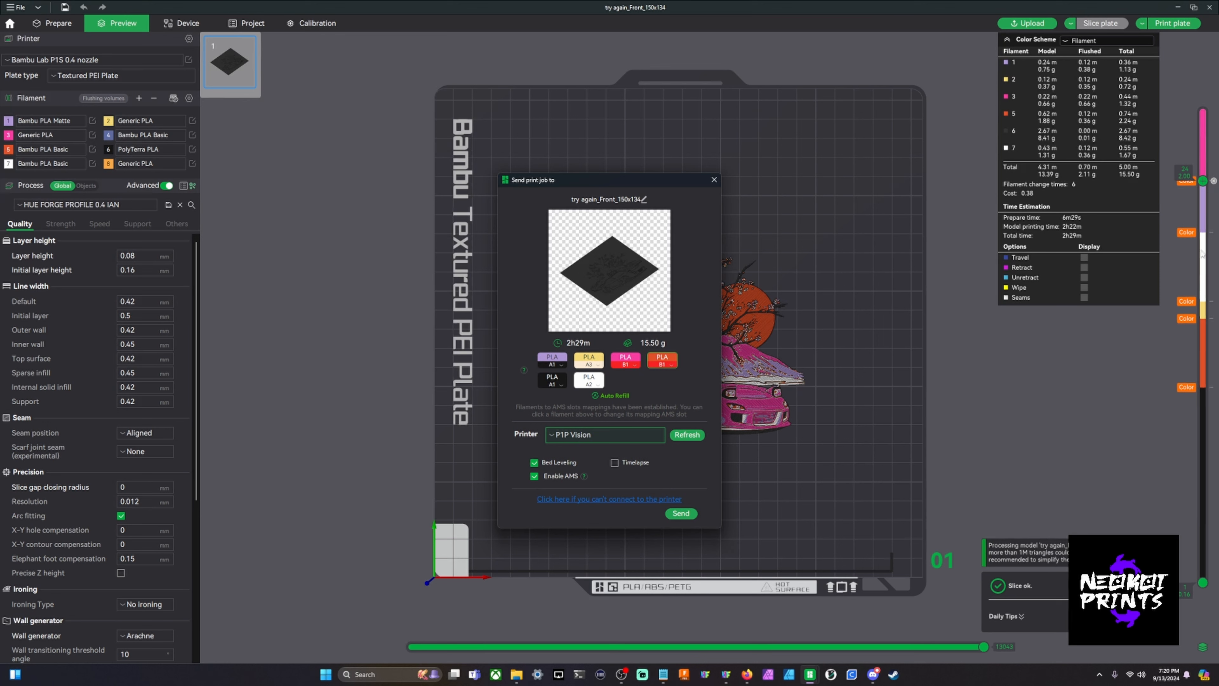
{"action": "mouse_move", "coordinate": [773, 385]}
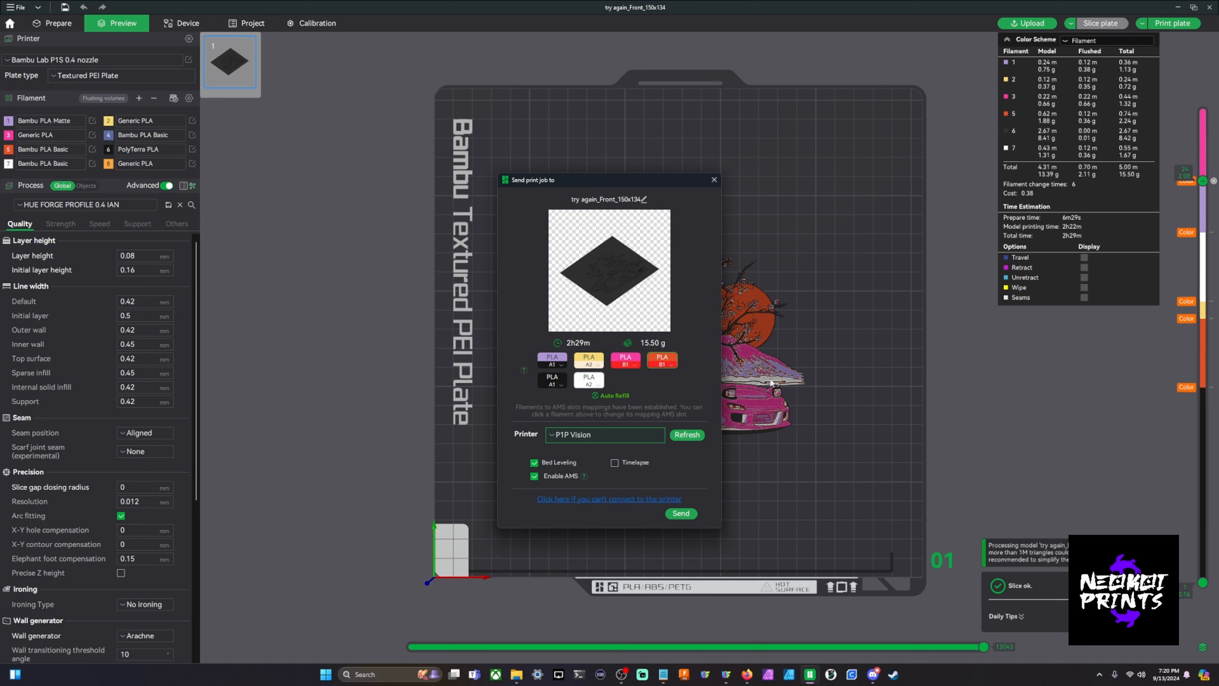
{"action": "mouse_move", "coordinate": [665, 387]}
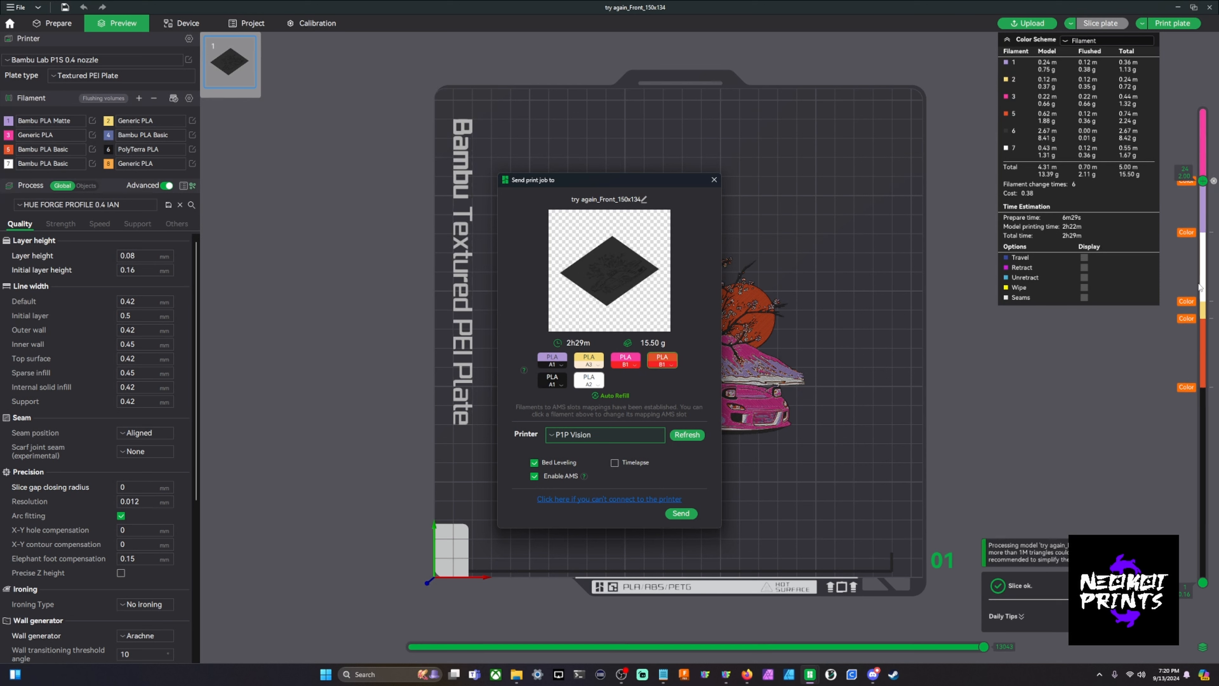
{"action": "mouse_move", "coordinate": [1206, 273]}
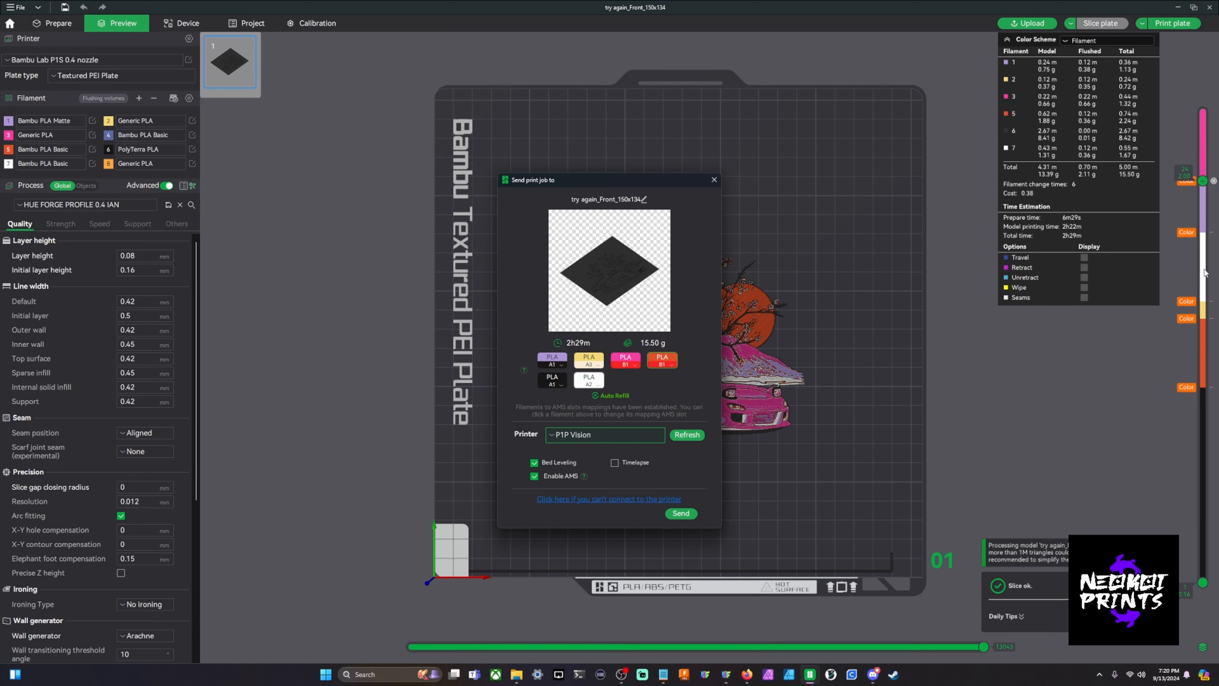
{"action": "mouse_move", "coordinate": [1206, 352]}
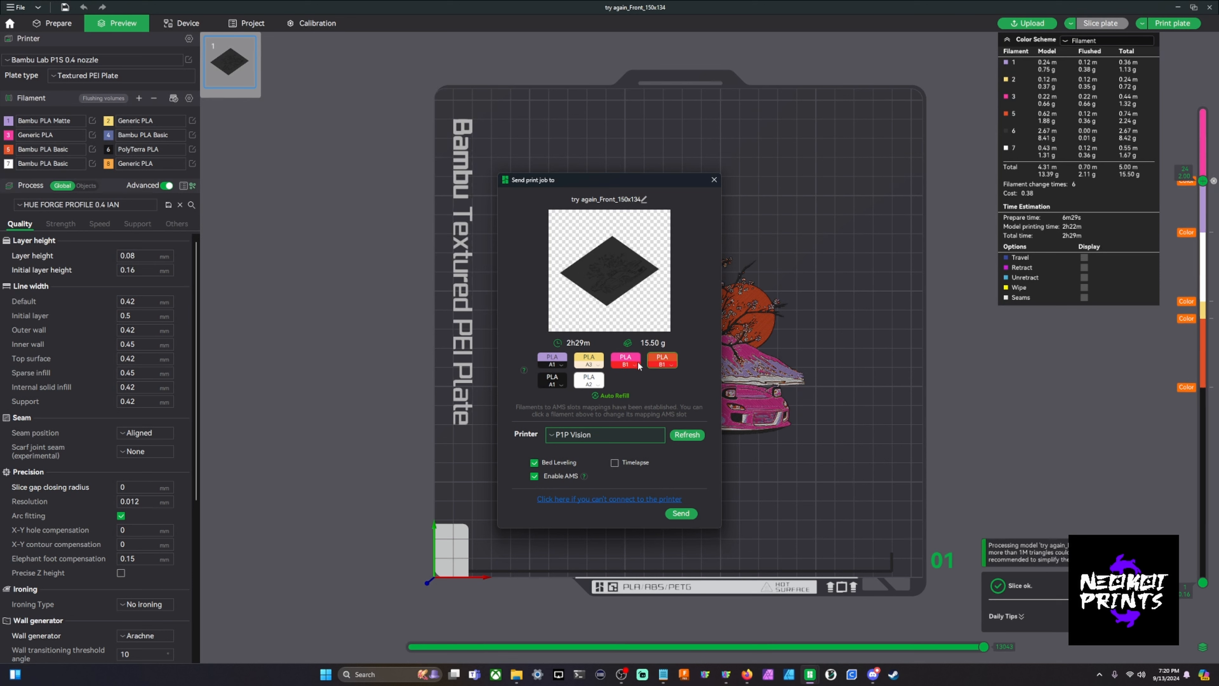
{"action": "mouse_move", "coordinate": [1082, 359]}
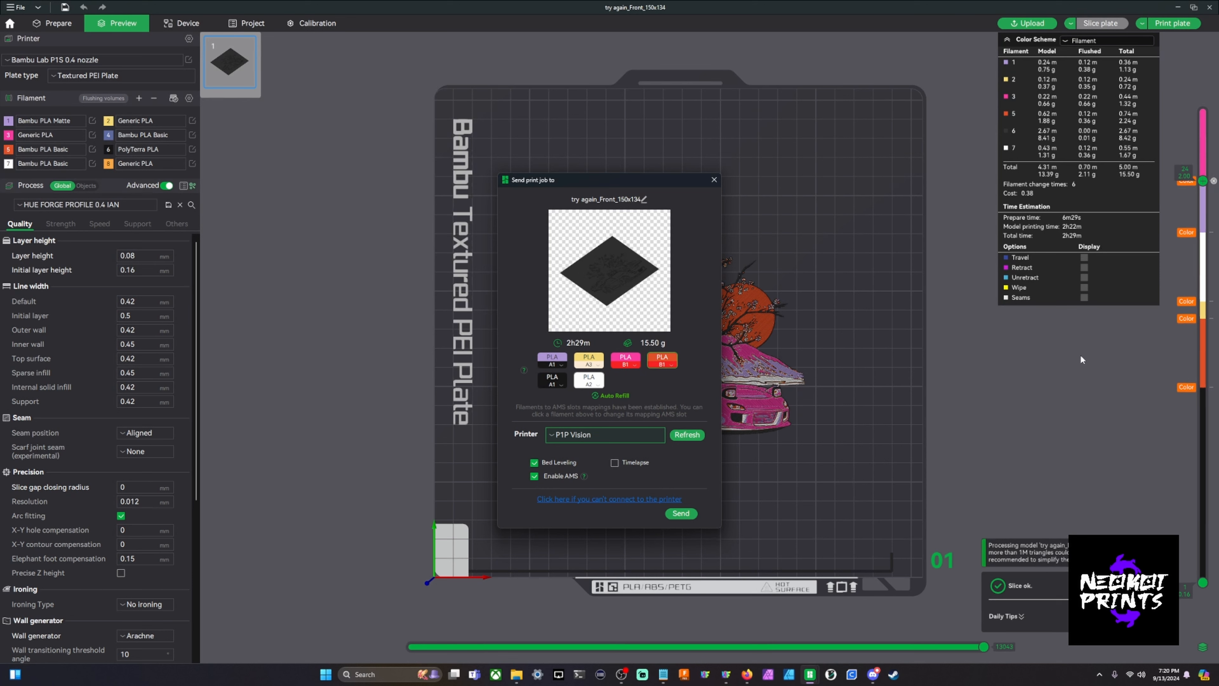
{"action": "mouse_move", "coordinate": [1075, 377]}
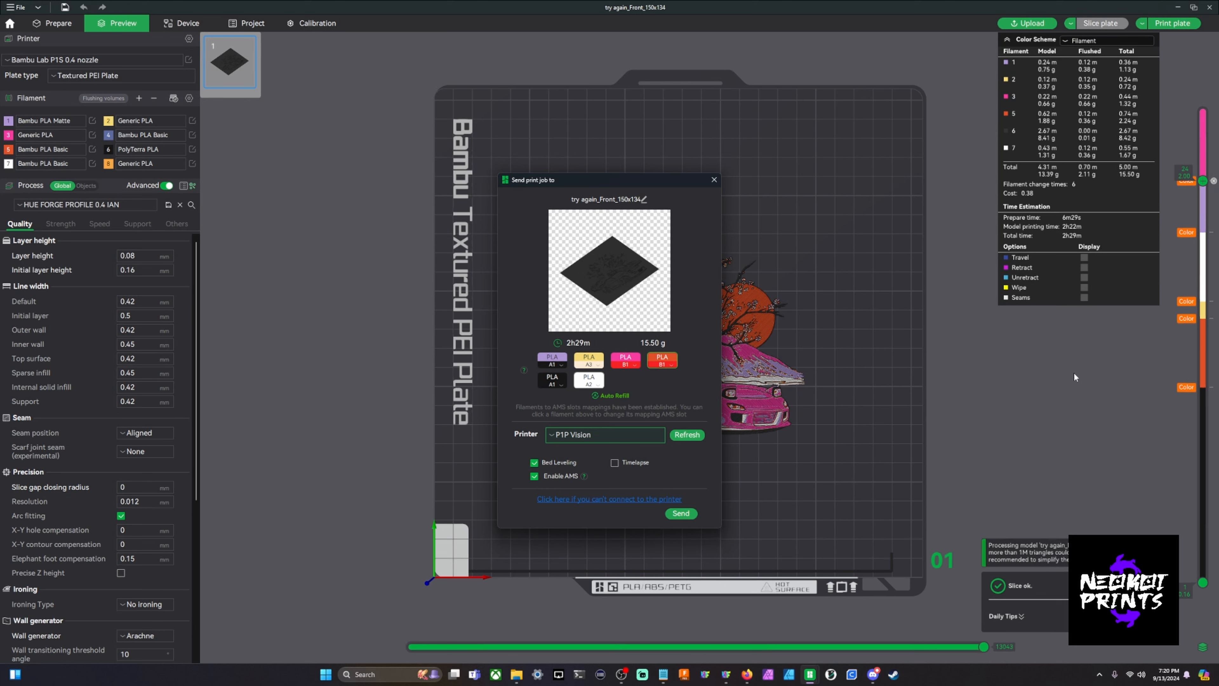
{"action": "mouse_move", "coordinate": [794, 380]}
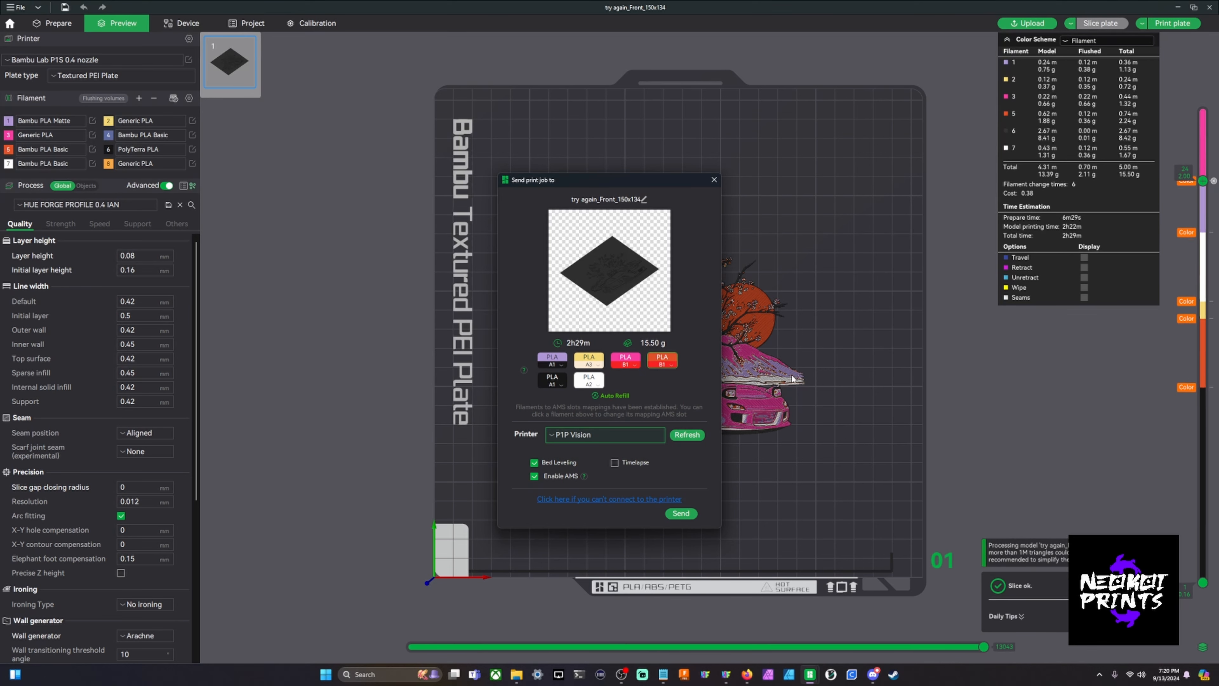
{"action": "mouse_move", "coordinate": [683, 367]}
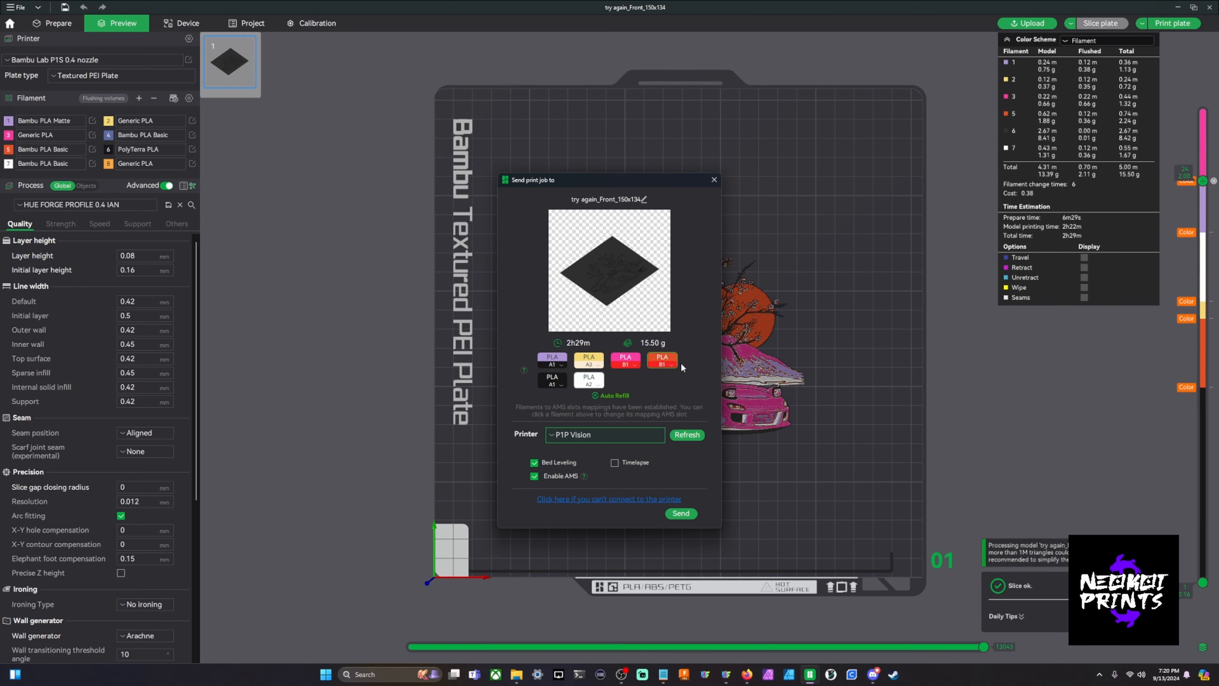
{"action": "left_click", "coordinate": [713, 188]}
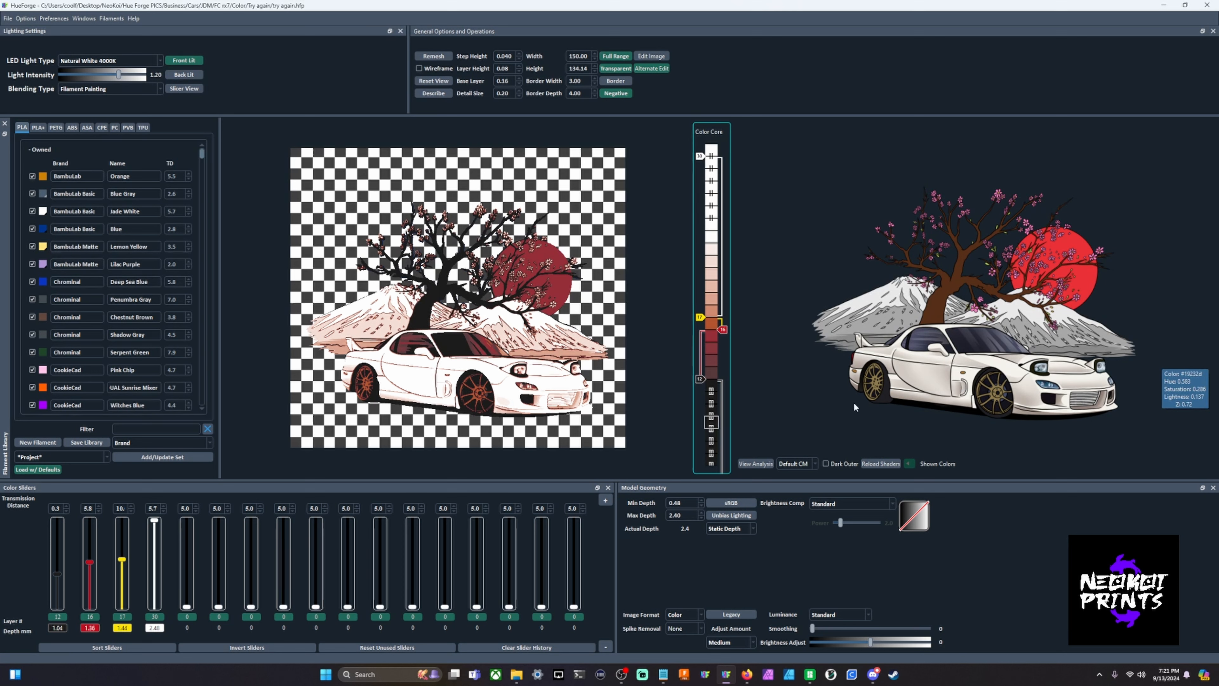
{"action": "mouse_move", "coordinate": [846, 405]}
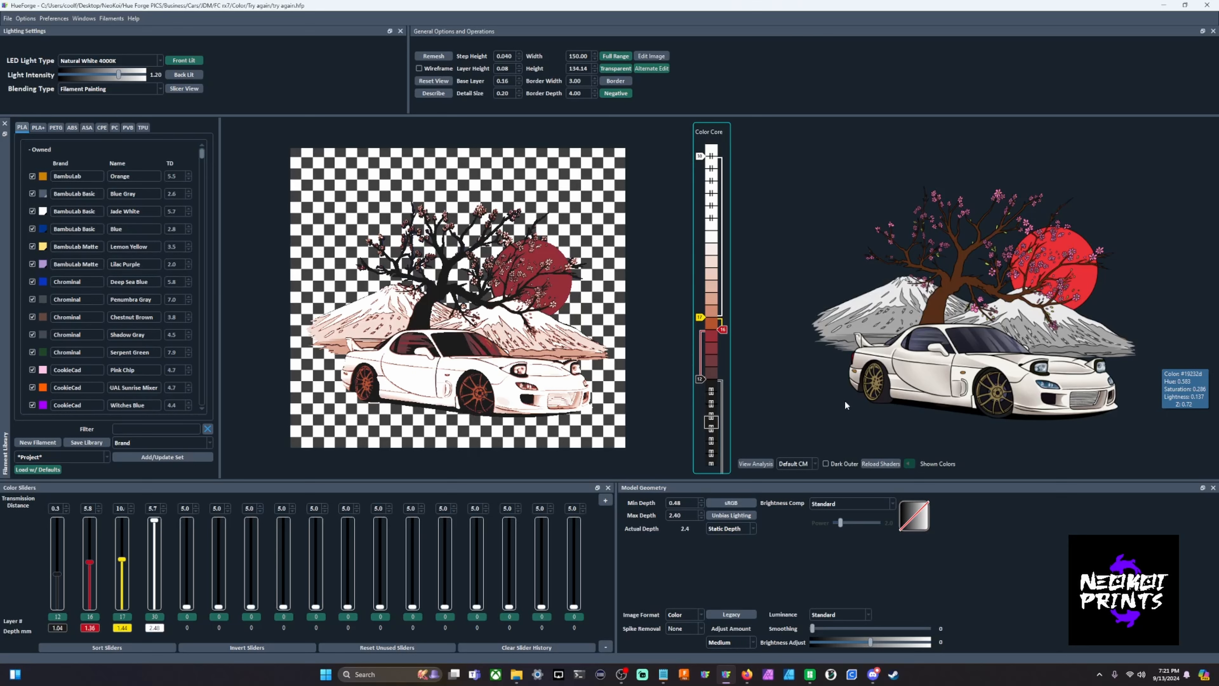
{"action": "mouse_move", "coordinate": [516, 54]}
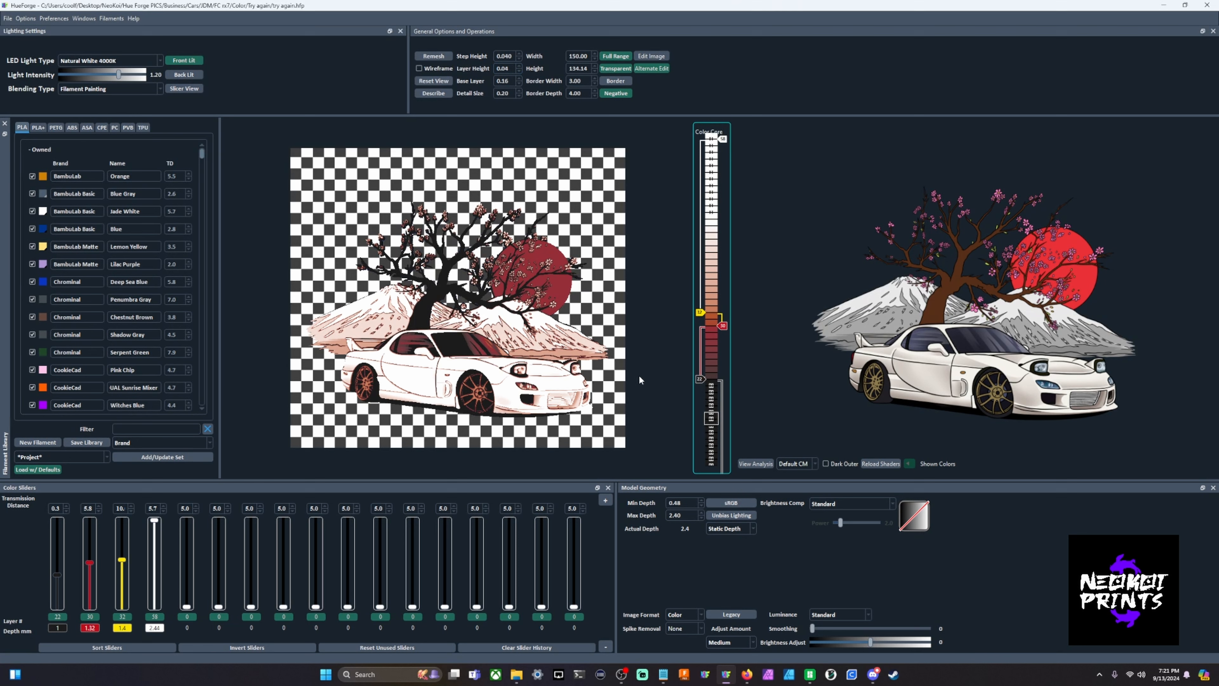
{"action": "mouse_move", "coordinate": [642, 364]}
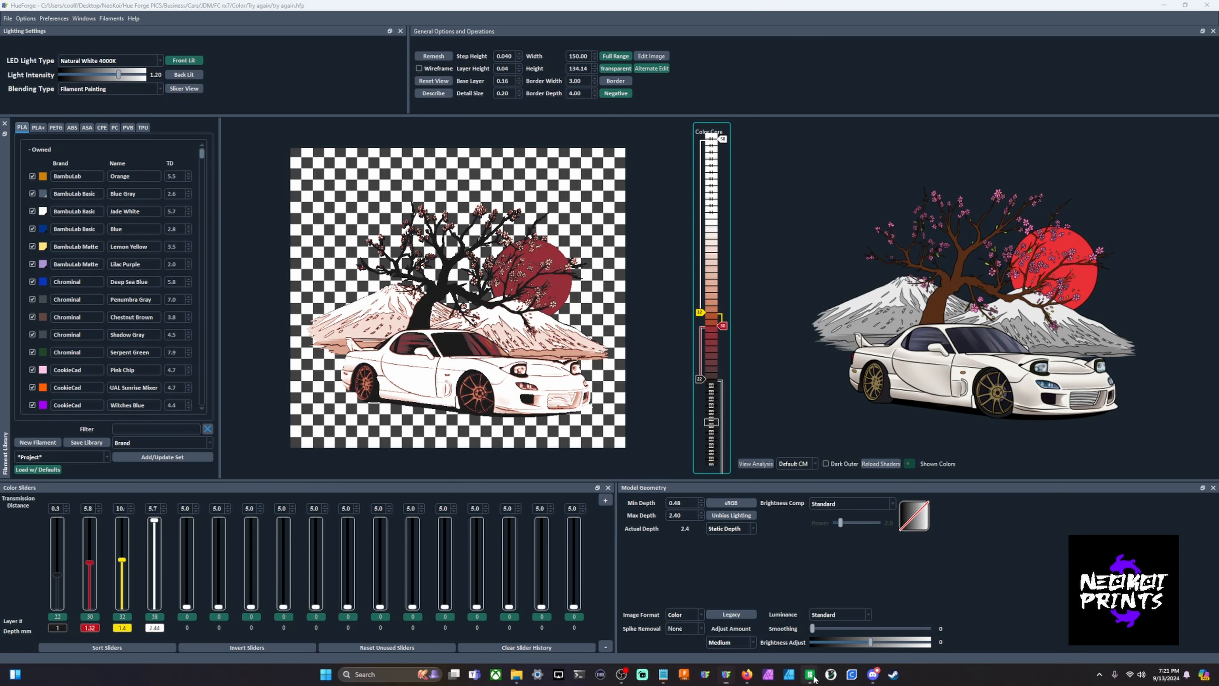
Step: Switch back to Bambu Studio's four-filament sliced preview showing 2h25m and 14.44 g
{"action": "left_click", "coordinate": [808, 677]}
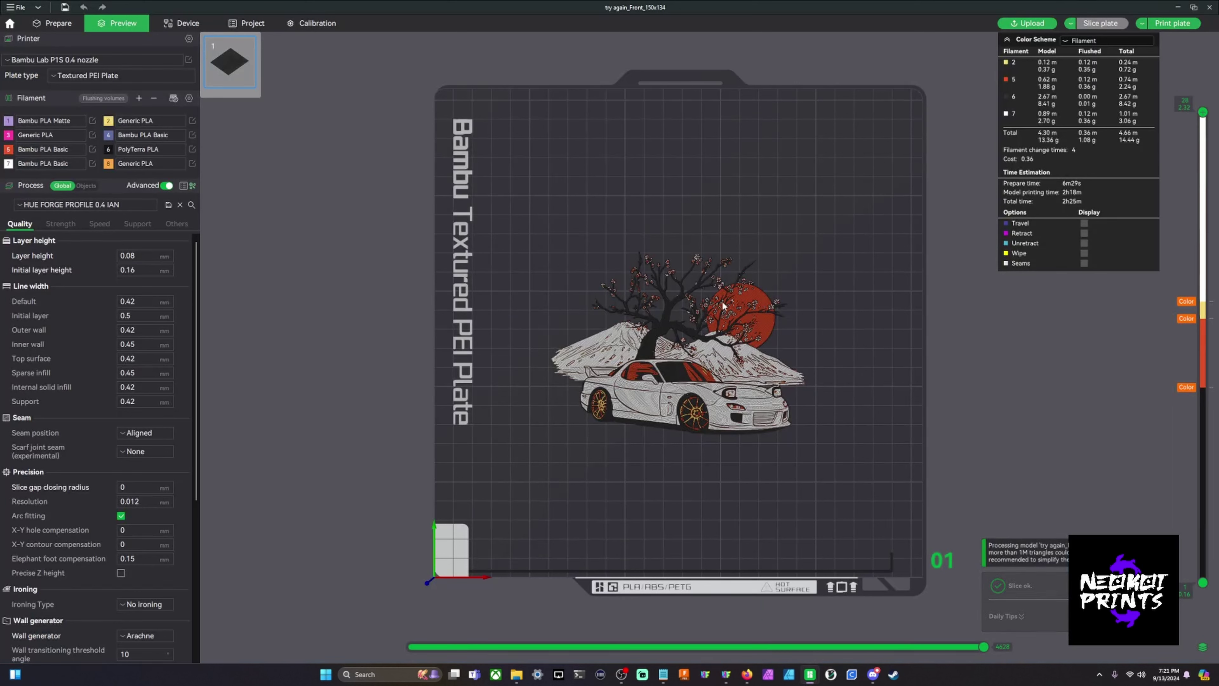
Step: Check the filament usage in the sliced preview
{"action": "left_click", "coordinate": [137, 255]}
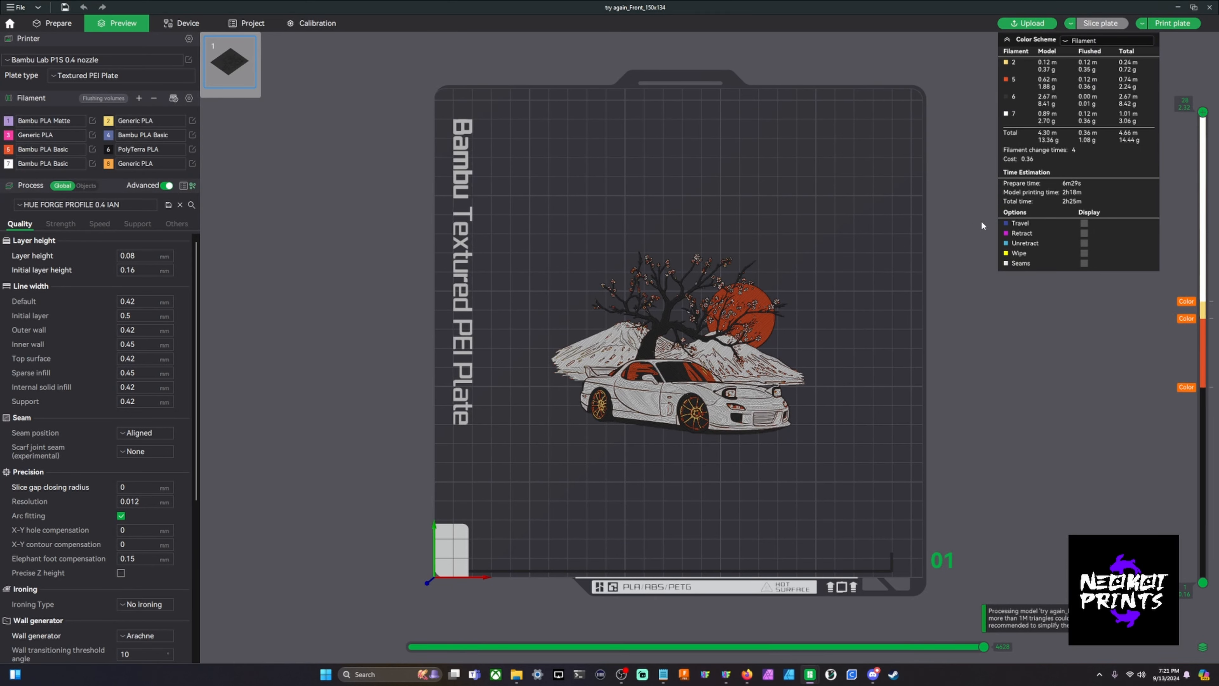
{"action": "mouse_move", "coordinate": [956, 419]}
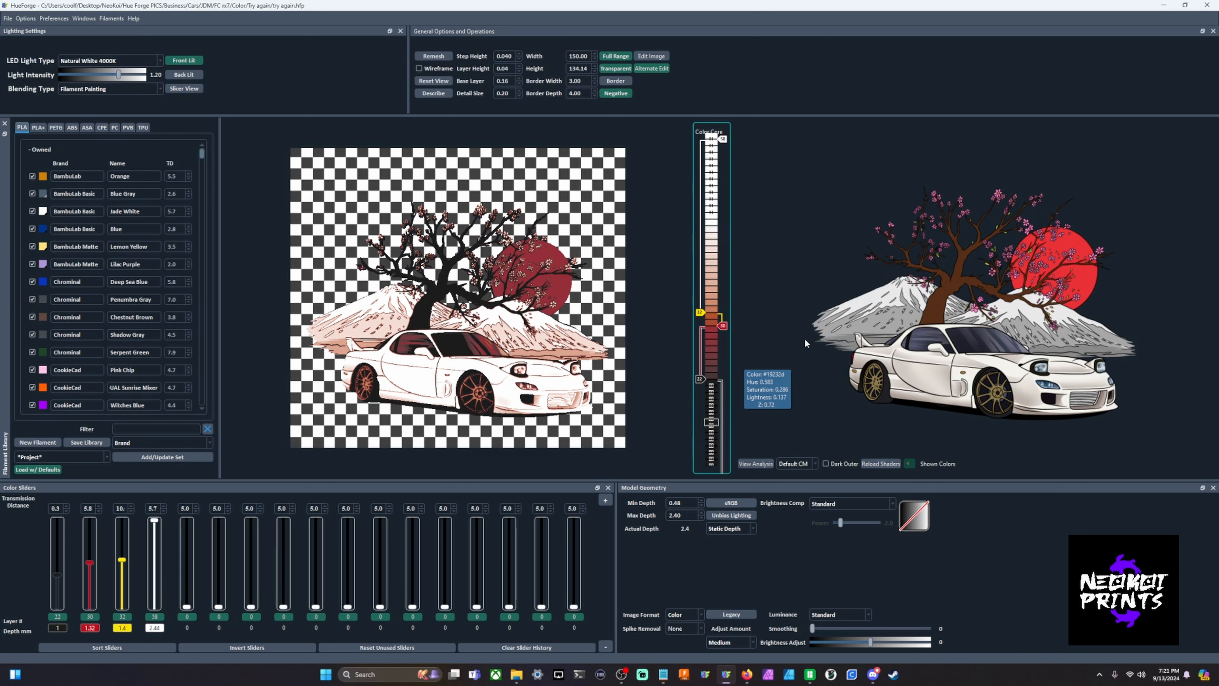
{"action": "mouse_move", "coordinate": [624, 240]}
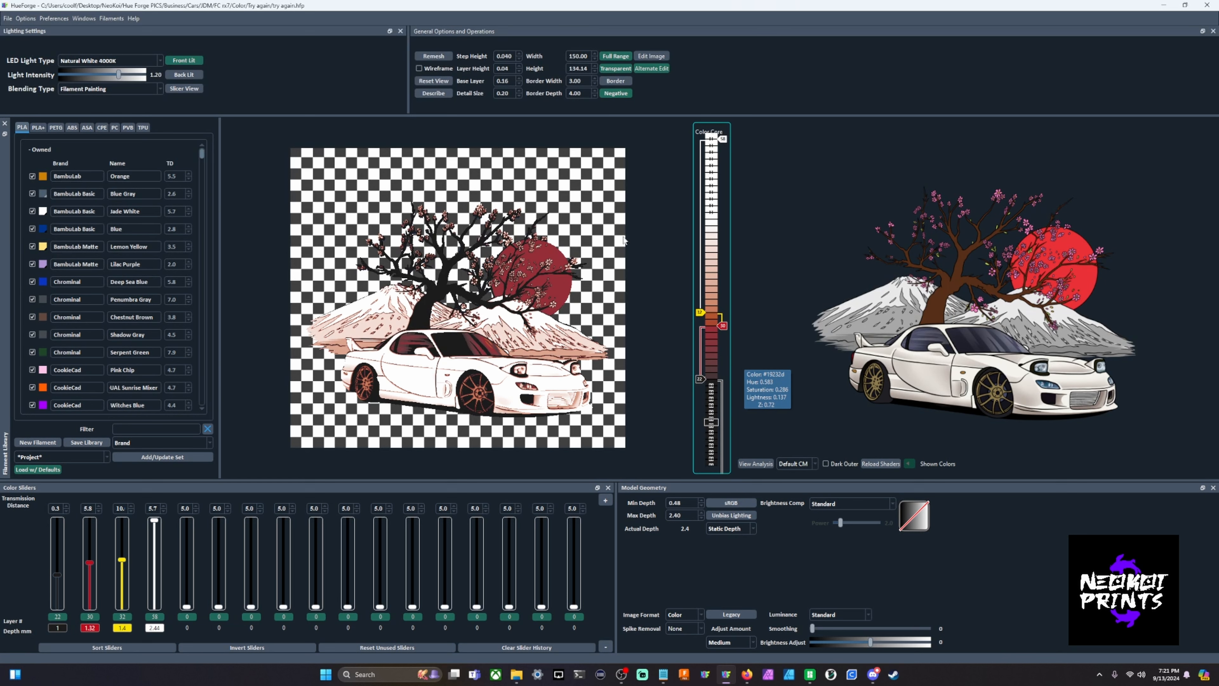
Step: Rework the HueForge colour swaps to fall at layers 12, 16, 17 and 30
{"action": "left_click", "coordinate": [506, 69]}
{"action": "type", "text": "0.08"}
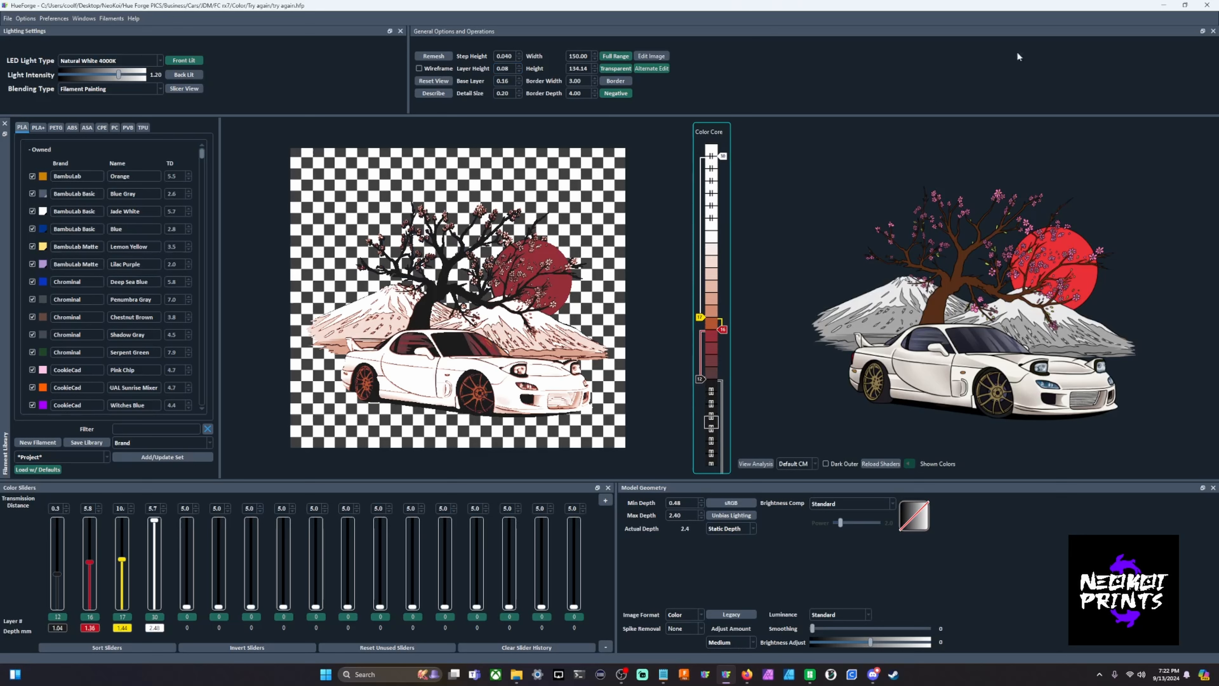
{"action": "mouse_move", "coordinate": [1107, 25]}
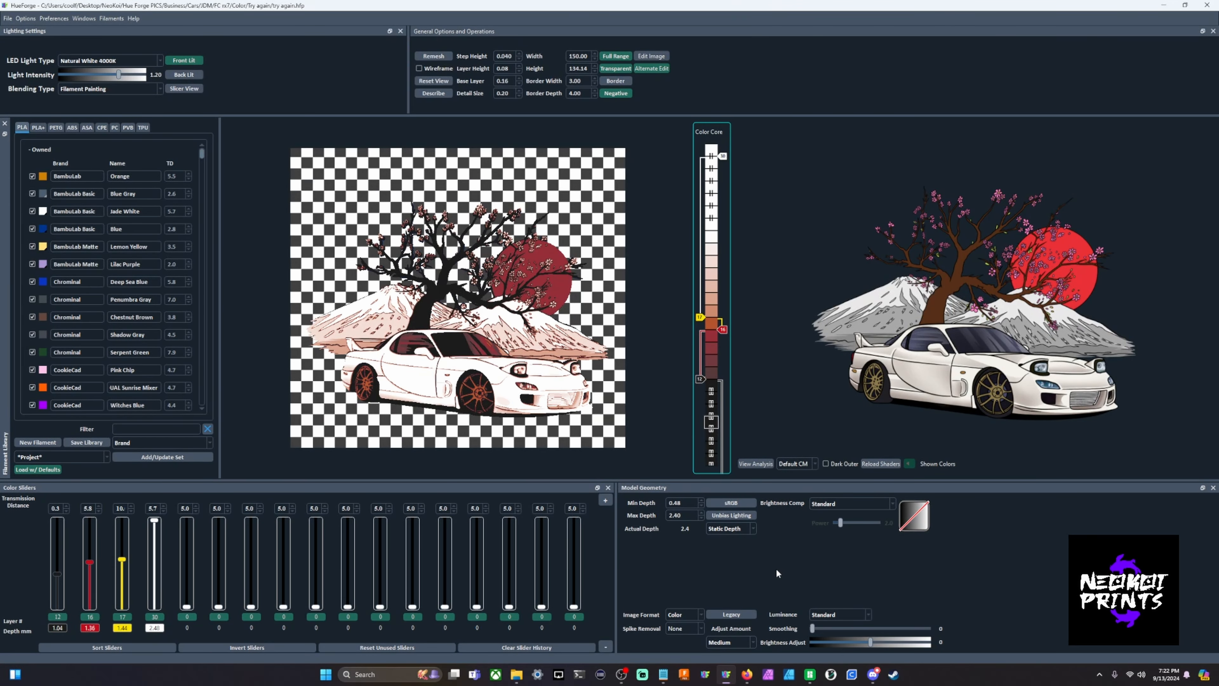
{"action": "mouse_move", "coordinate": [660, 501]}
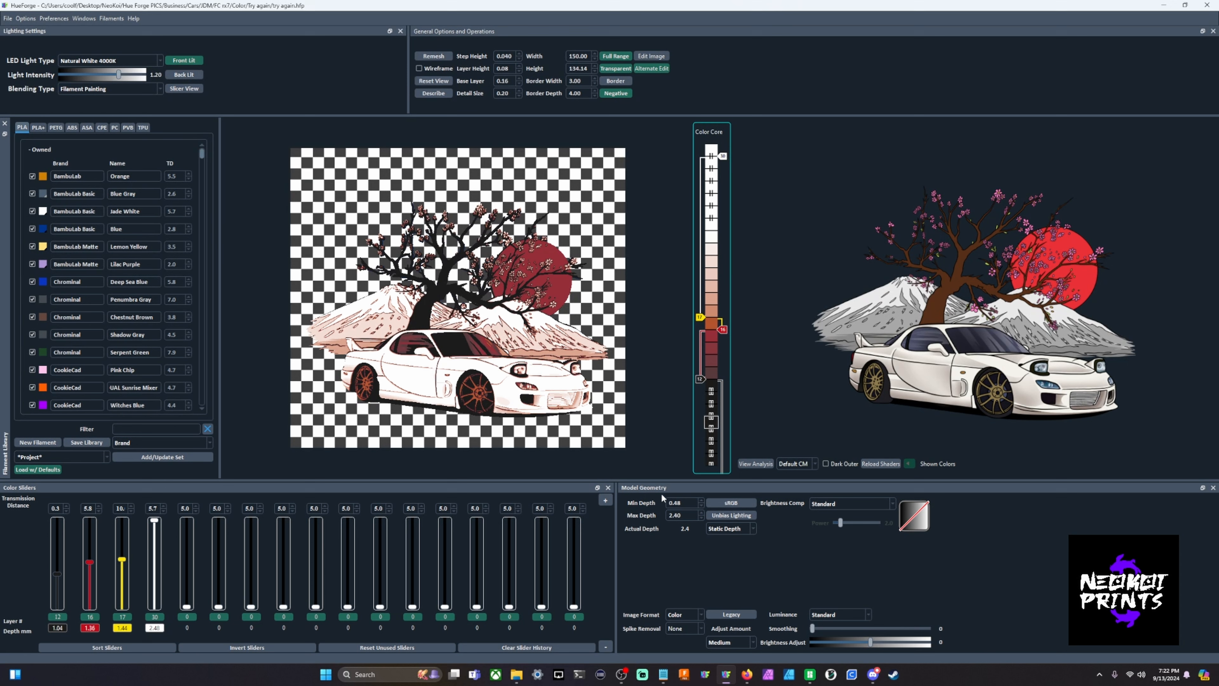
{"action": "mouse_move", "coordinate": [640, 531]}
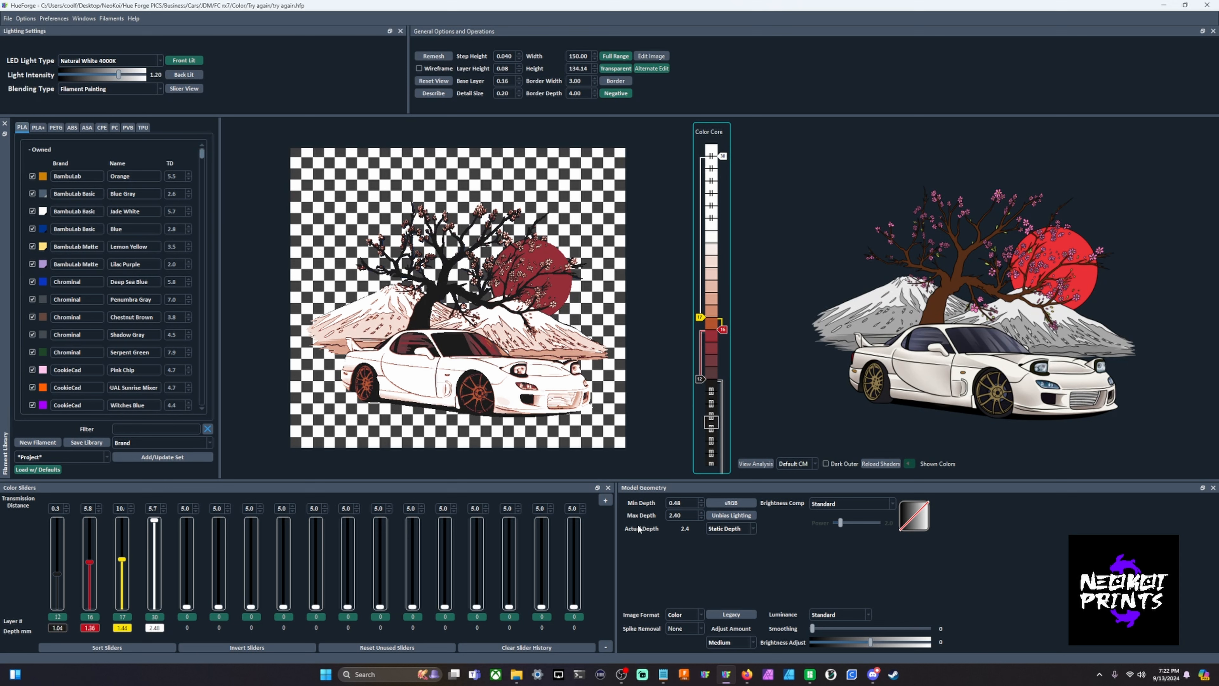
{"action": "mouse_move", "coordinate": [681, 517]}
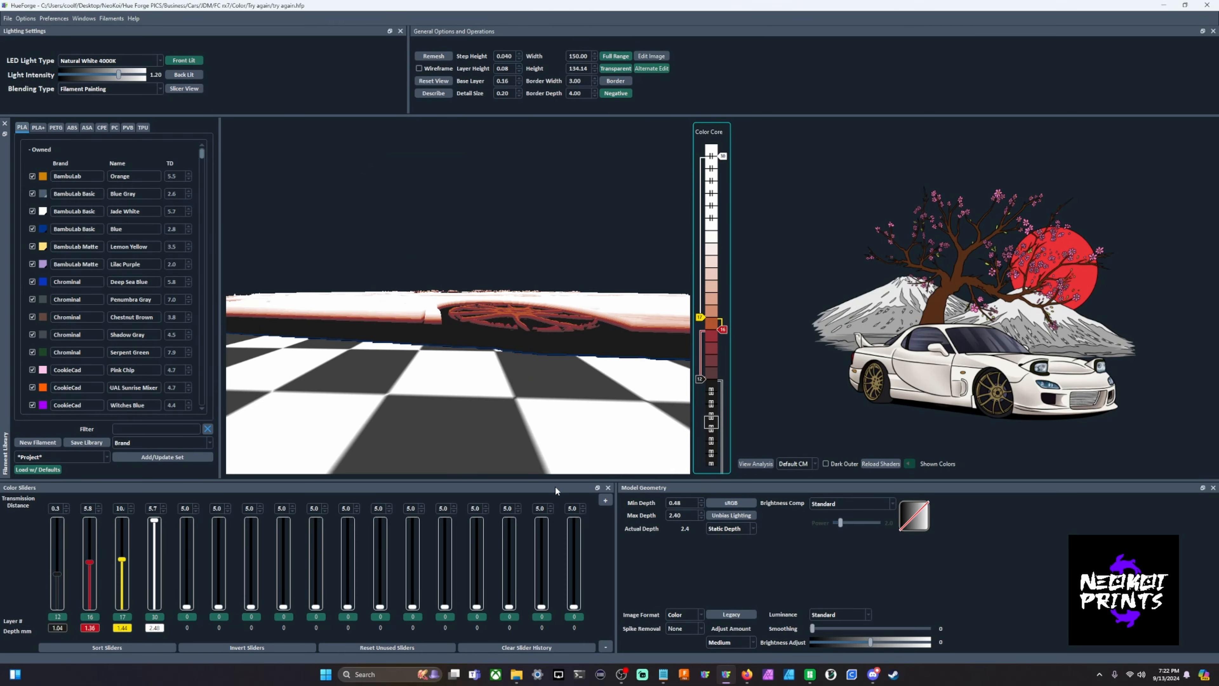
{"action": "mouse_move", "coordinate": [669, 443]}
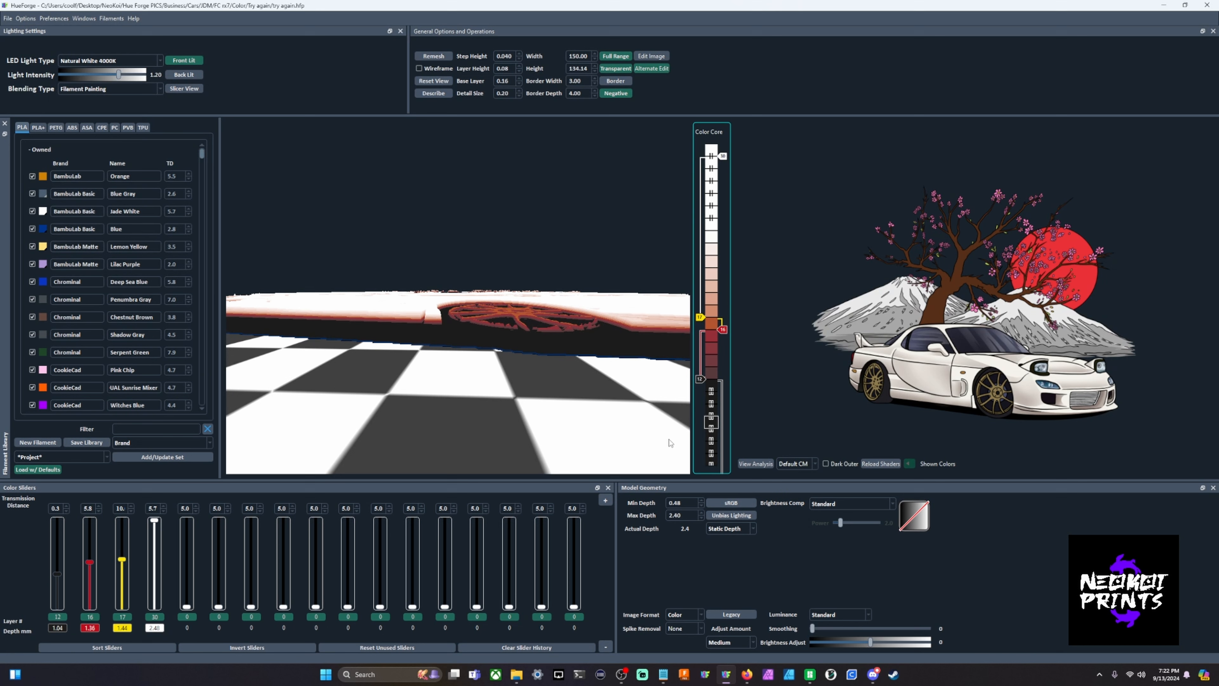
{"action": "mouse_move", "coordinate": [642, 507]}
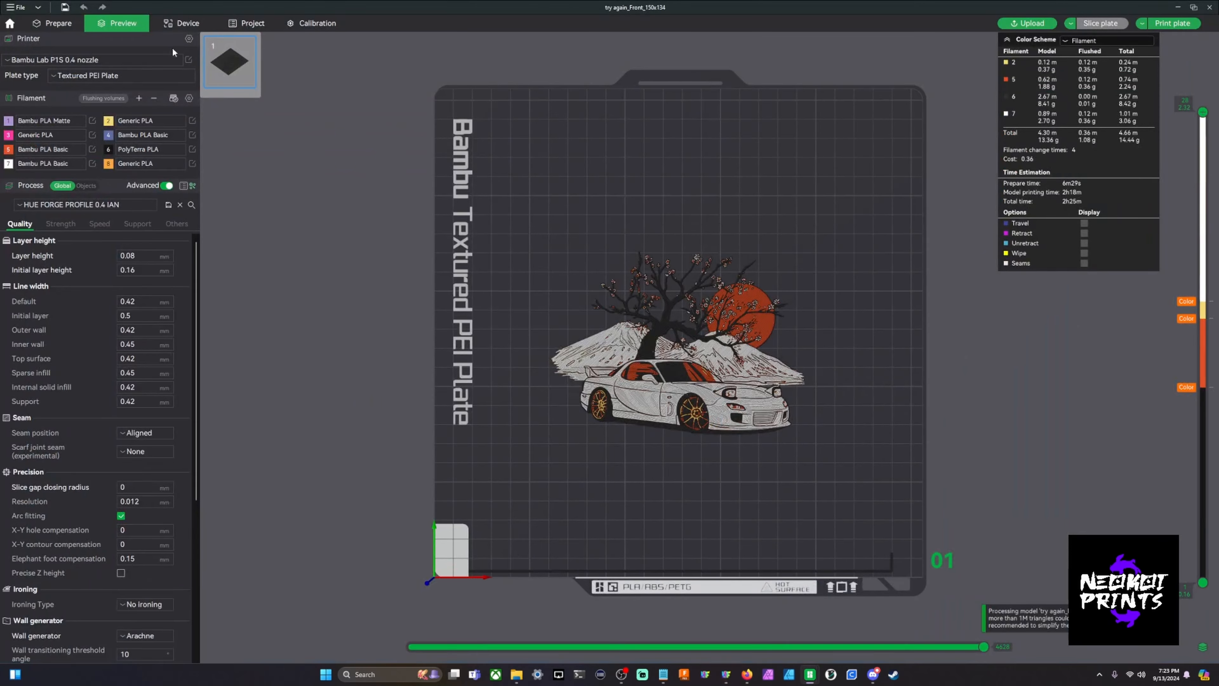
Step: Return to the Prepare plate layout and orbit around the car-and-blossom model
{"action": "left_click", "coordinate": [58, 23]}
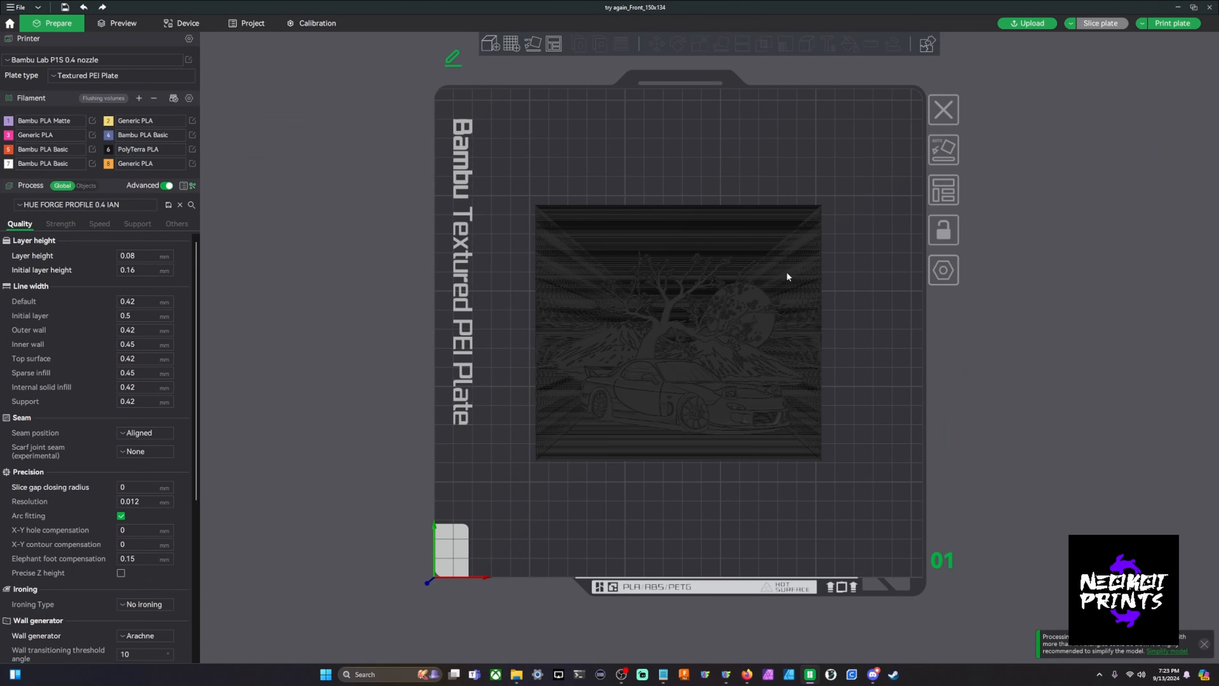
{"action": "left_click_drag", "start_coordinate": [787, 276], "coordinate": [915, 357]}
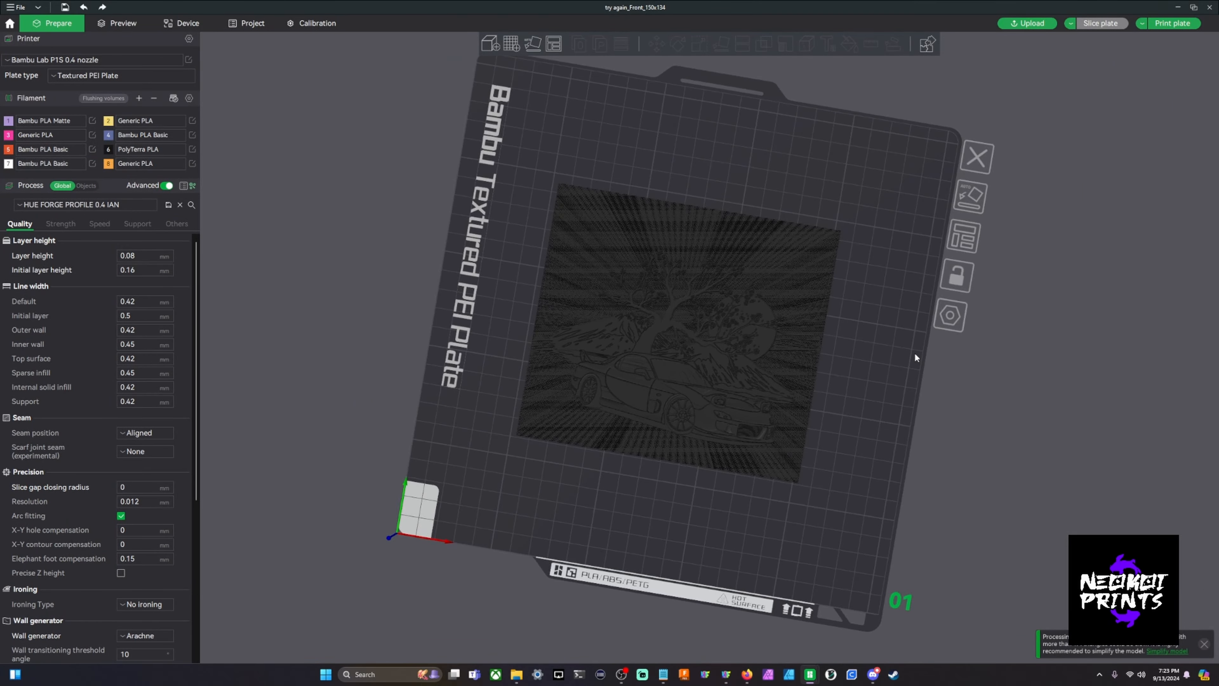
{"action": "right_click", "coordinate": [672, 327]}
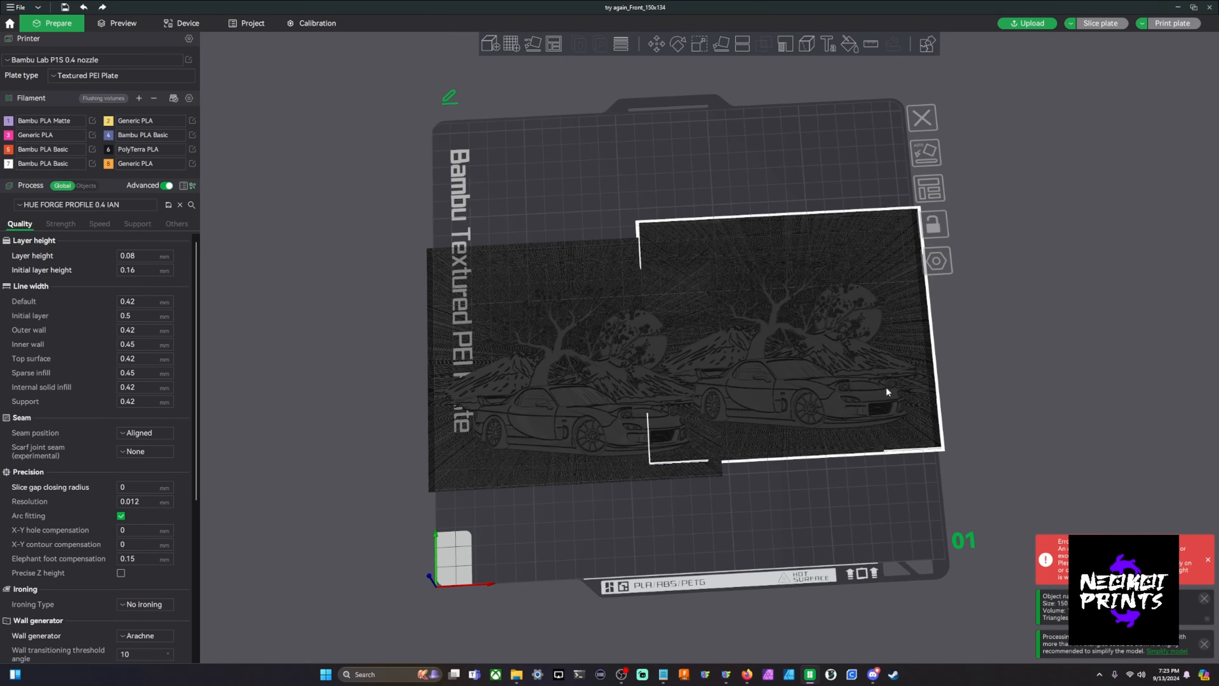
{"action": "mouse_move", "coordinate": [822, 406]}
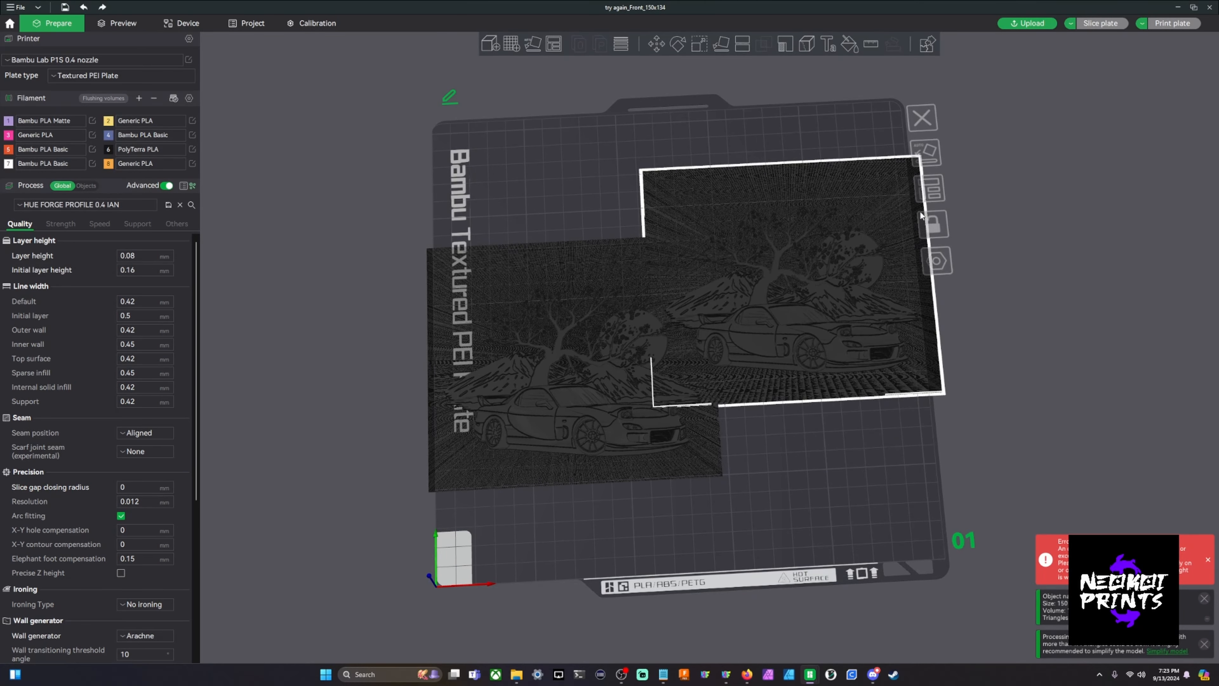
{"action": "left_click_drag", "start_coordinate": [778, 311], "coordinate": [824, 404]}
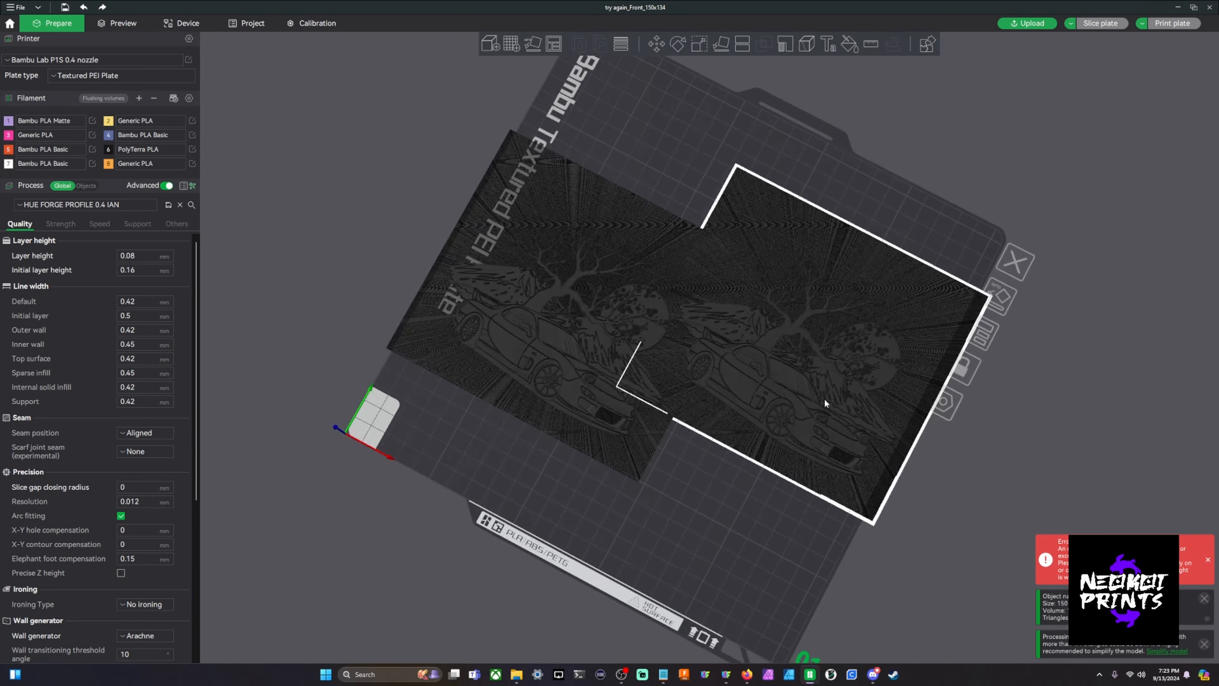
{"action": "left_click_drag", "start_coordinate": [824, 404], "coordinate": [902, 420]}
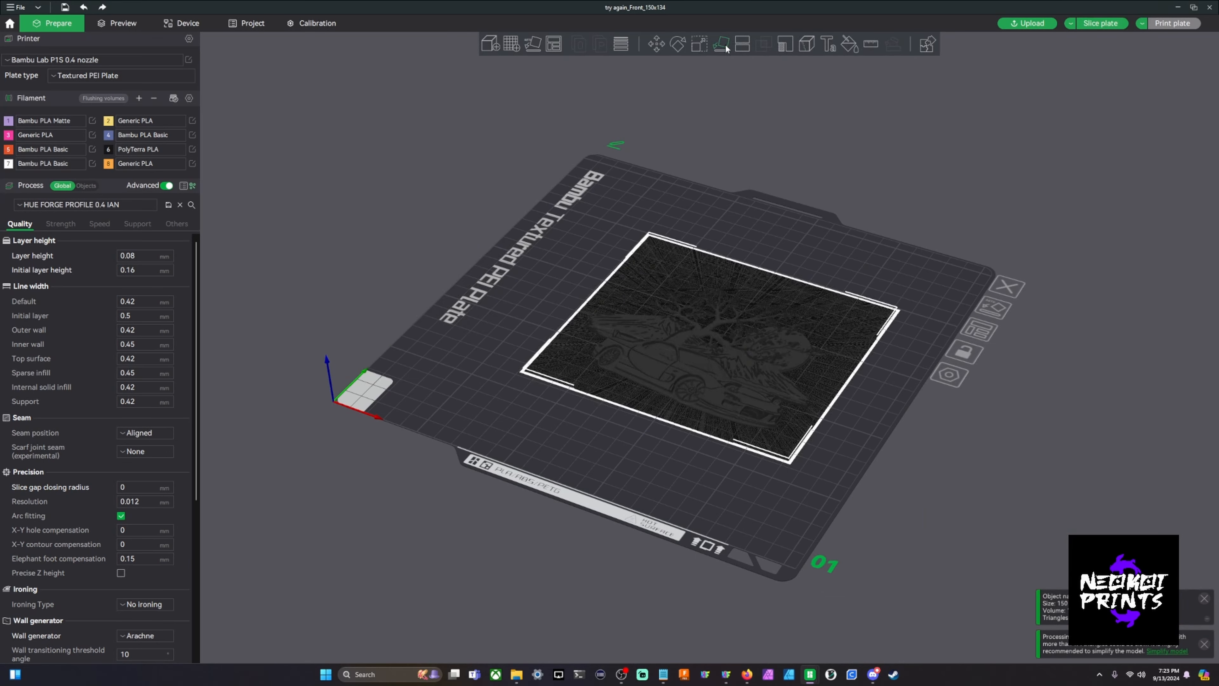
Step: Cut the model with a planar cut at 0.01 to remove the rectangular backing
{"action": "left_click", "coordinate": [743, 43]}
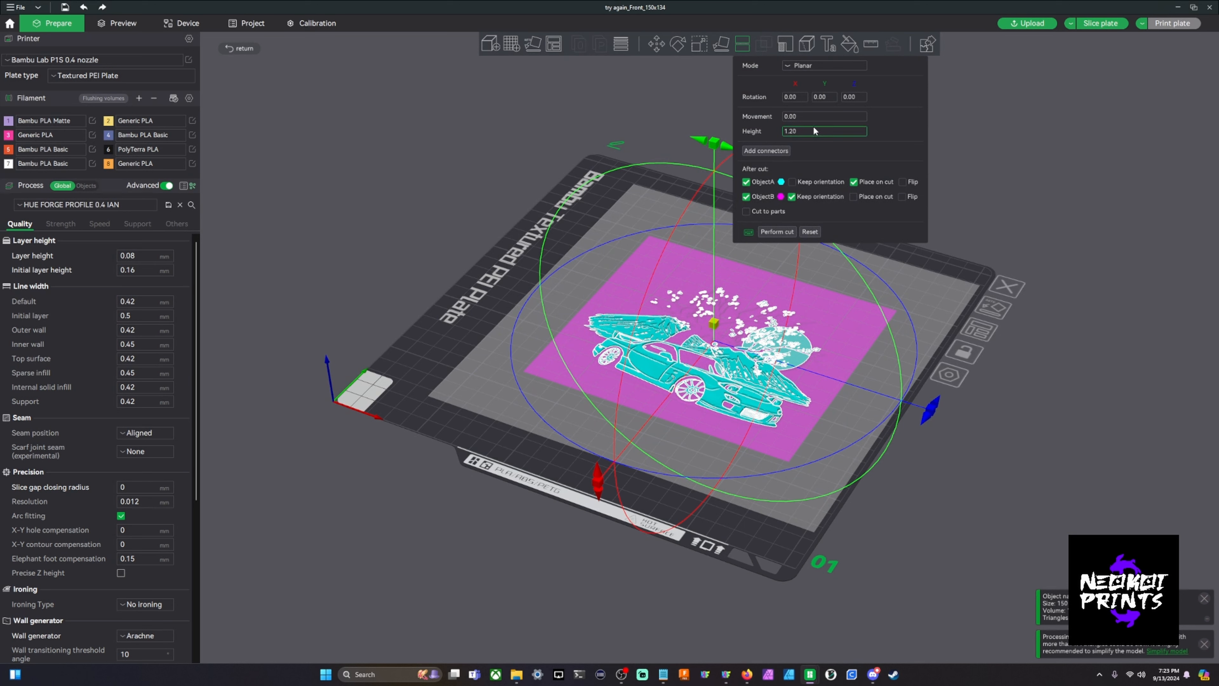
{"action": "type", "text": "0.01"}
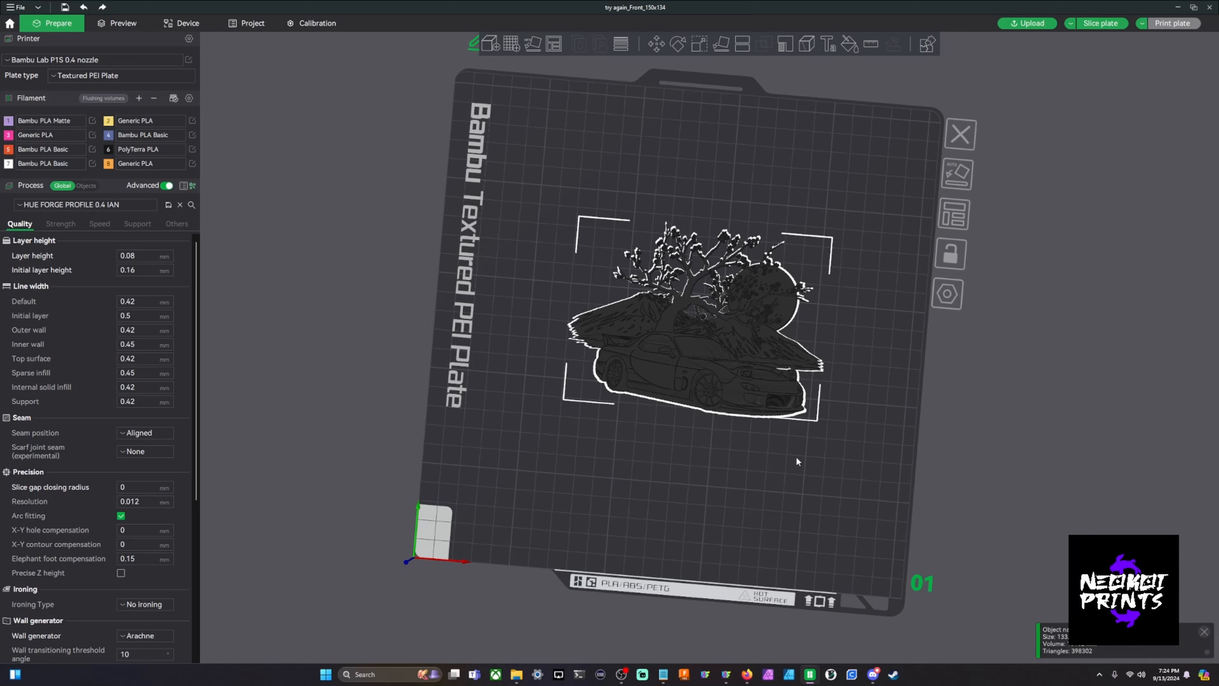
{"action": "mouse_move", "coordinate": [731, 678]}
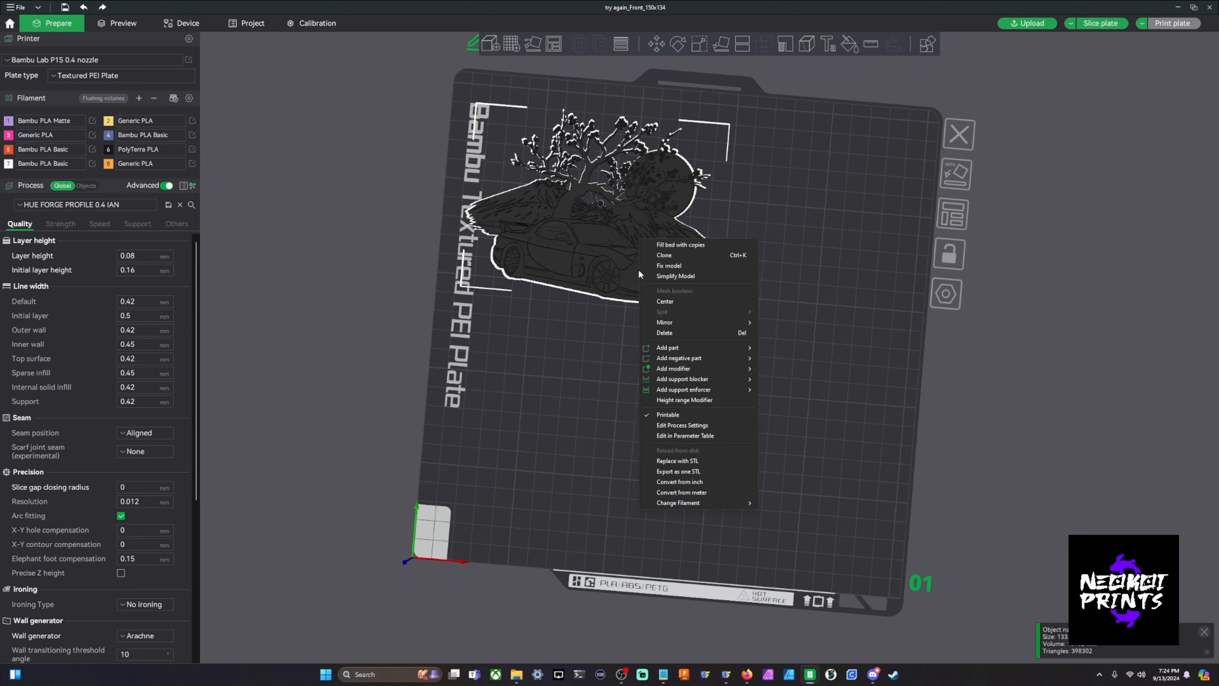
Step: Clone the trimmed model into four copies, arrange them on the plate and start slicing
{"action": "left_click", "coordinate": [664, 256]}
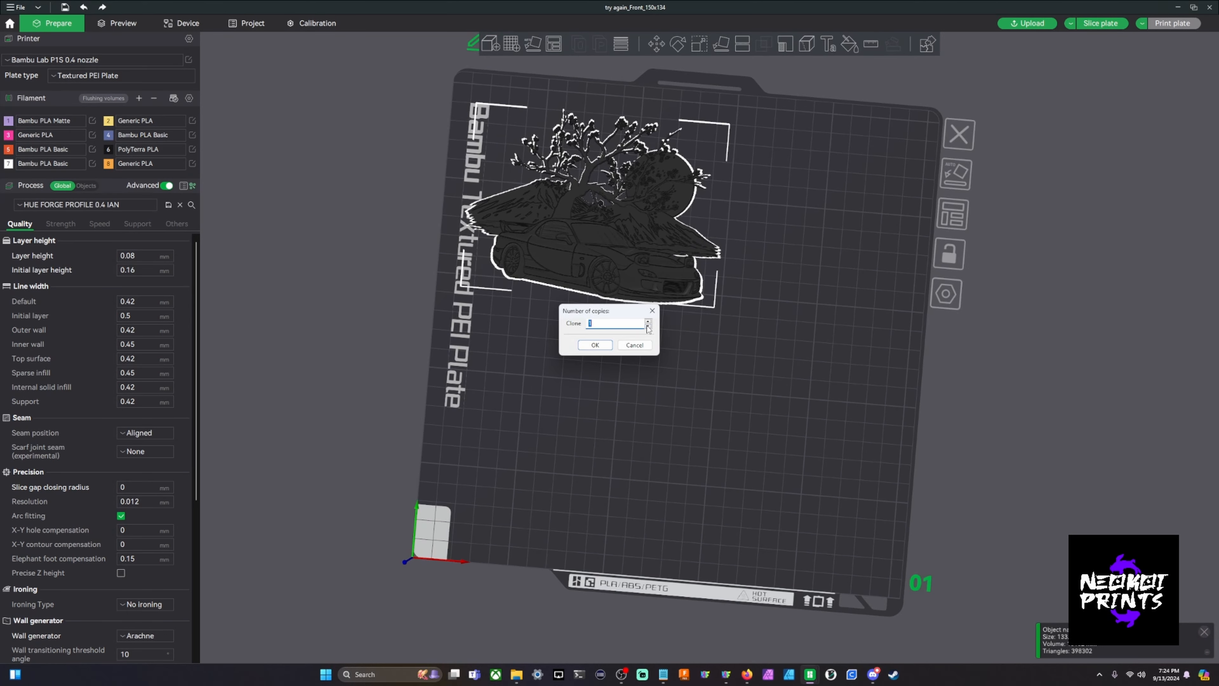
{"action": "left_click", "coordinate": [595, 345]}
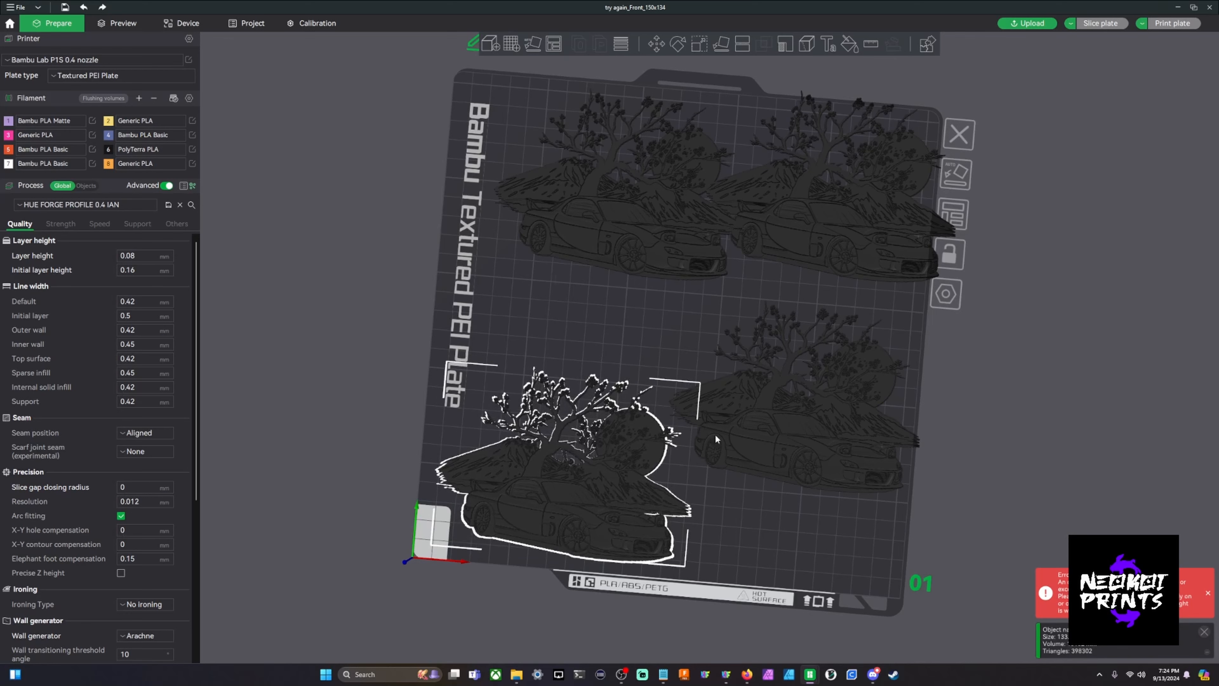
{"action": "left_click_drag", "start_coordinate": [560, 459], "coordinate": [777, 396]}
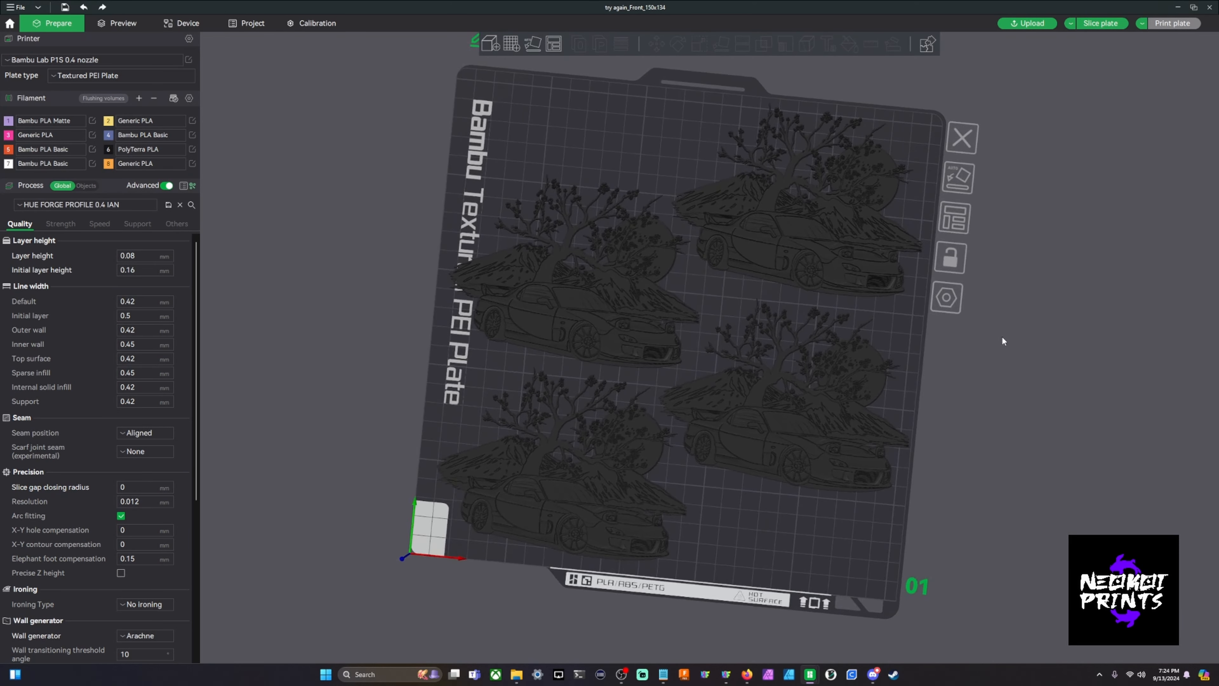
{"action": "left_click", "coordinate": [126, 23]}
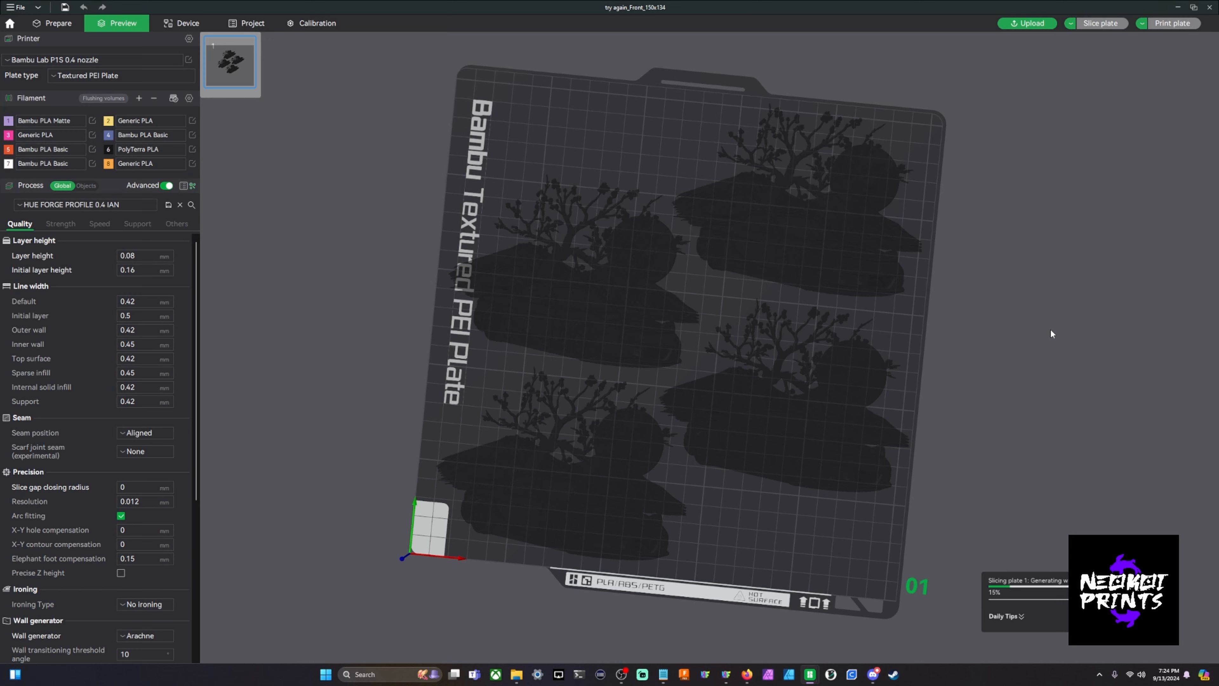